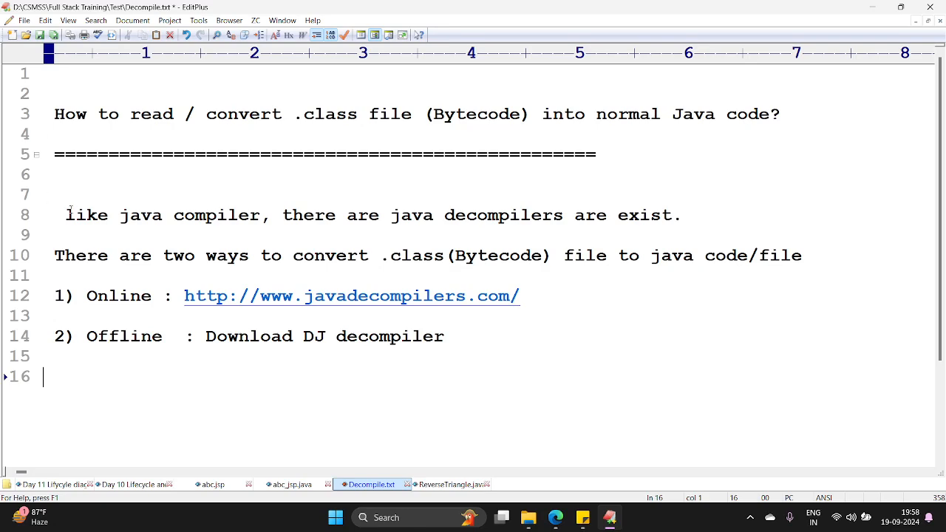
- Leave the Decompile notes and show ReverseTriangle.java with the class name ReverseTriangle selected
click(67, 216)
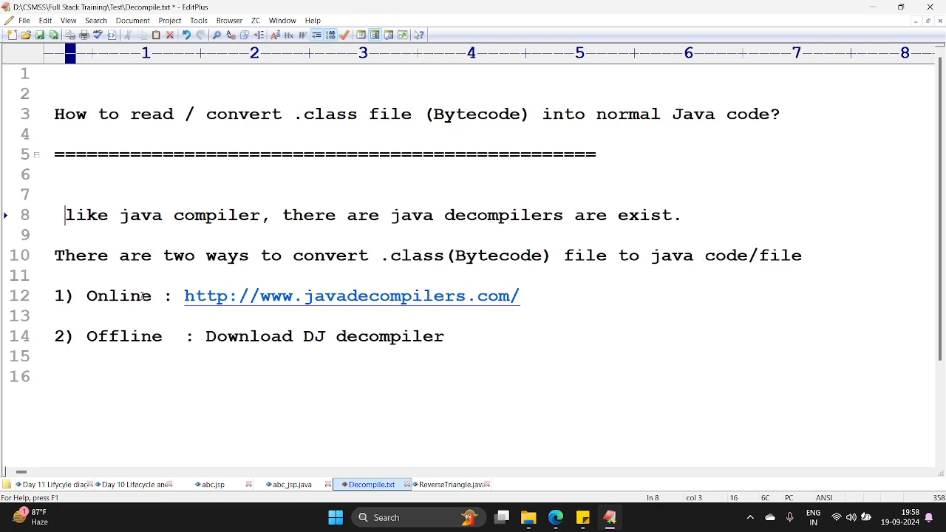
double_click(124, 337)
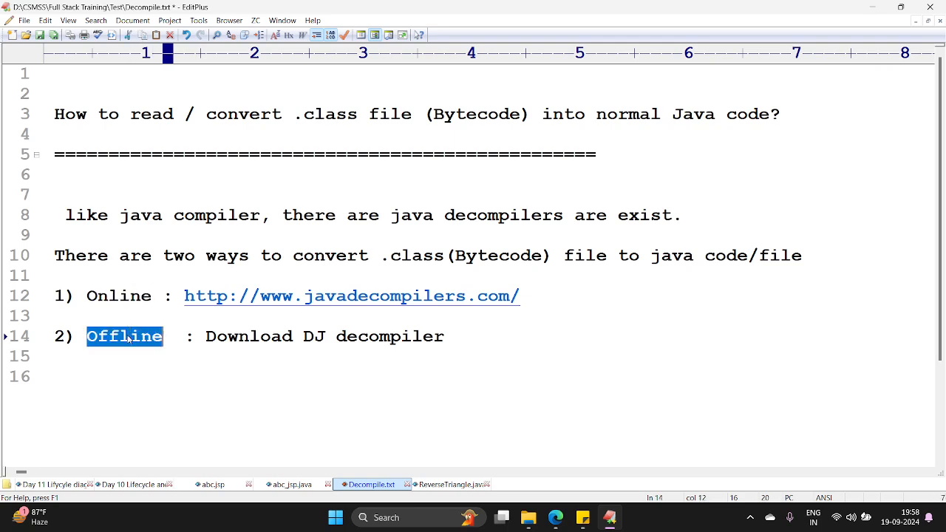
mouse_move(451, 485)
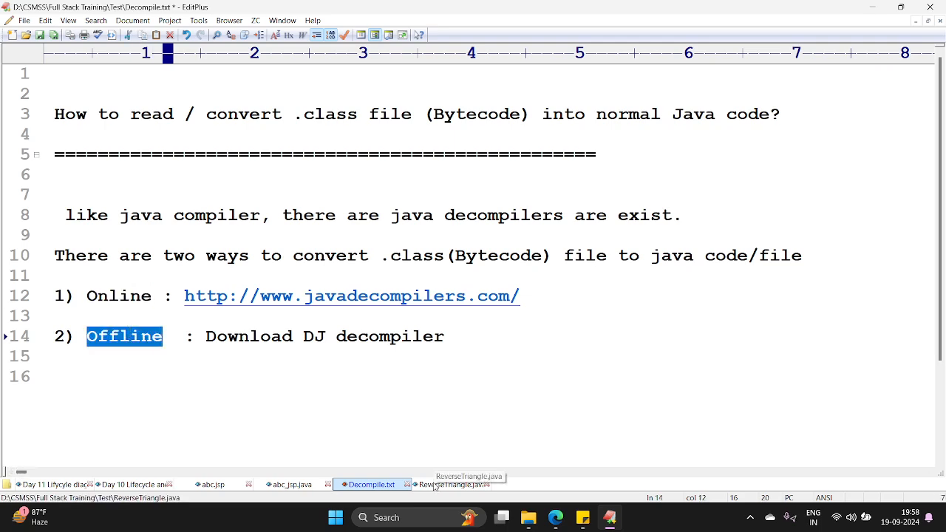
click(451, 484)
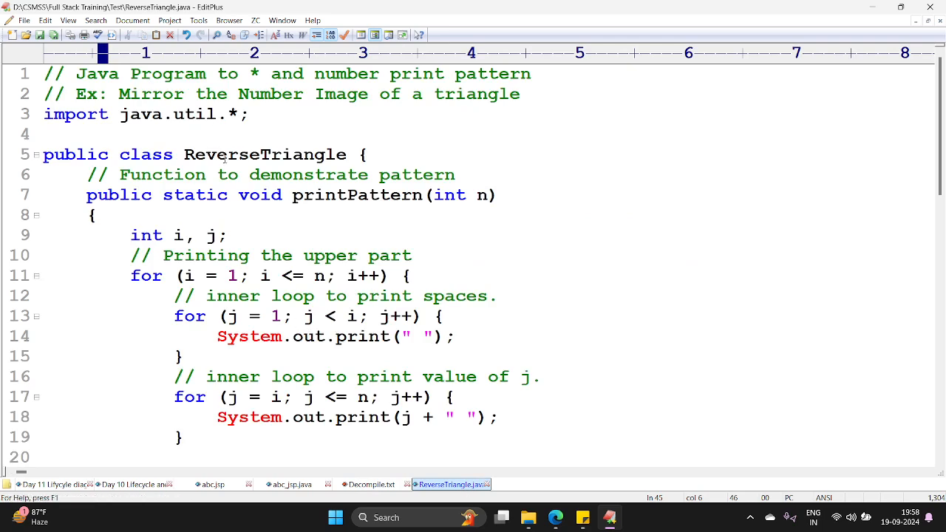
double_click(263, 155)
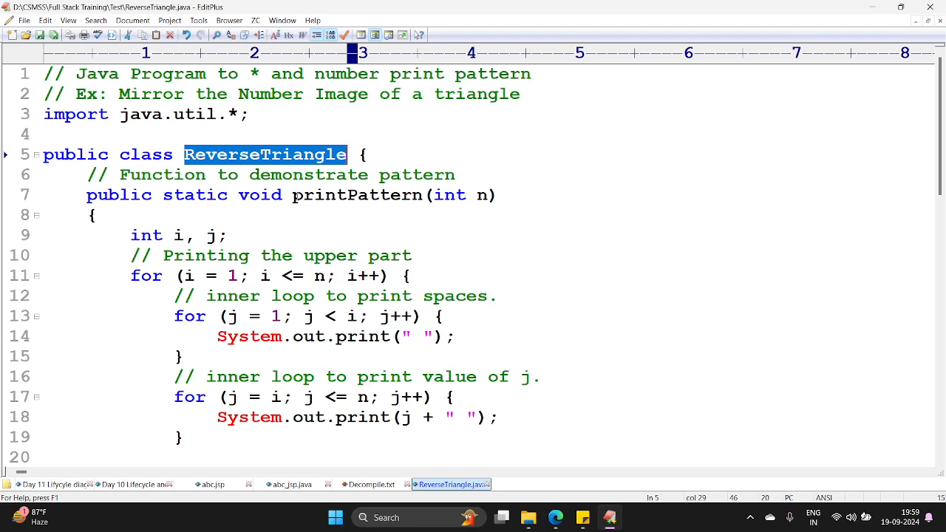
mouse_move(272, 286)
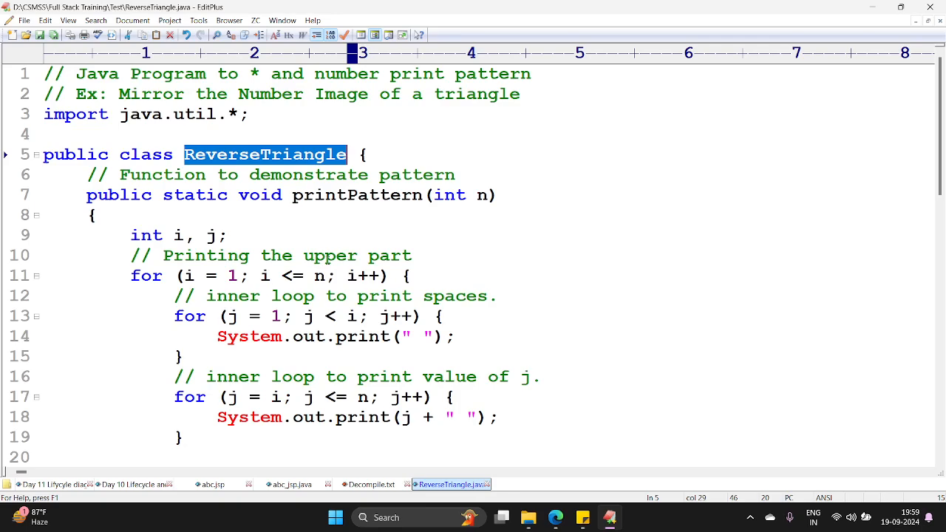
- Review the source through main, selecting the value 6 assigned to n
scroll(down, 3)
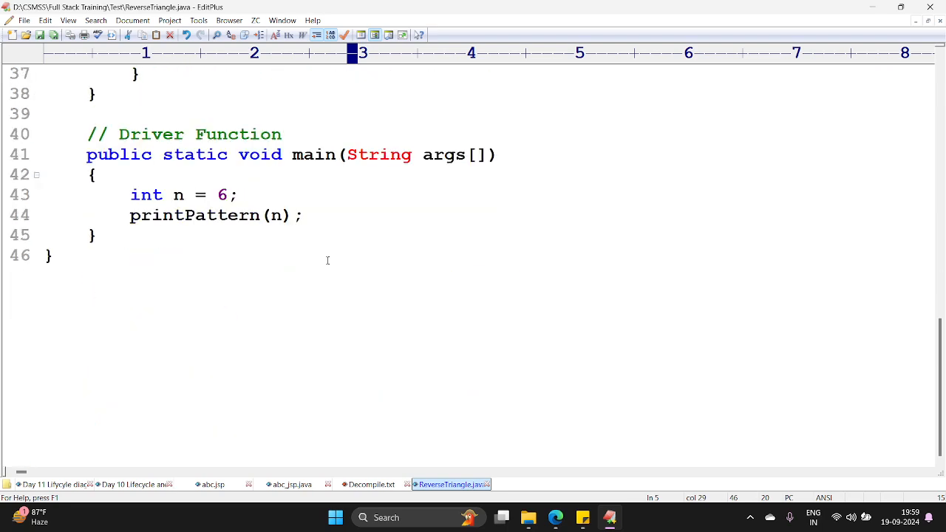
double_click(221, 195)
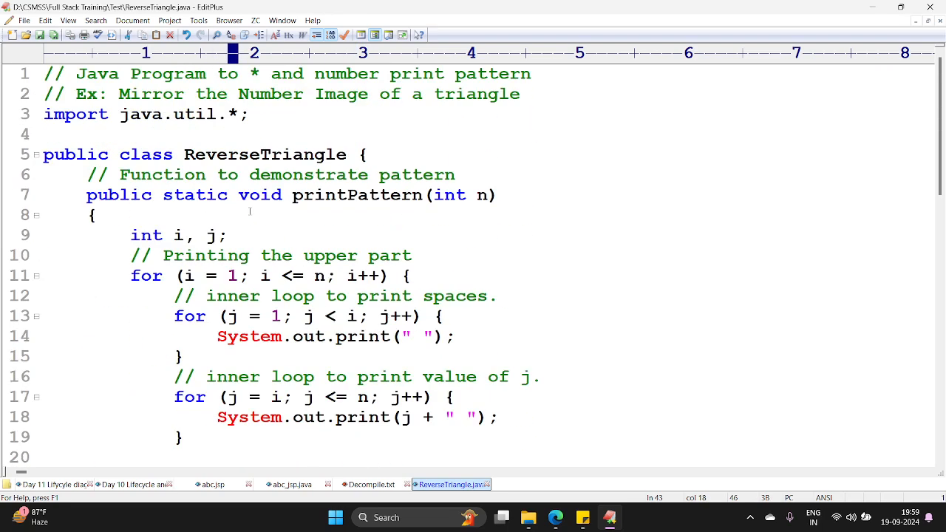
mouse_move(353, 242)
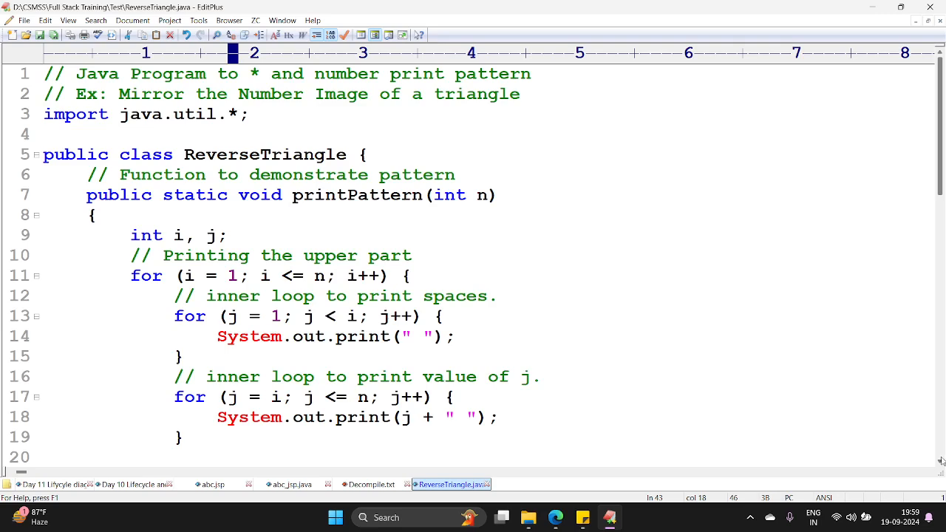
scroll(down, 3)
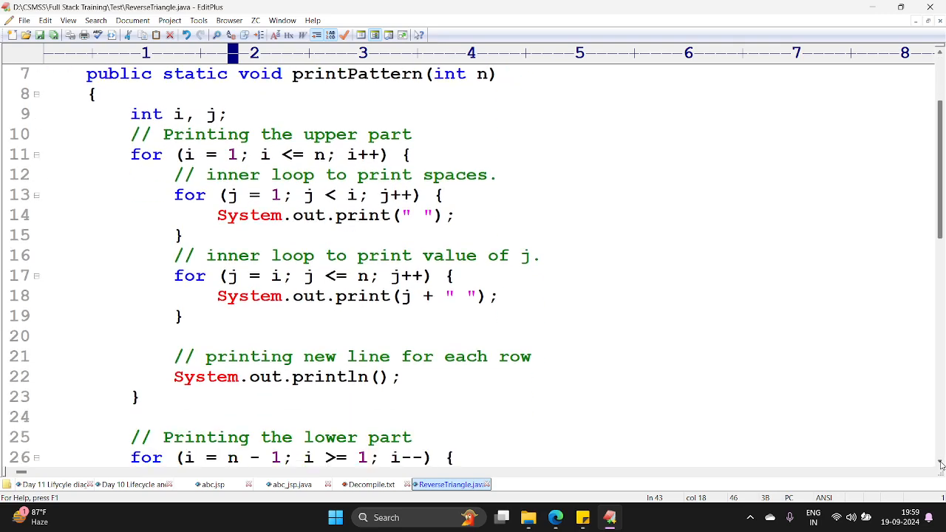
scroll(down, 3)
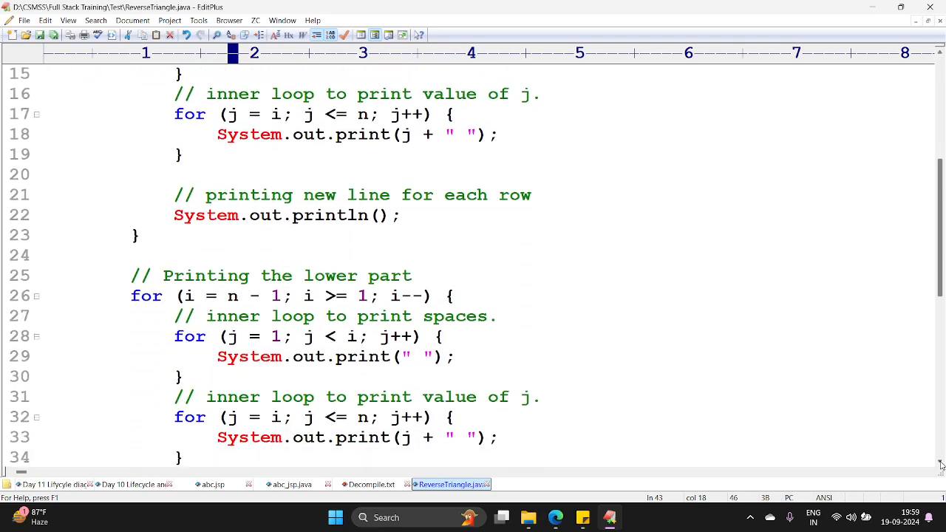
scroll(down, 3)
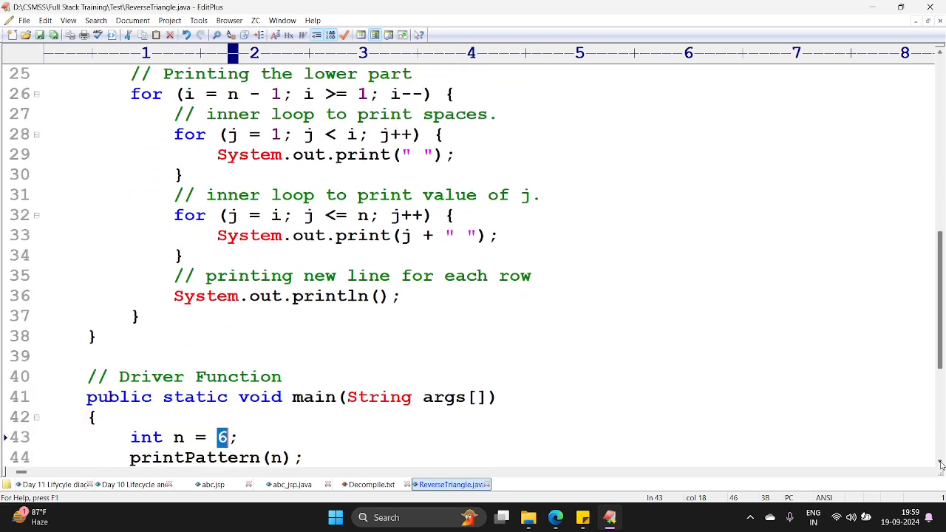
scroll(down, 3)
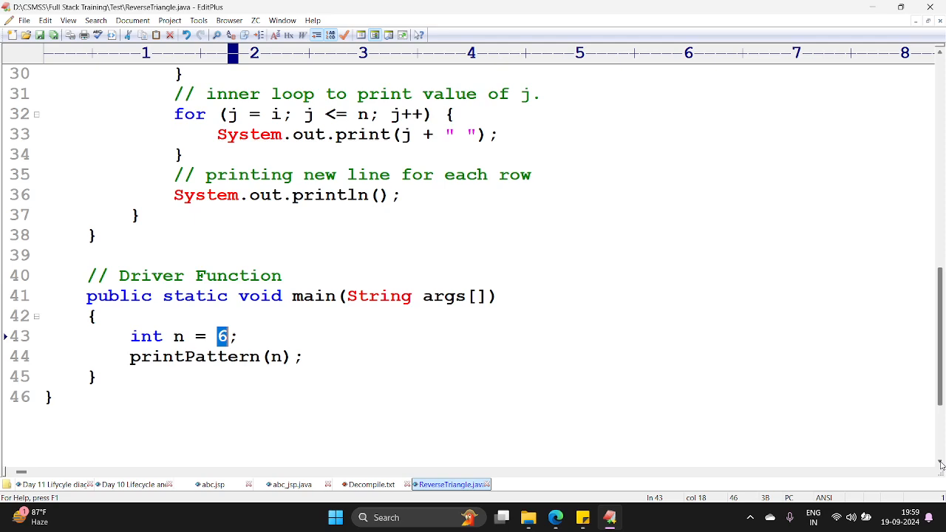
mouse_move(942, 242)
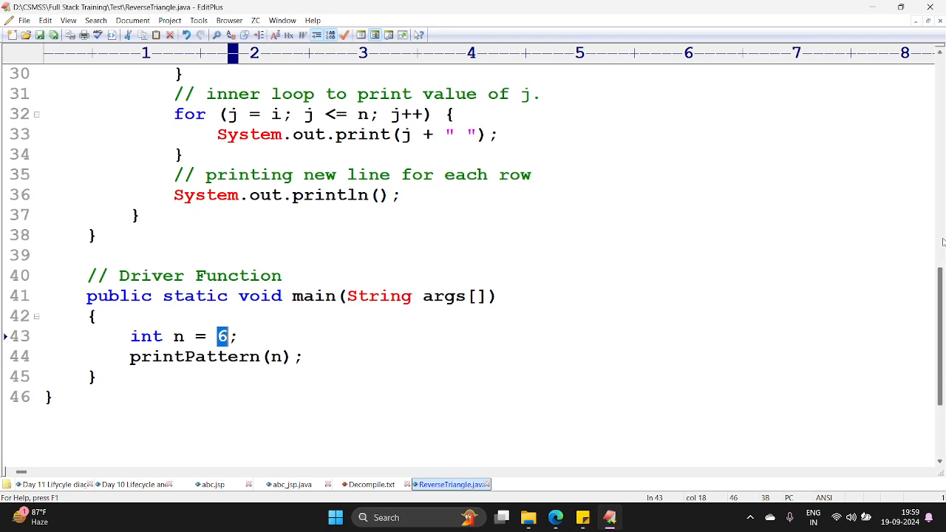
scroll(up, 3)
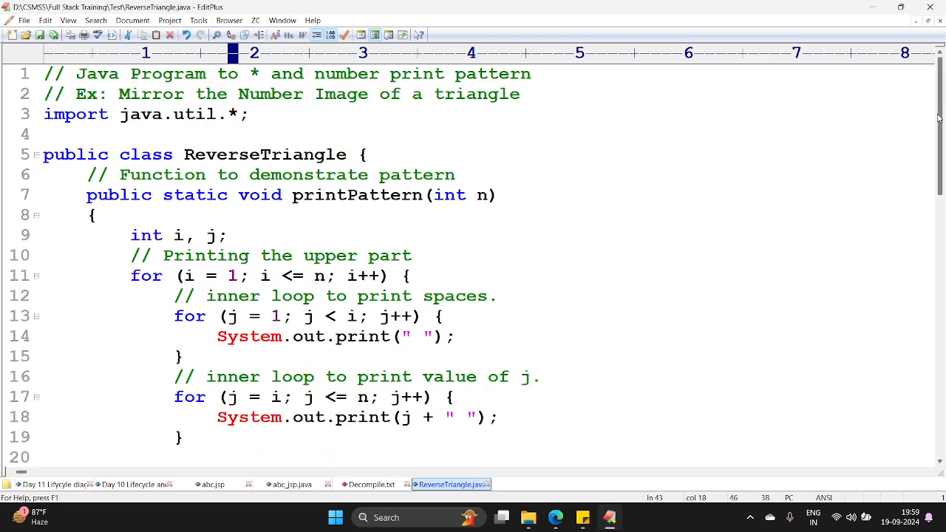
mouse_move(487, 515)
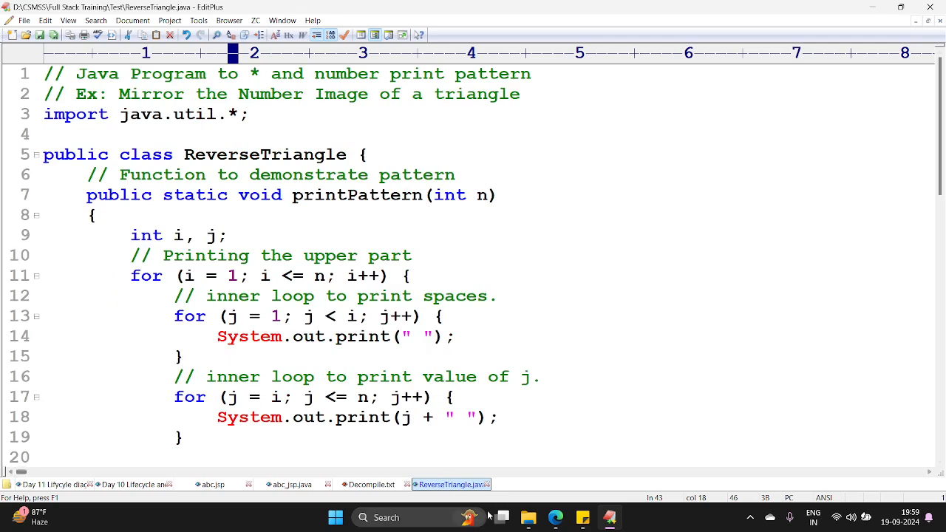
- Compile ReverseTriangle.java with javac from a command prompt in the Test folder
click(502, 517)
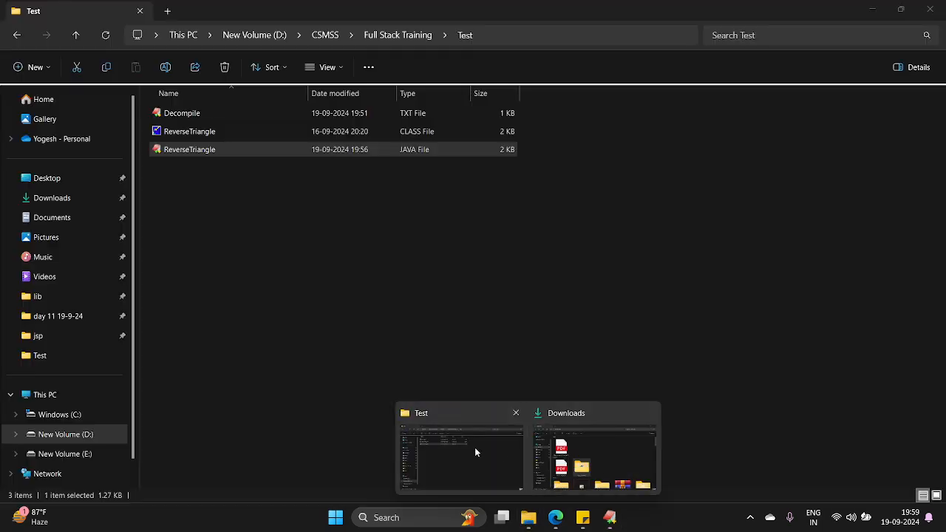
click(369, 35)
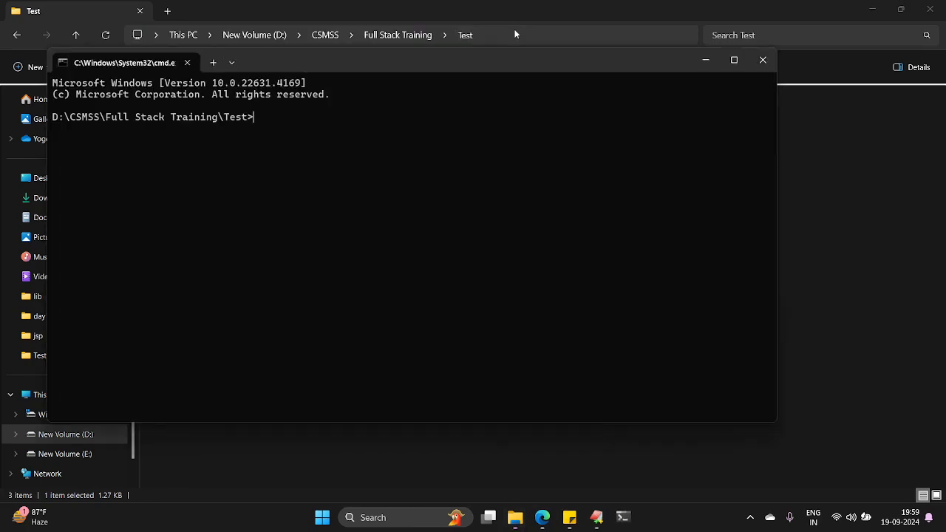
text(javac Decompile.txt)
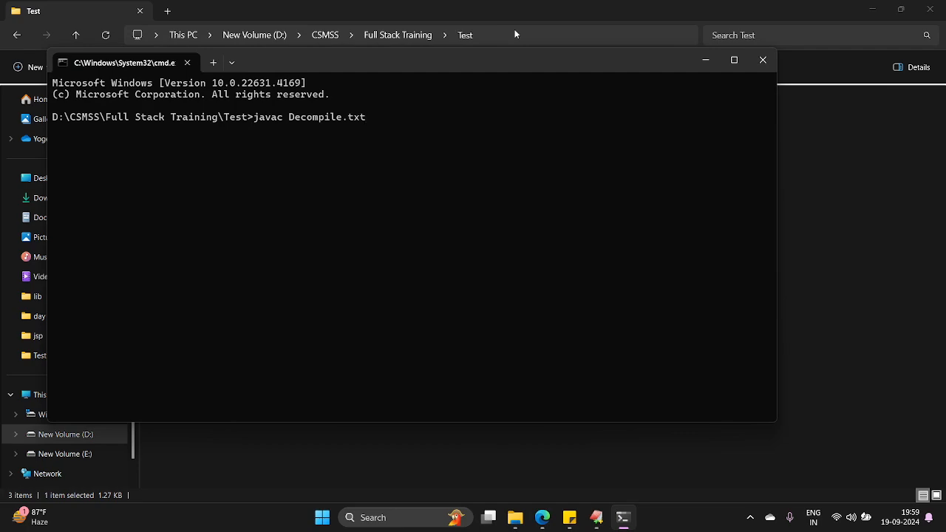
text(ReverseTriangle.java)
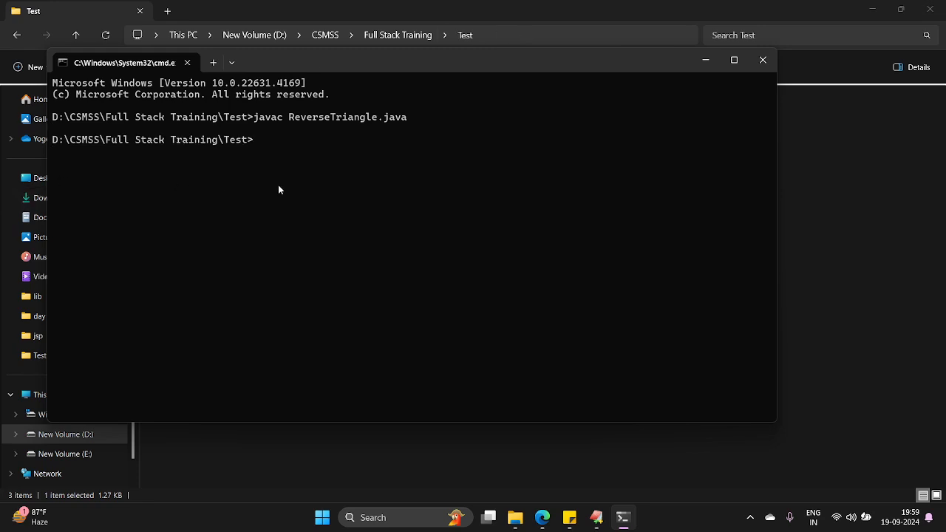
mouse_move(559, 63)
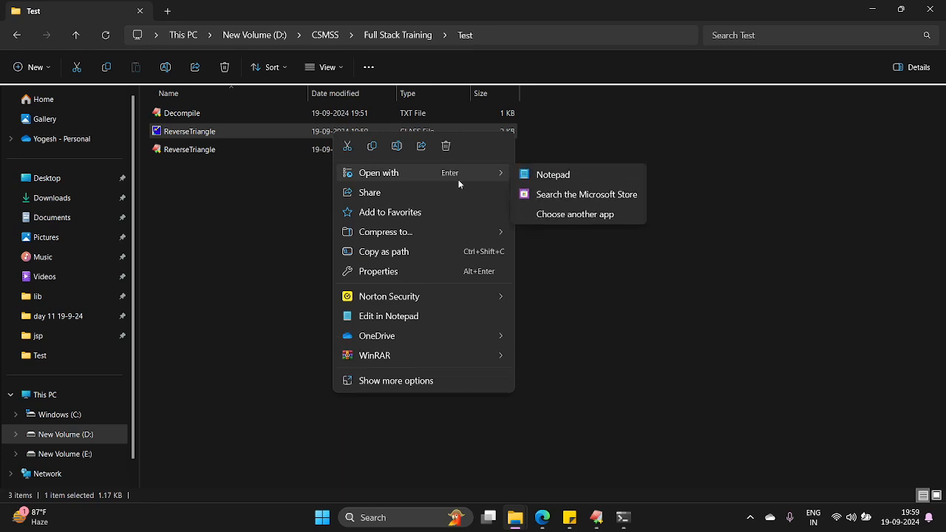
click(552, 175)
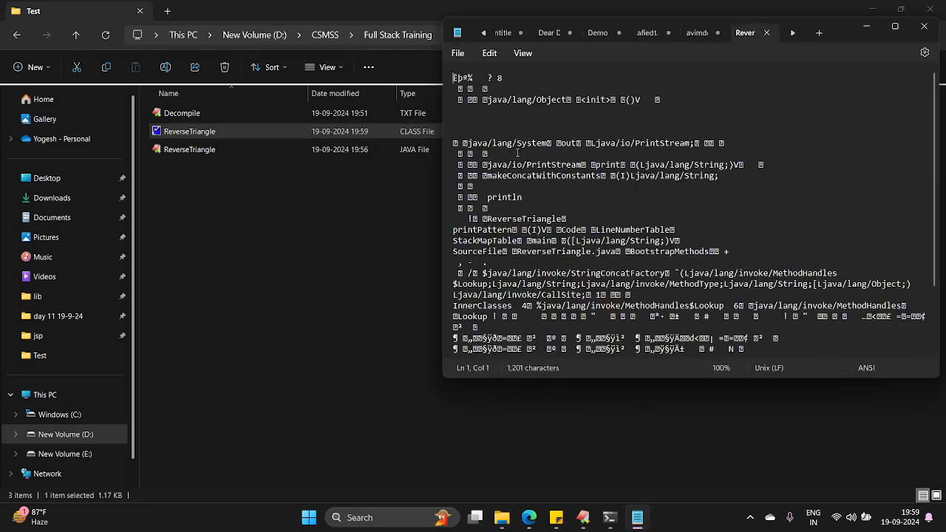
scroll(down, 3)
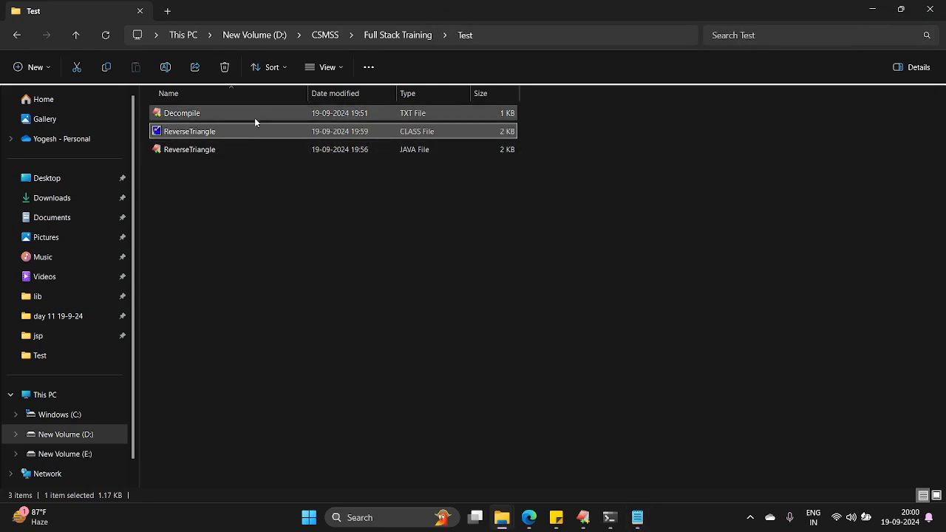
- Review ReverseTriangle.java down to main with n = 6, then return to the Test folder
double_click(189, 149)
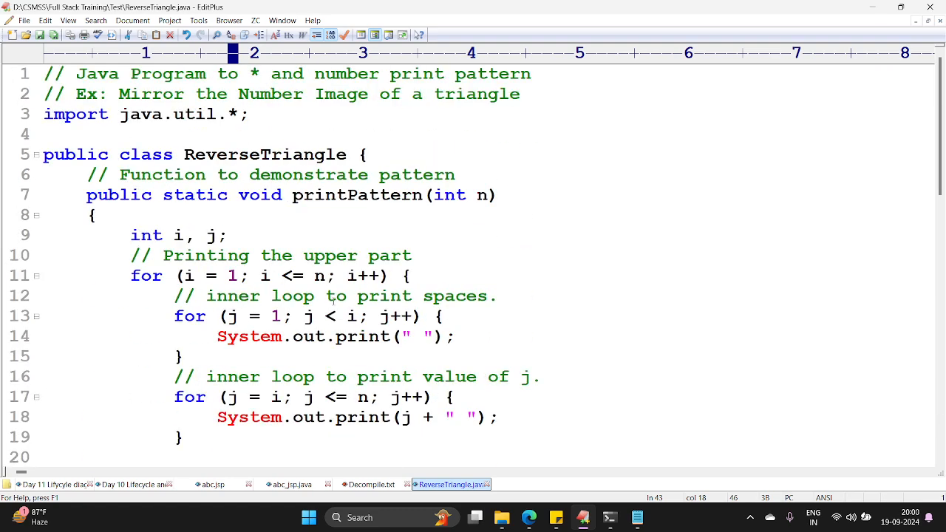
scroll(down, 3)
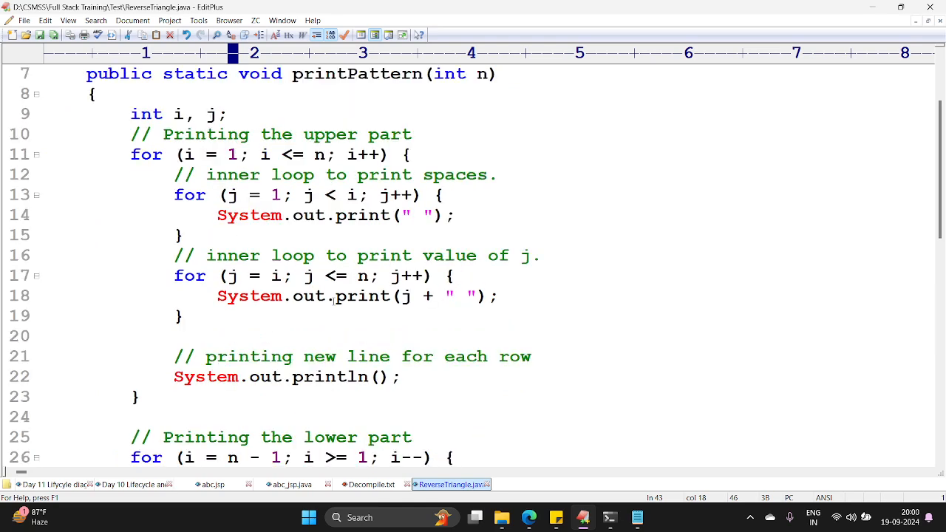
scroll(down, 3)
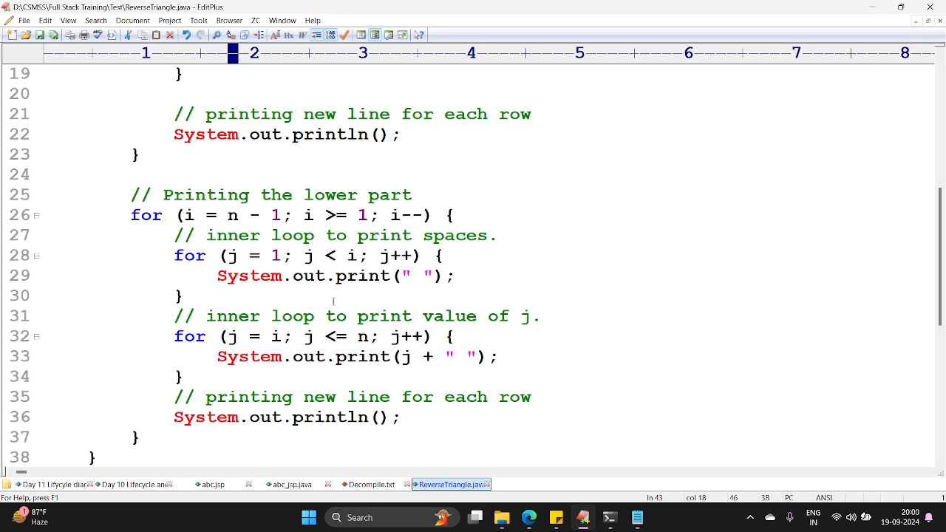
scroll(down, 3)
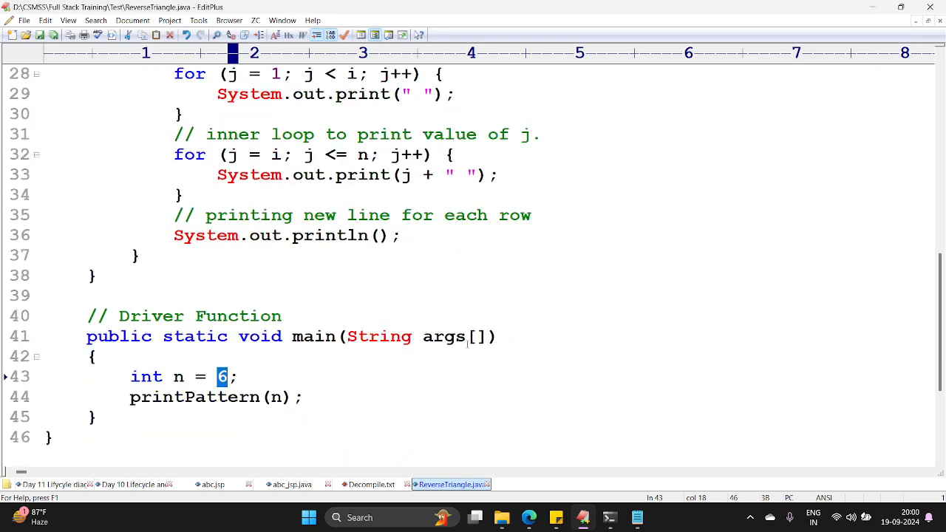
scroll(down, 3)
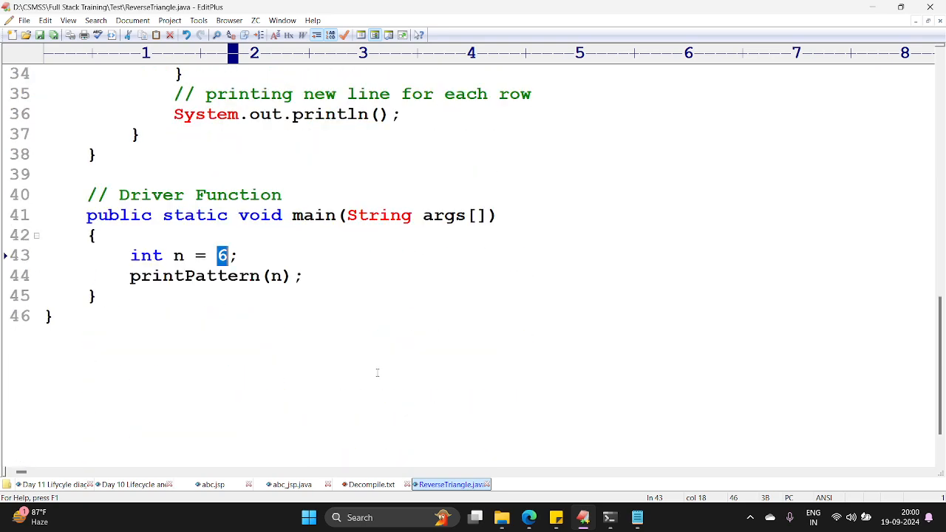
mouse_move(637, 517)
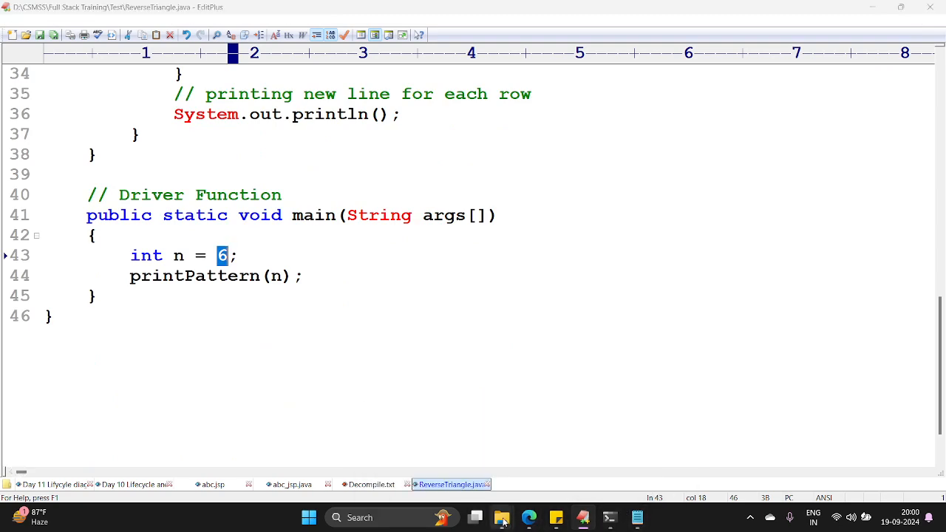
click(503, 517)
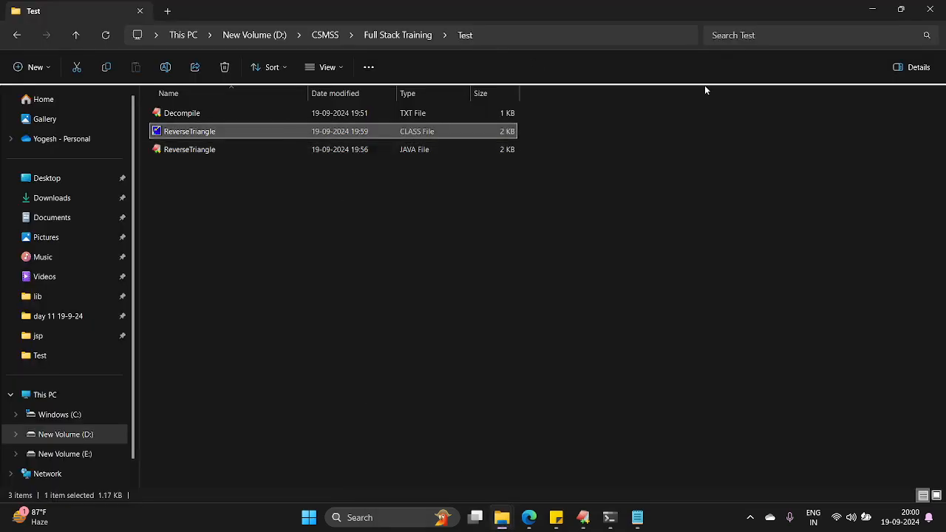
click(322, 68)
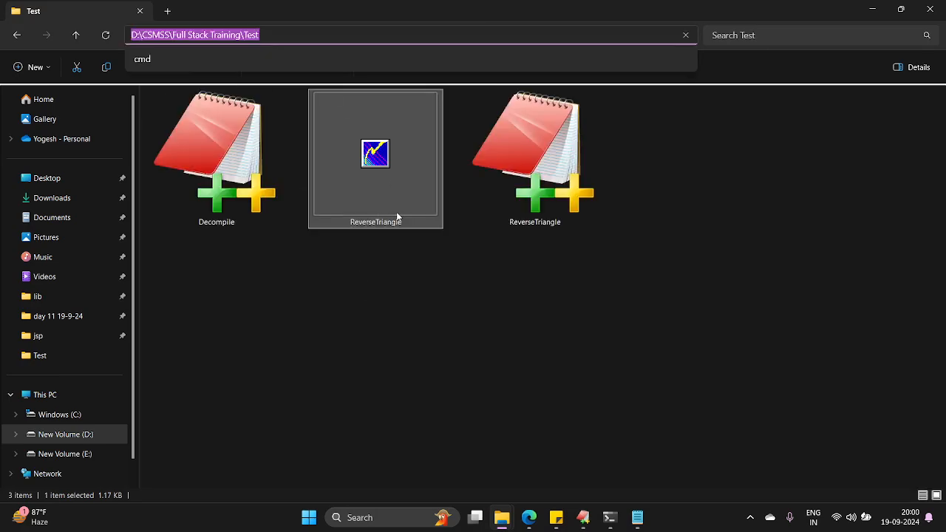
click(326, 68)
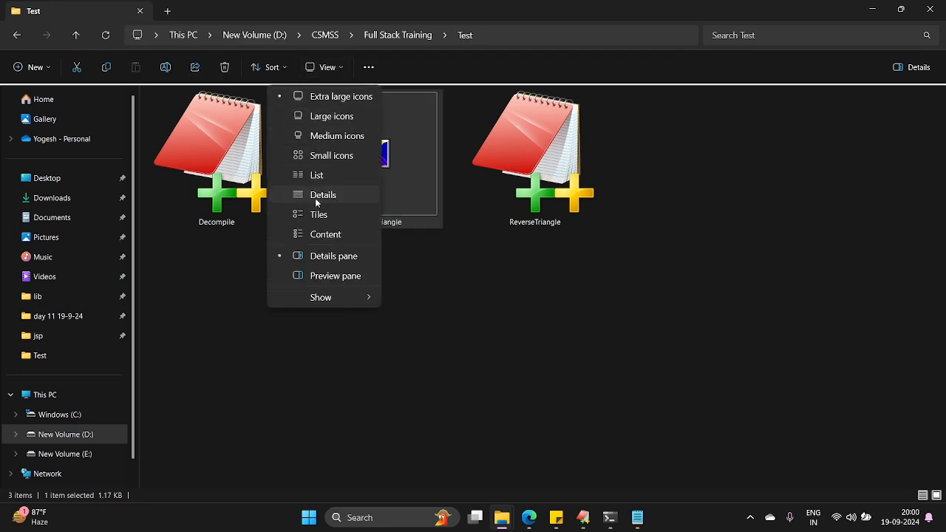
click(324, 195)
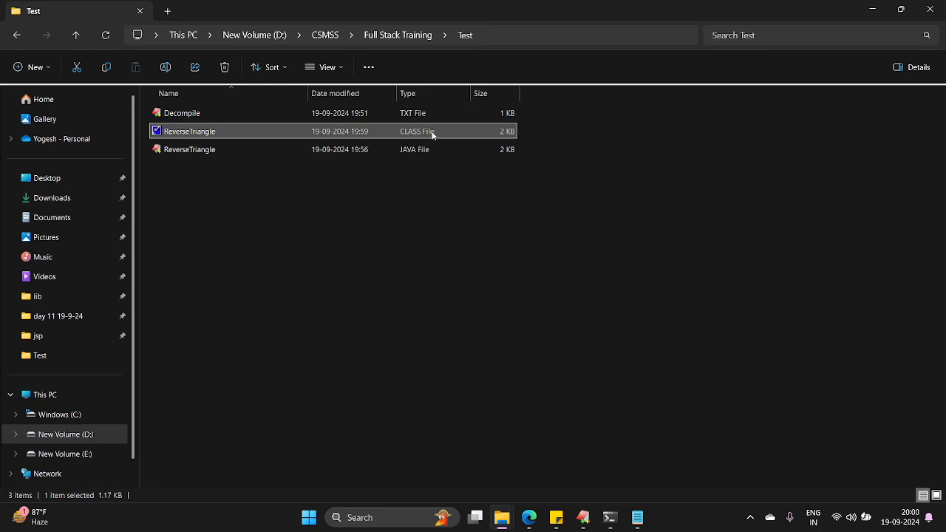
mouse_move(308, 141)
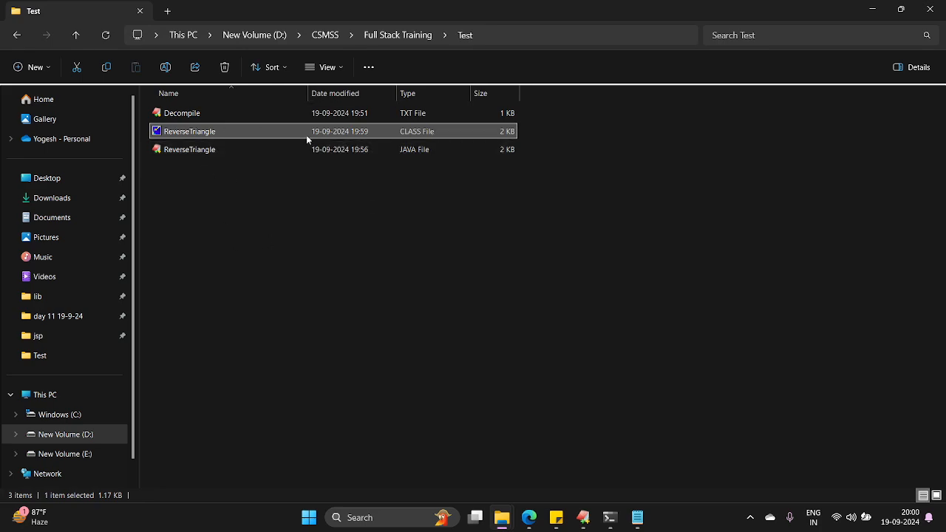
mouse_move(535, 476)
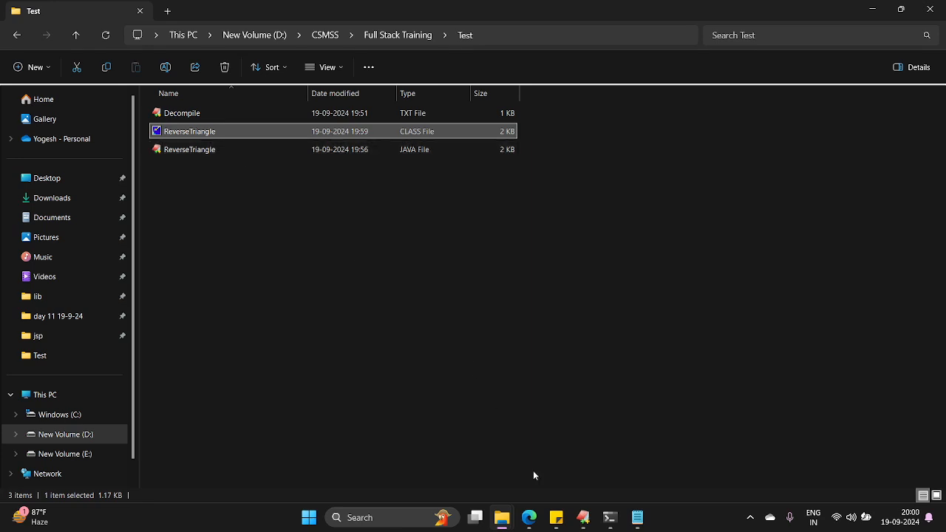
mouse_move(584, 517)
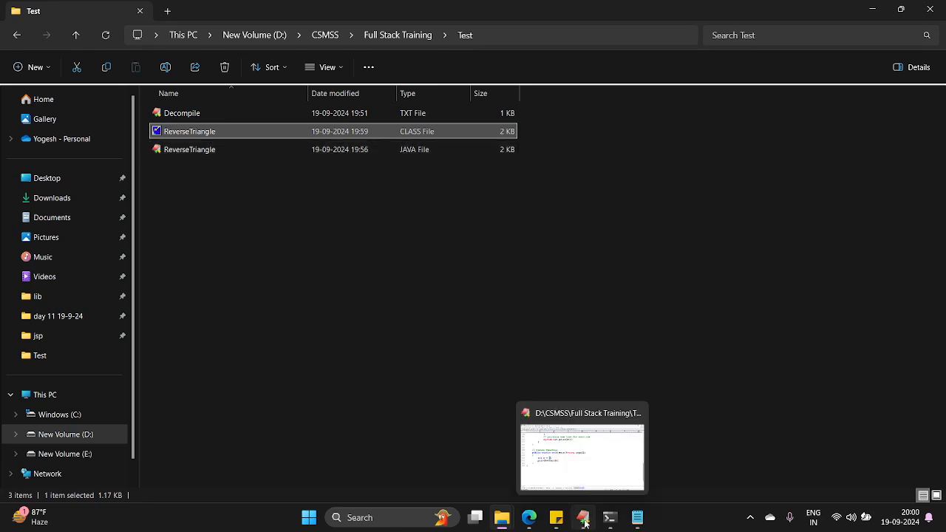
- Show Decompile.txt in EditPlus with the javadecompilers site name selected
click(582, 446)
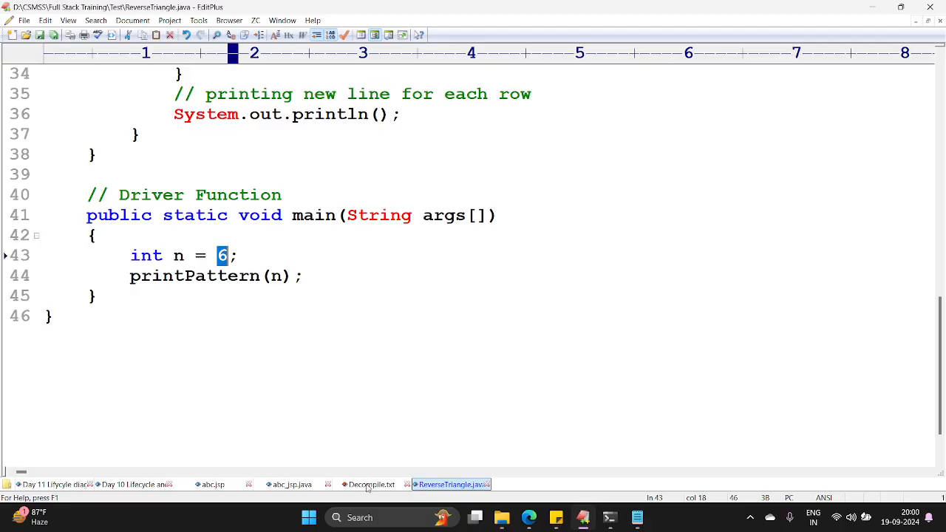
click(369, 485)
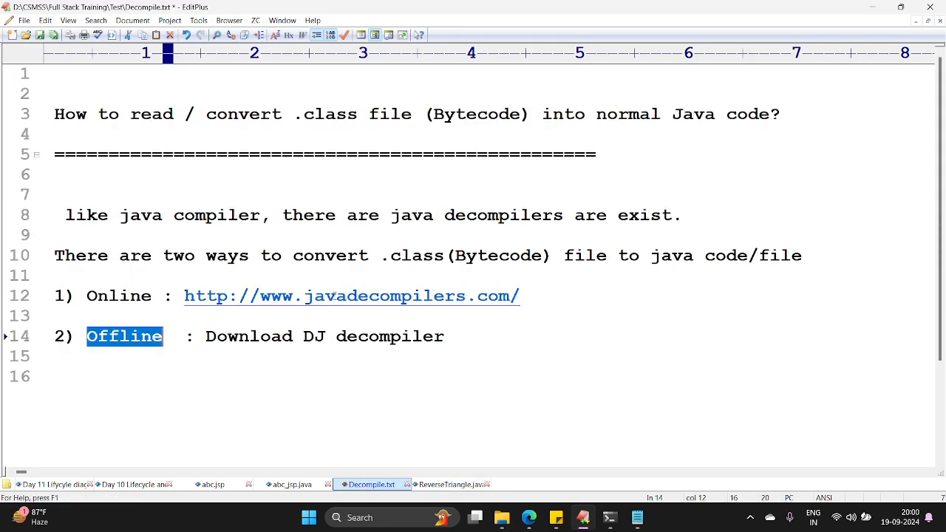
double_click(385, 295)
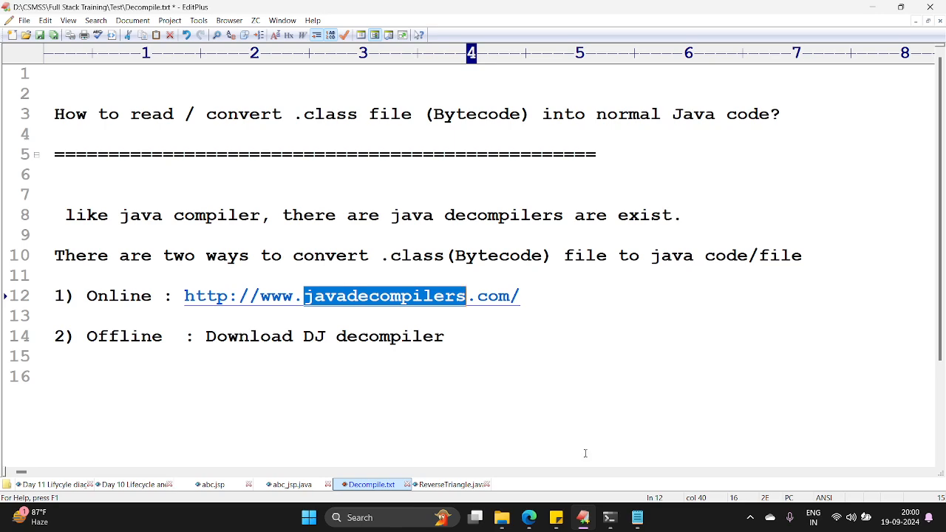
mouse_move(529, 517)
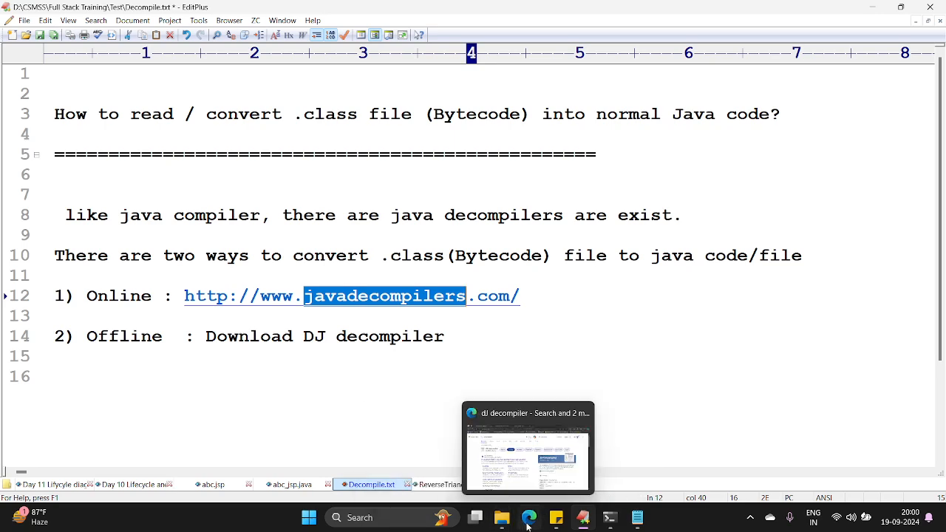
- Begin choosing a class file on javadecompilers.com, then cancel the chooser
click(526, 447)
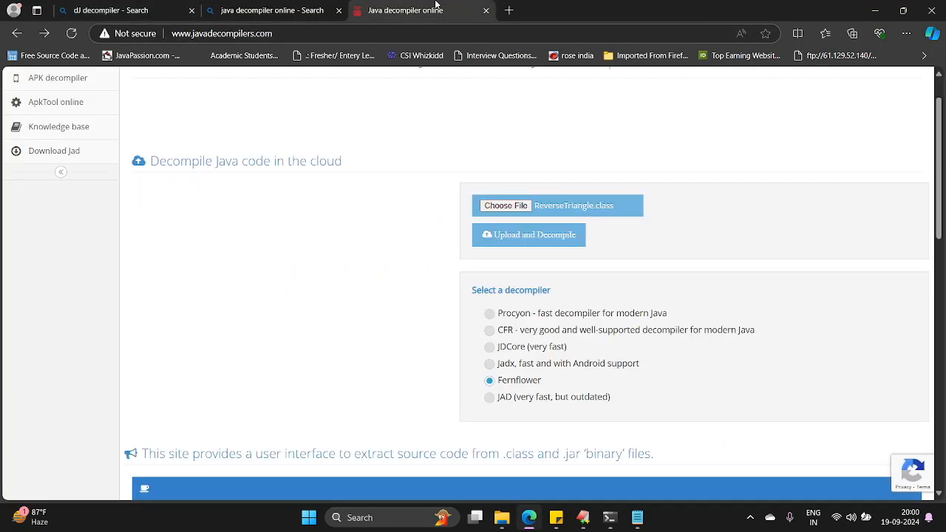
click(505, 205)
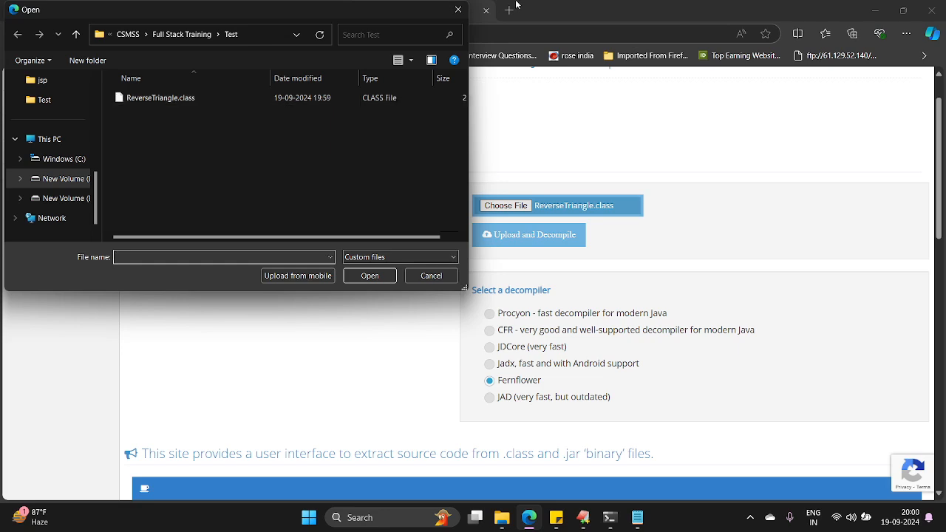
click(431, 275)
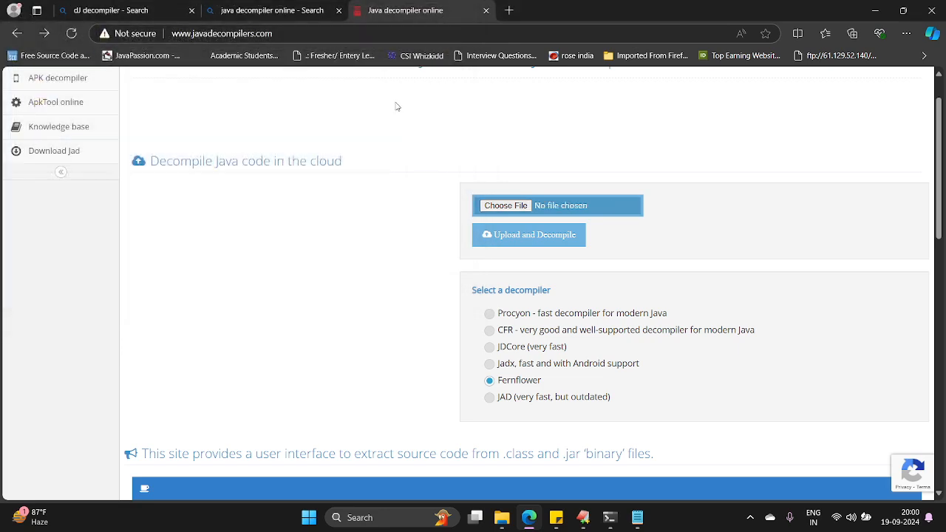
click(222, 32)
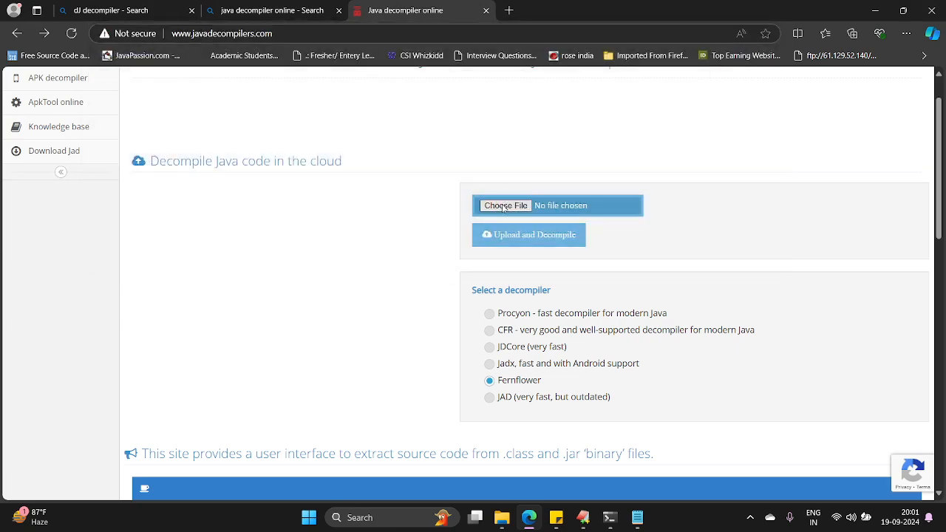
- Upload ReverseTriangle.class from the Test folder and decompile it
click(506, 206)
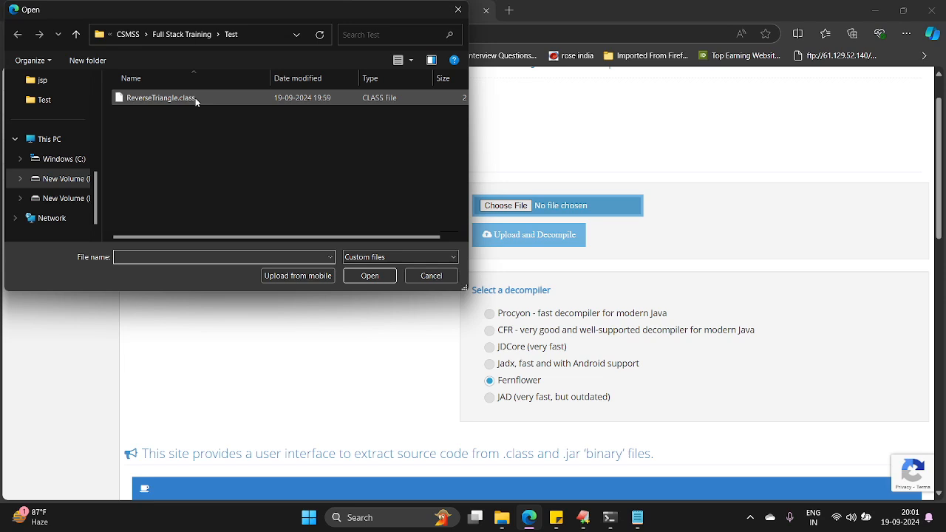
click(159, 98)
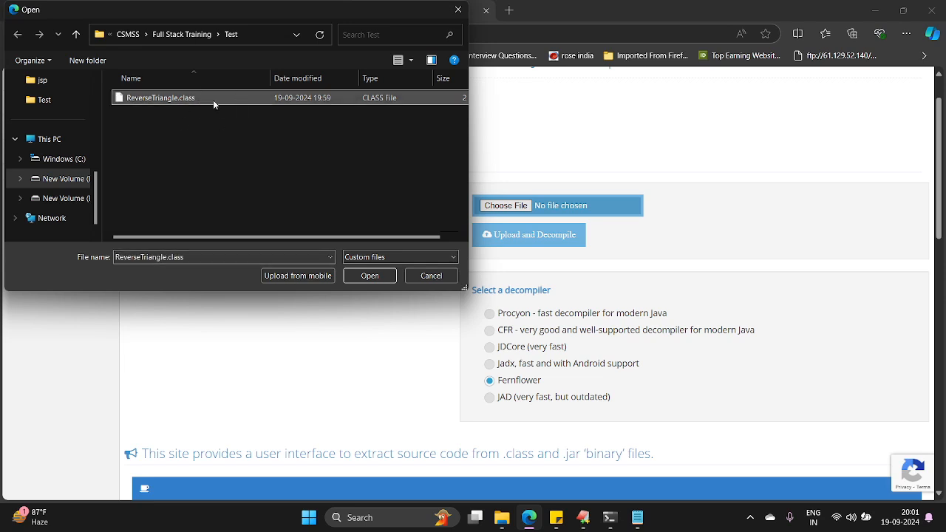
click(370, 275)
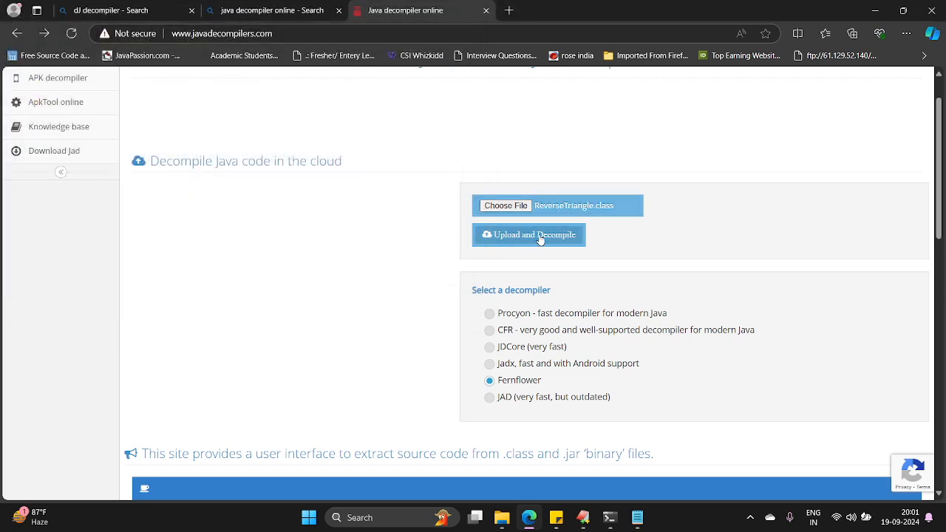
click(527, 235)
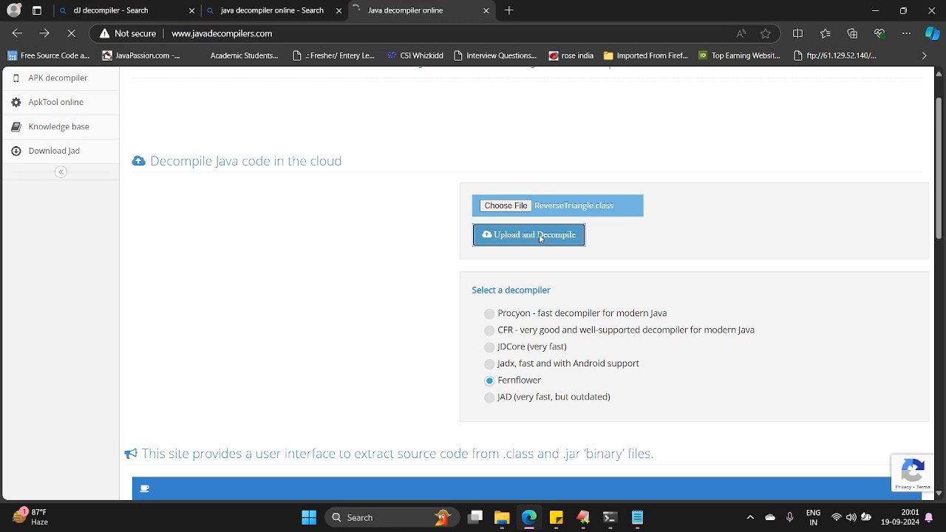
click(529, 235)
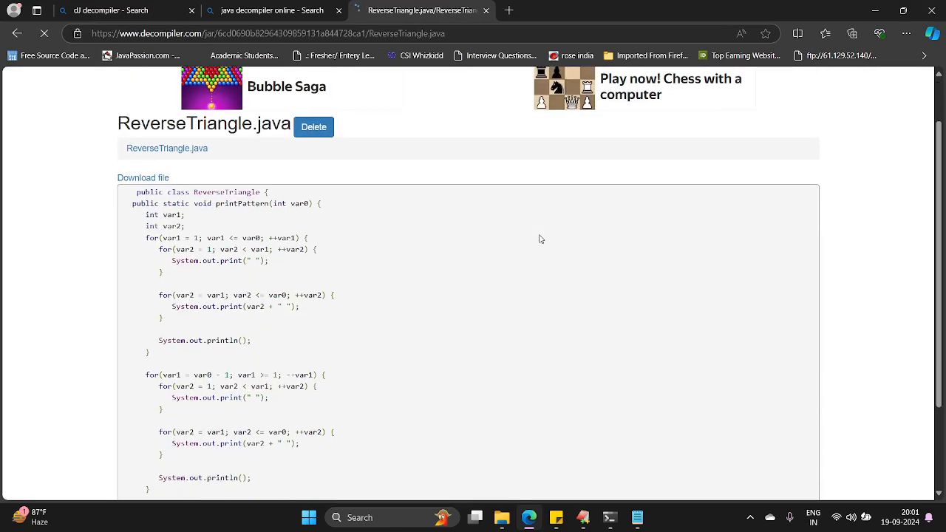
- Select the entire decompiled ReverseTriangle.java source on the results page
drag(136, 192, 279, 264)
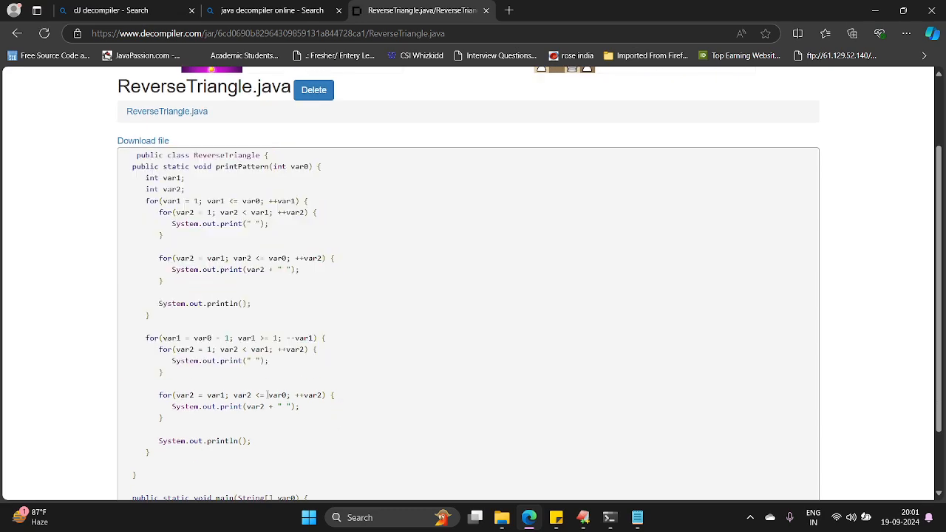
scroll(down, 3)
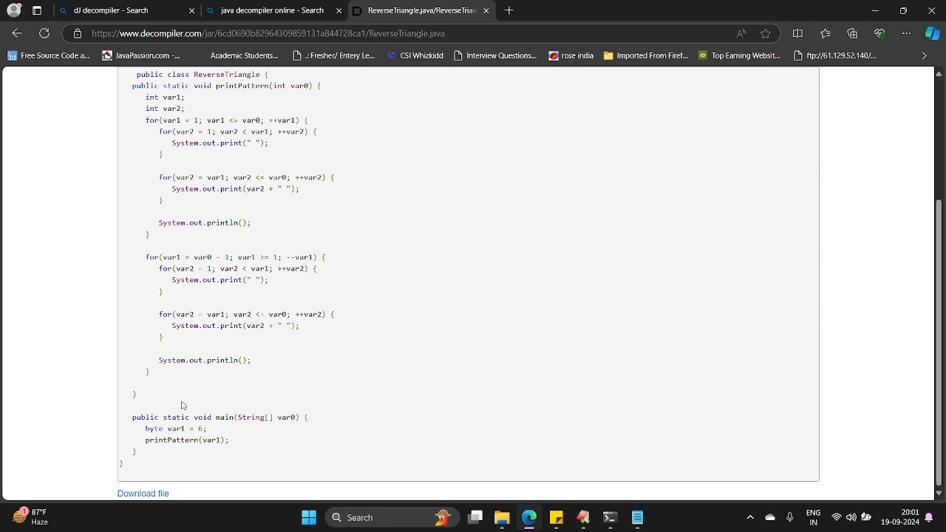
mouse_move(476, 401)
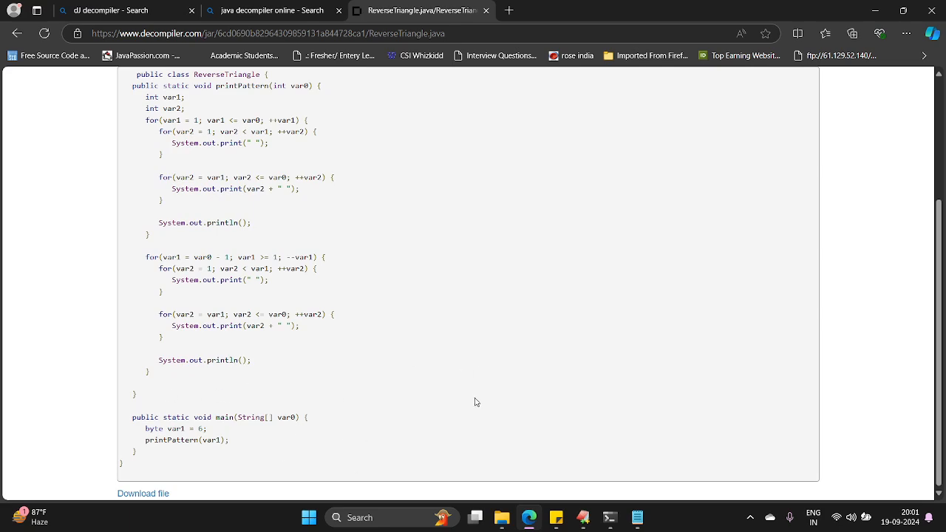
mouse_move(313, 347)
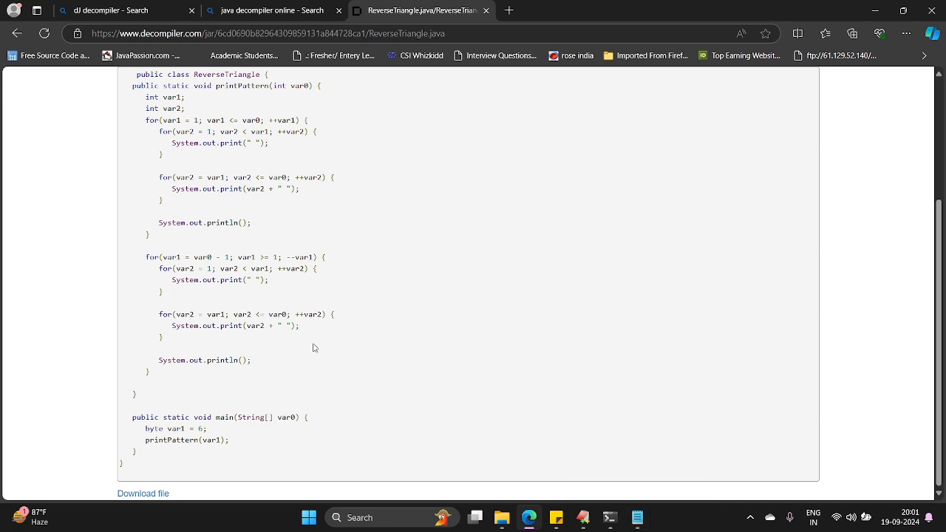
key(ctrl+a)
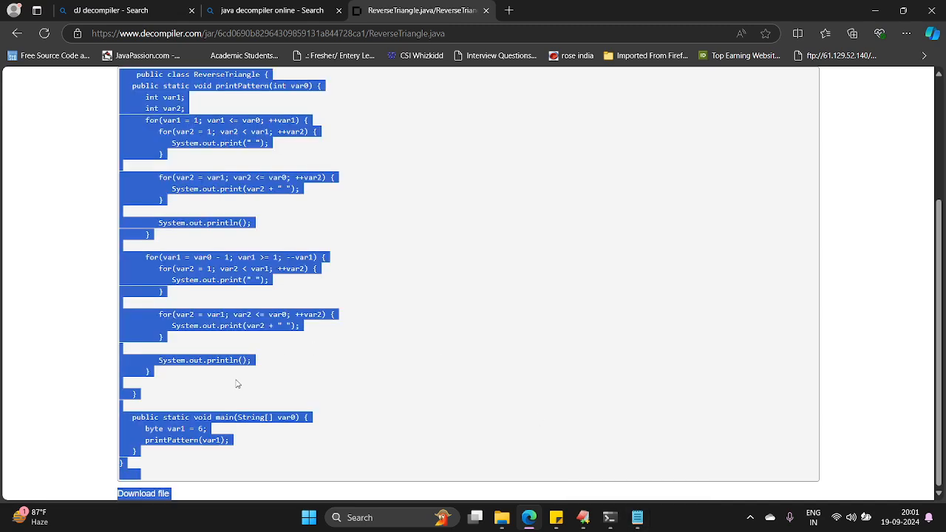
scroll(up, 3)
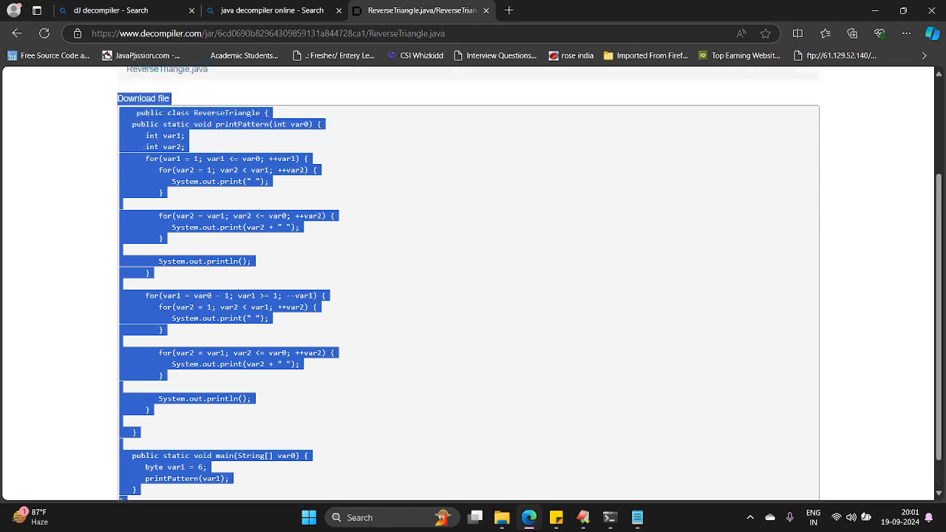
scroll(up, 3)
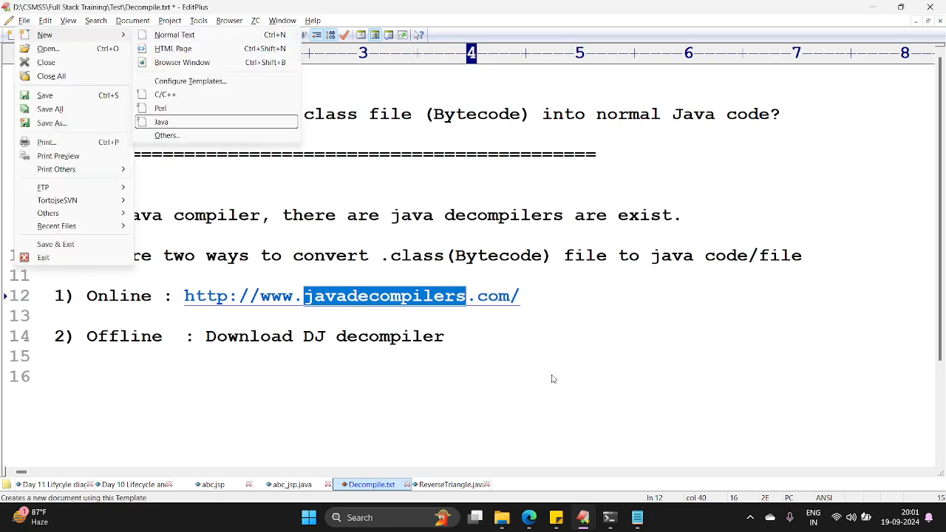
- Paste the decompiled ReverseTriangle code into a new Java document in EditPlus
click(160, 121)
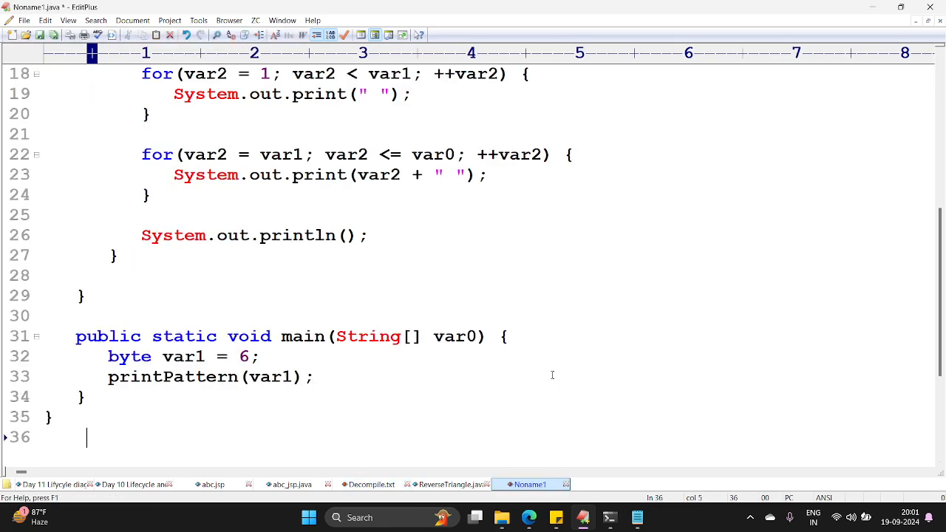
key(ctrl+a)
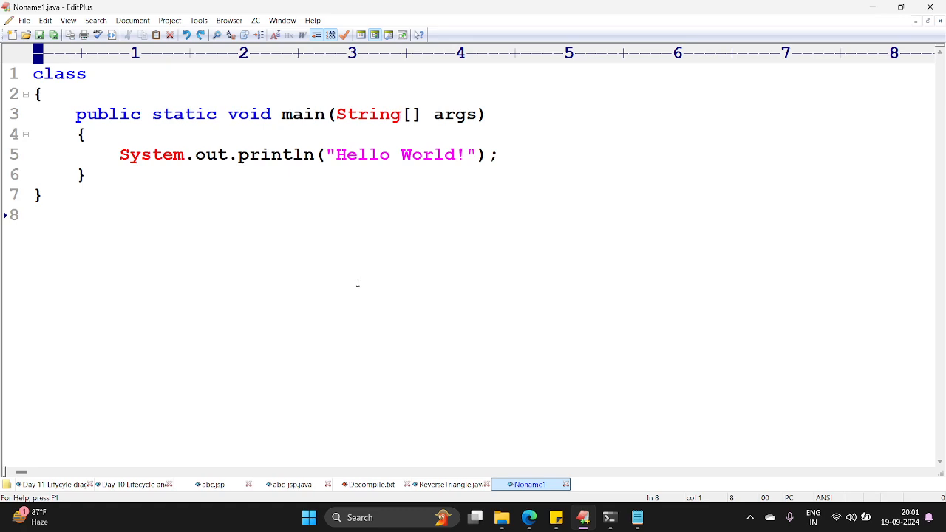
key(ctrl+a)
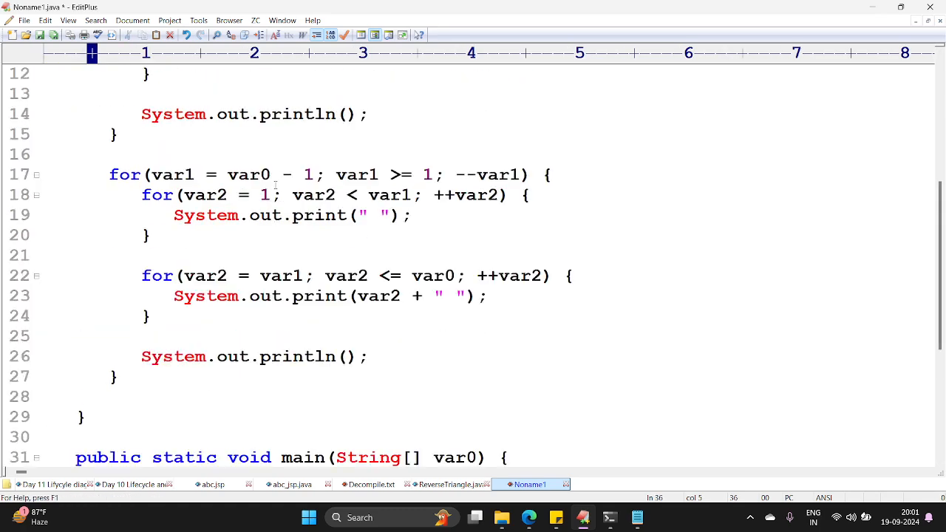
scroll(up, 3)
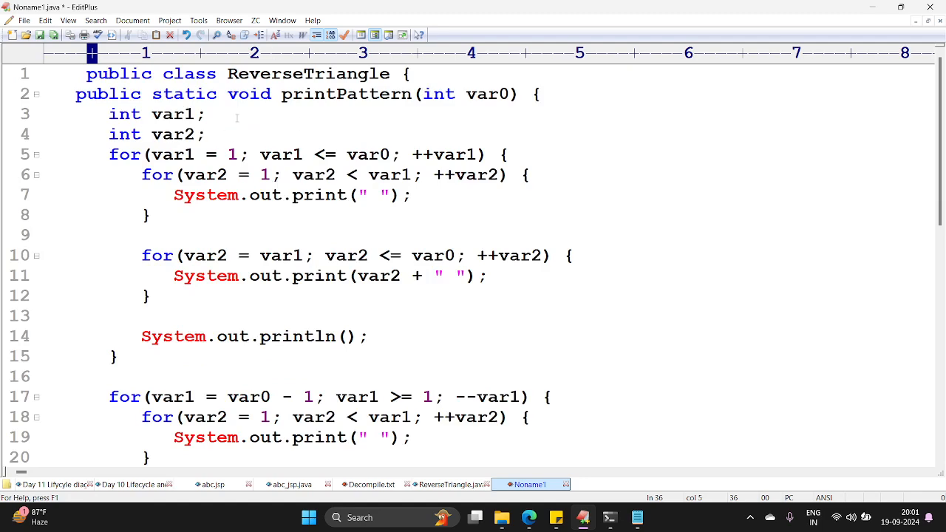
scroll(down, 3)
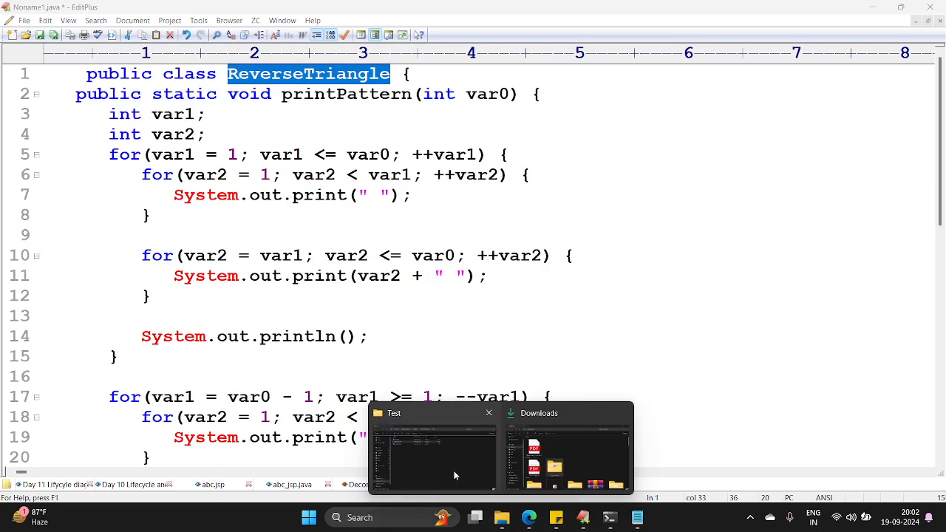
- Check the Test folder and decompiled page, then show the Bing search for 'dj decompiler'
click(432, 447)
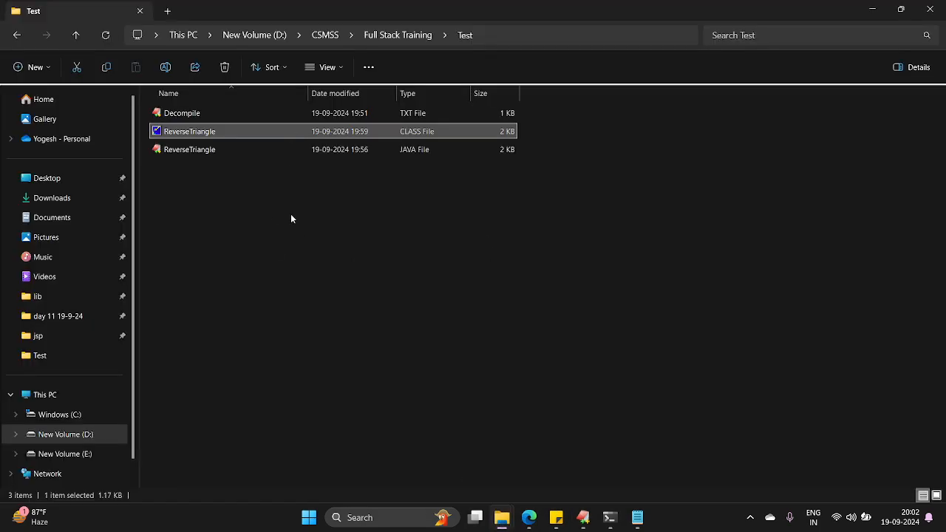
mouse_move(502, 517)
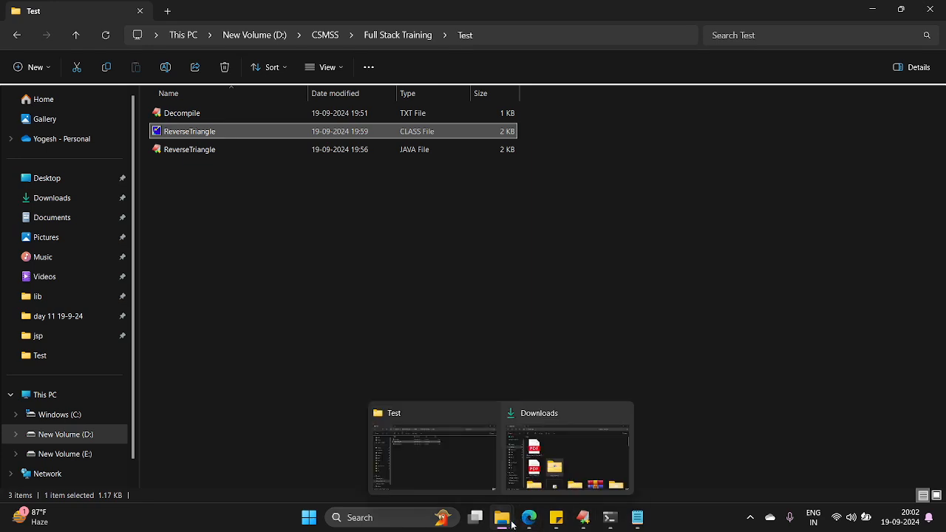
click(529, 517)
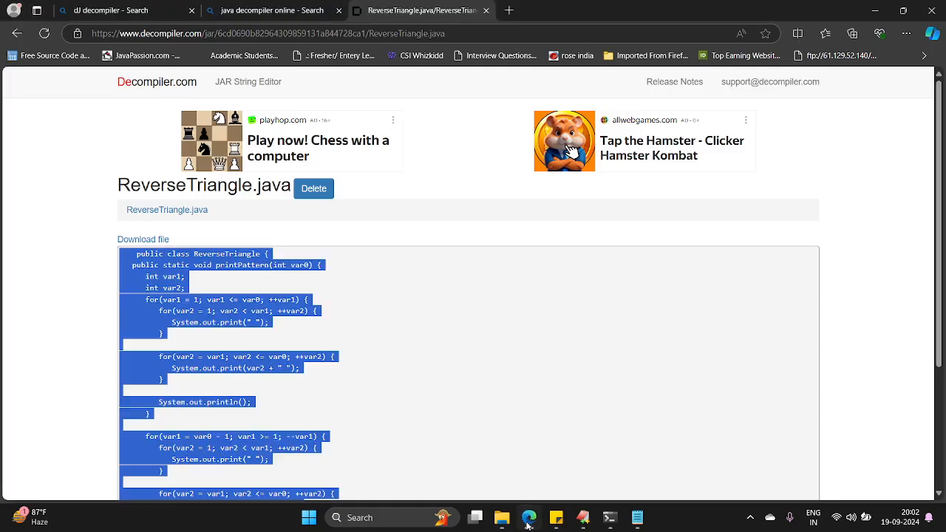
scroll(down, 3)
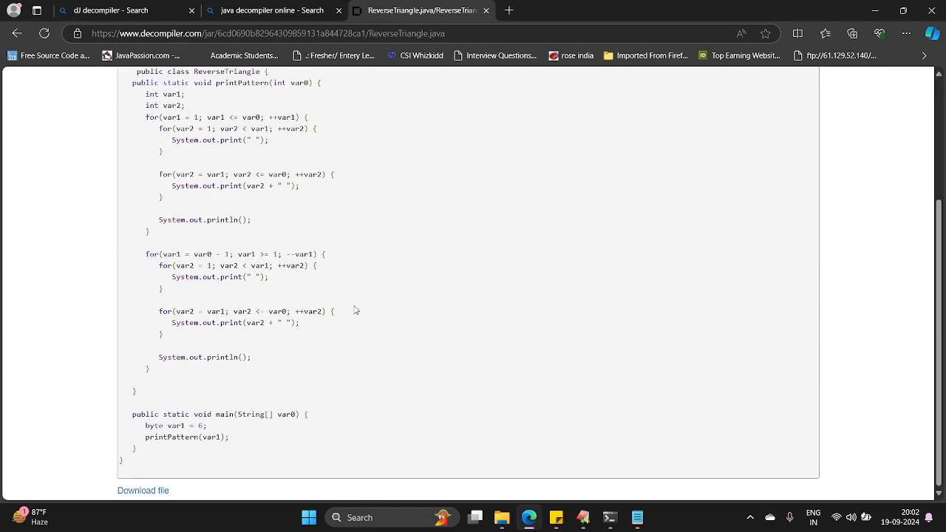
click(272, 9)
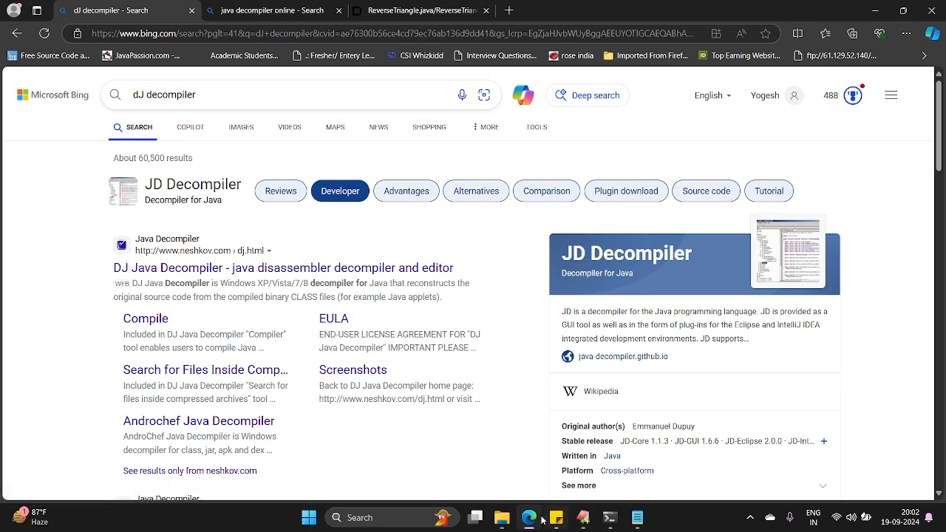
mouse_move(502, 517)
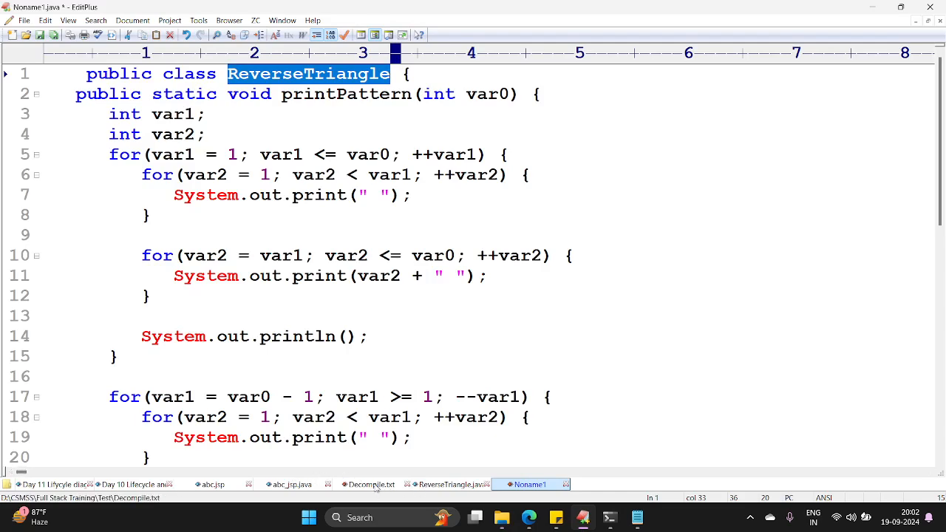
- Show the Decompile notes, then the Downloads folder holding the DJ Java Decompiler setup
click(372, 484)
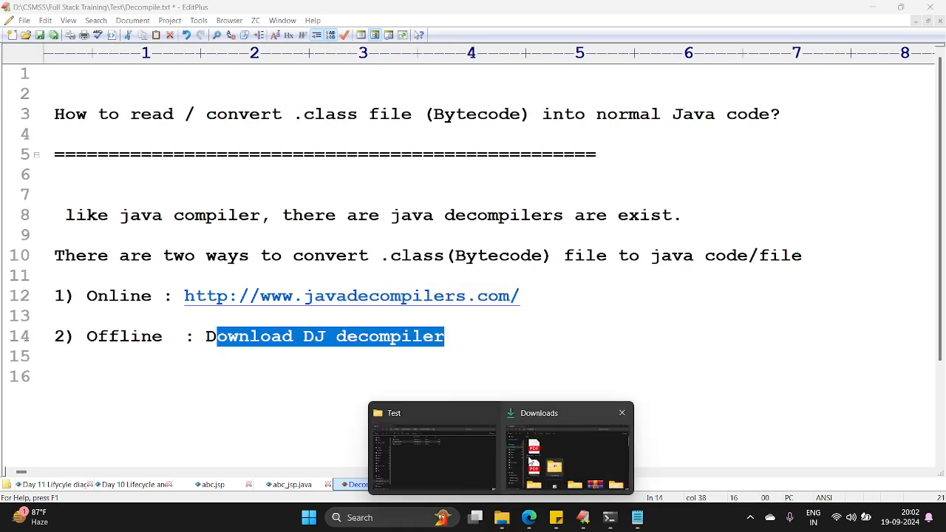
click(567, 447)
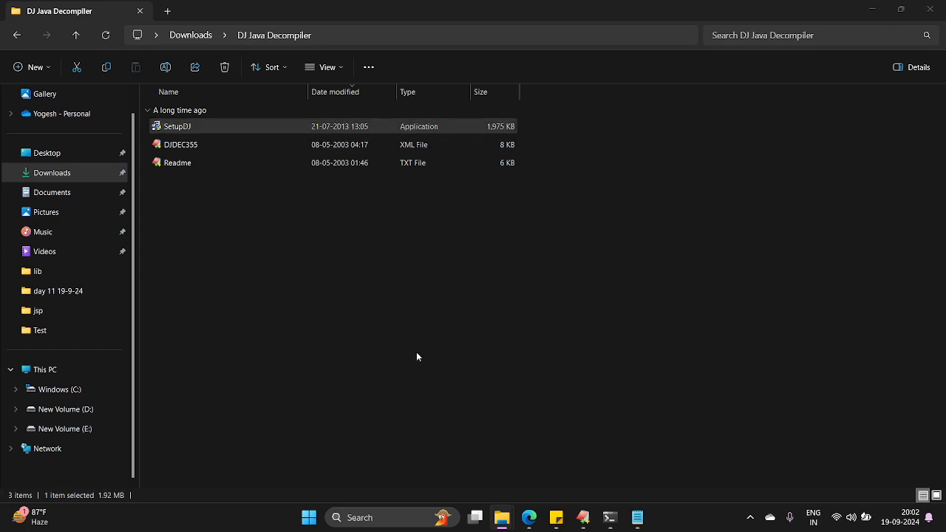
- Launch SetupDJ and accept the welcome, user information and default destination folder
double_click(177, 126)
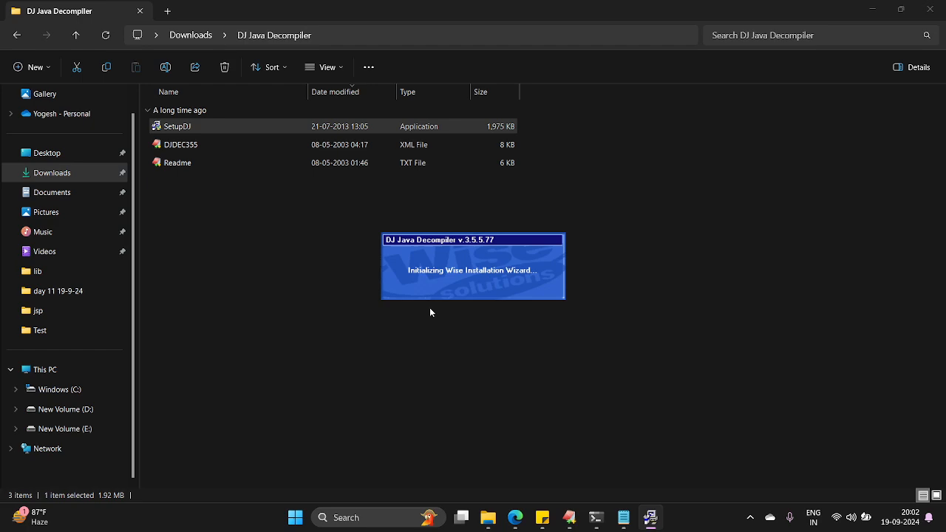
mouse_move(393, 245)
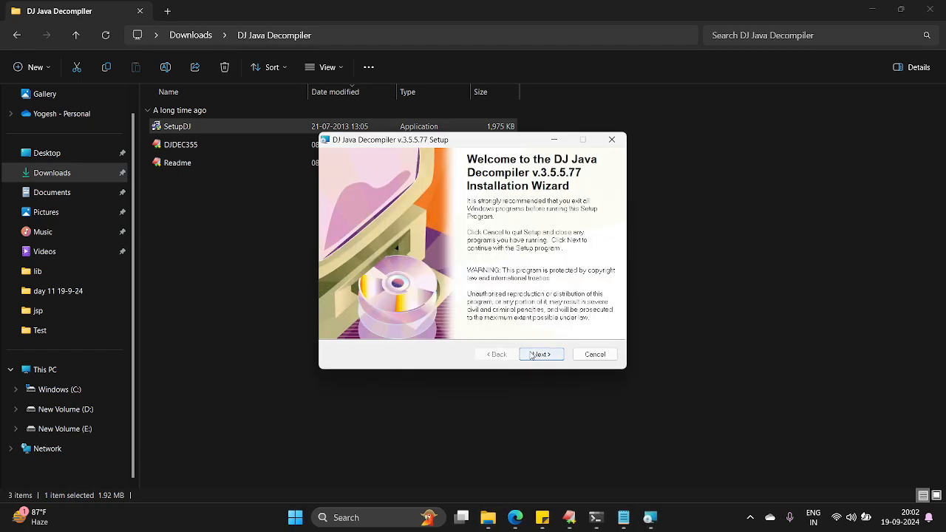
click(539, 355)
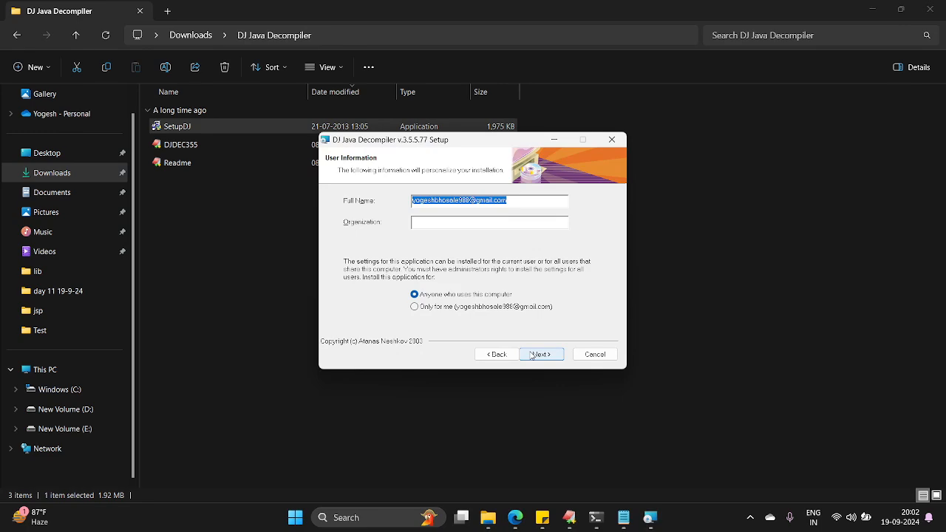
click(541, 355)
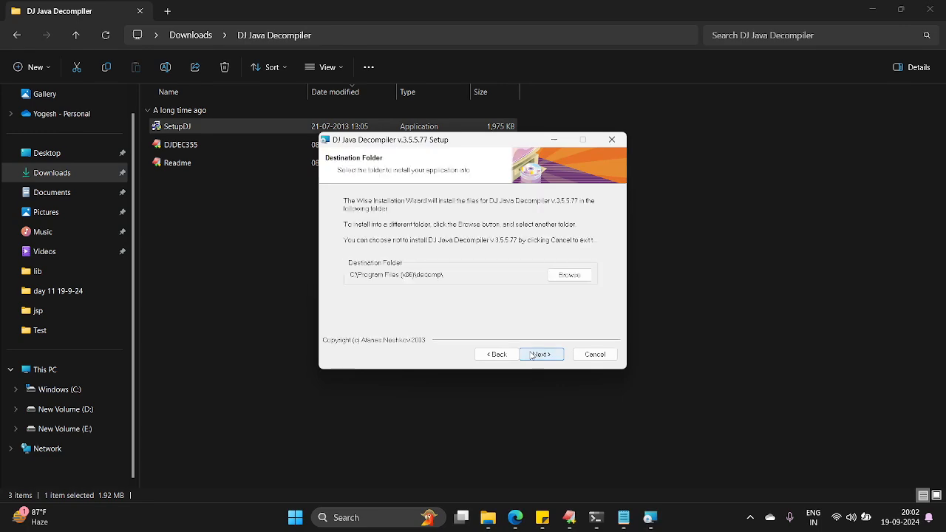
click(541, 354)
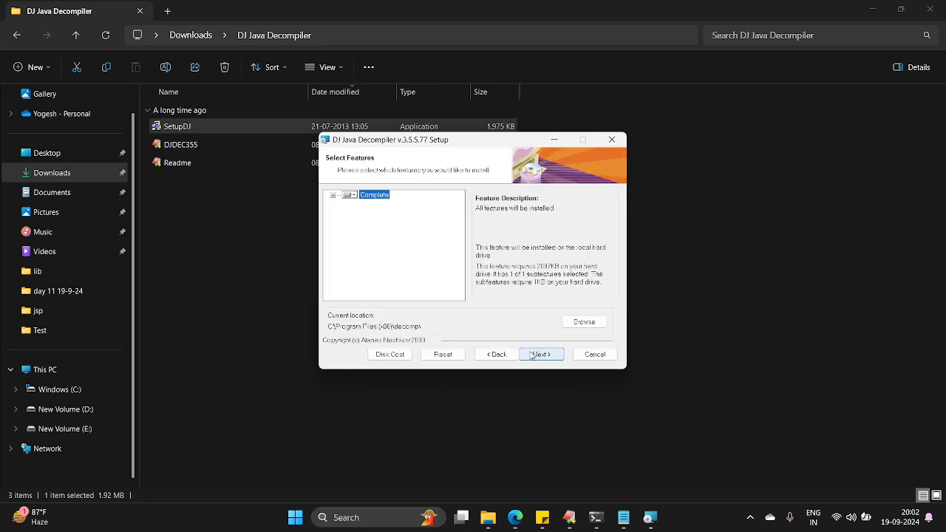
- Install DJ Java Decompiler 3.5.5.77 with class file association entirely on local drive
click(331, 195)
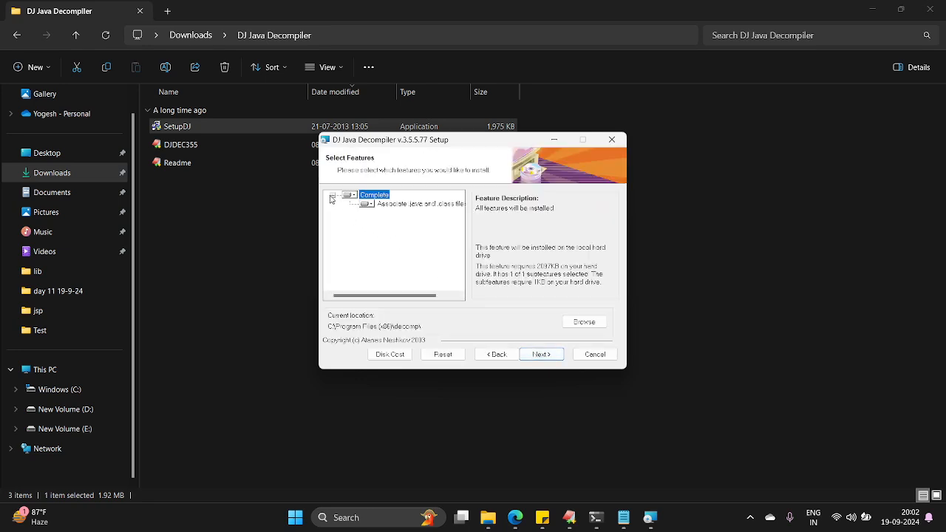
click(349, 195)
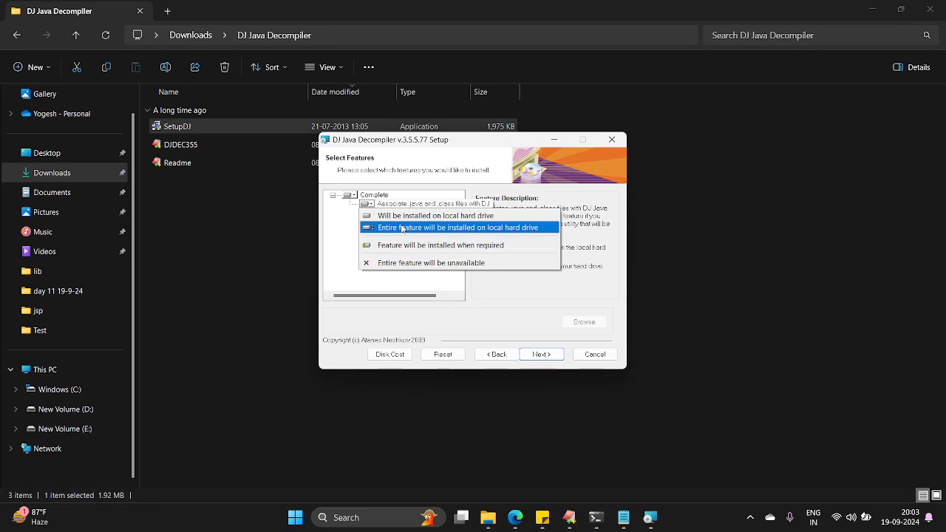
click(435, 216)
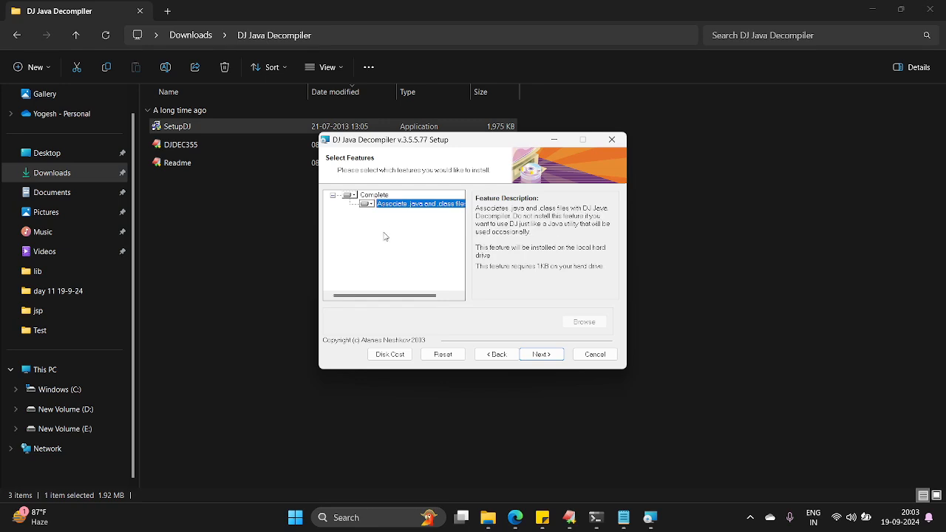
click(541, 354)
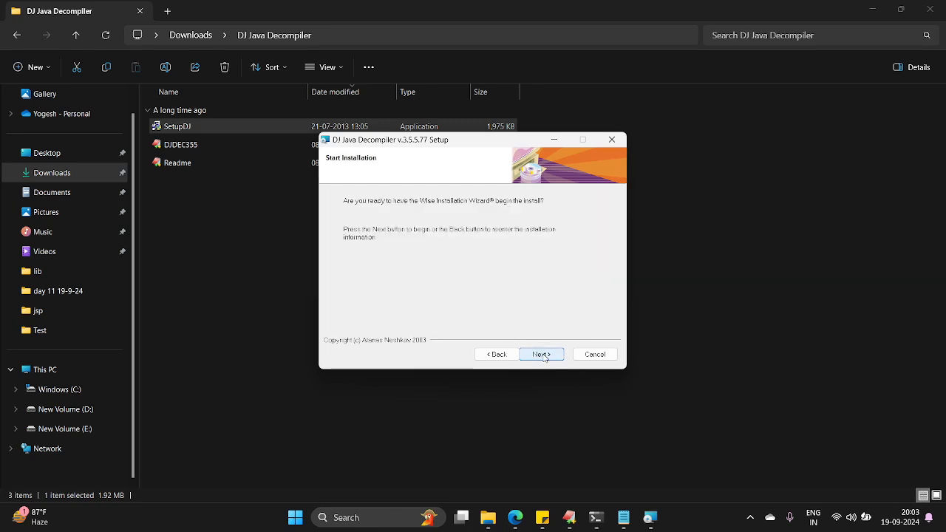
click(540, 355)
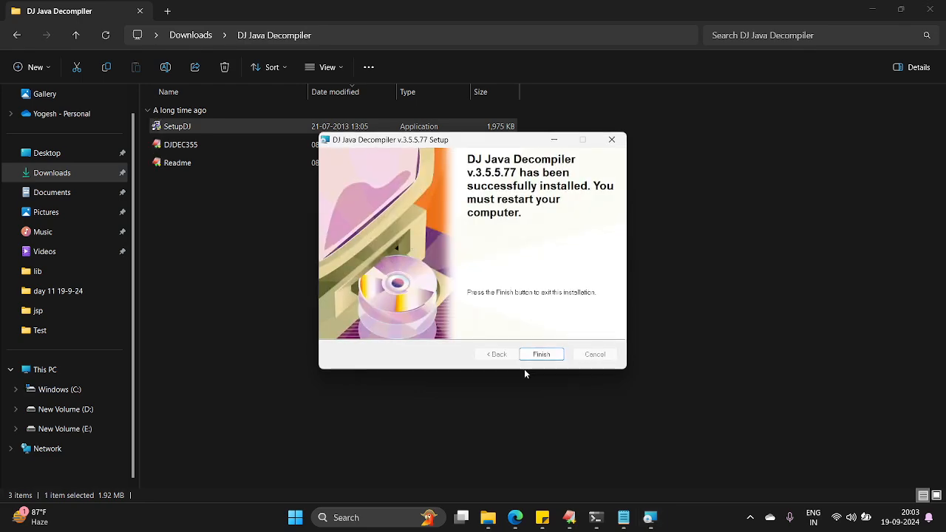
click(541, 355)
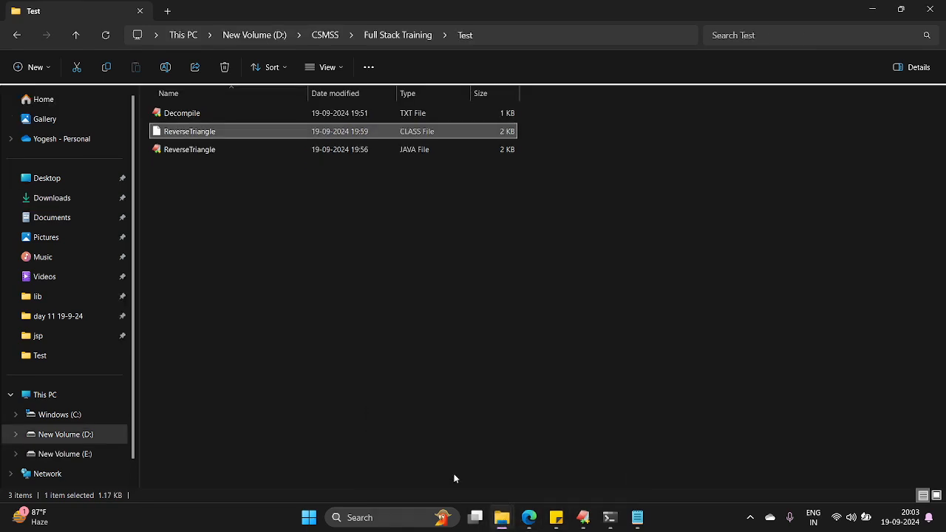
- Check the Open with options for ReverseTriangle.class in the Test folder
click(251, 131)
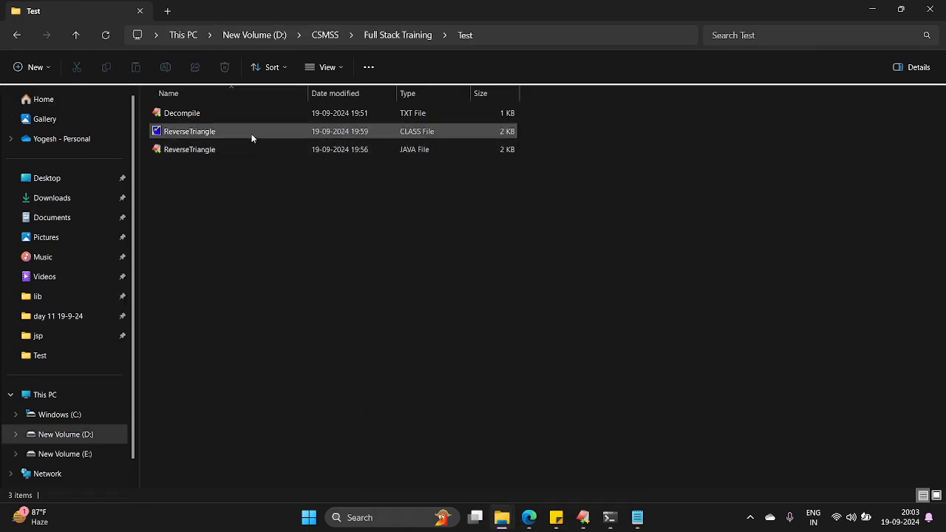
right_click(189, 130)
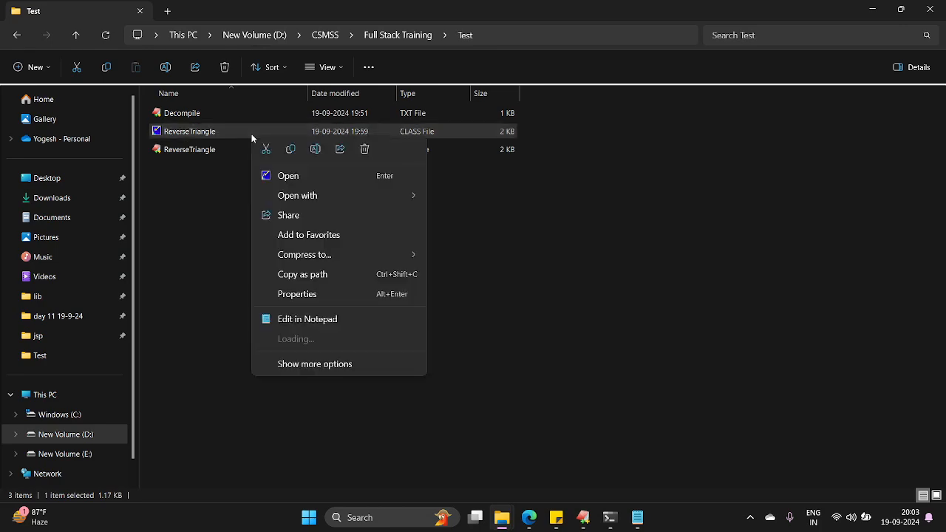
click(297, 195)
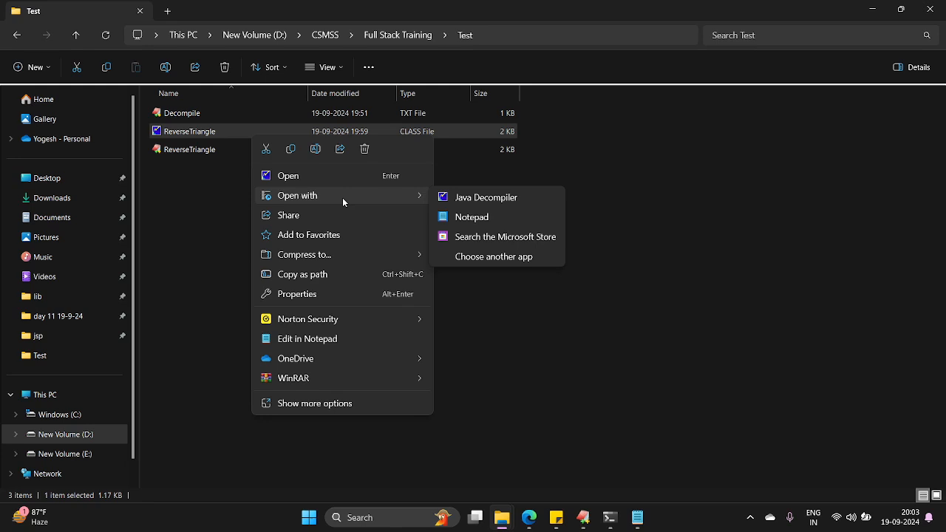
mouse_move(486, 198)
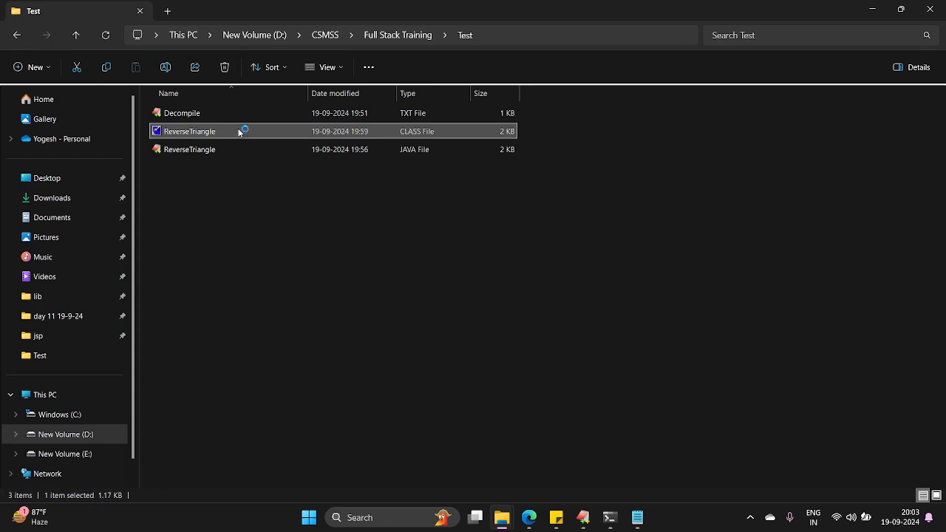
- Attempt to open ReverseTriangle.class in DJ, dismiss the access violation and close without saving
double_click(189, 130)
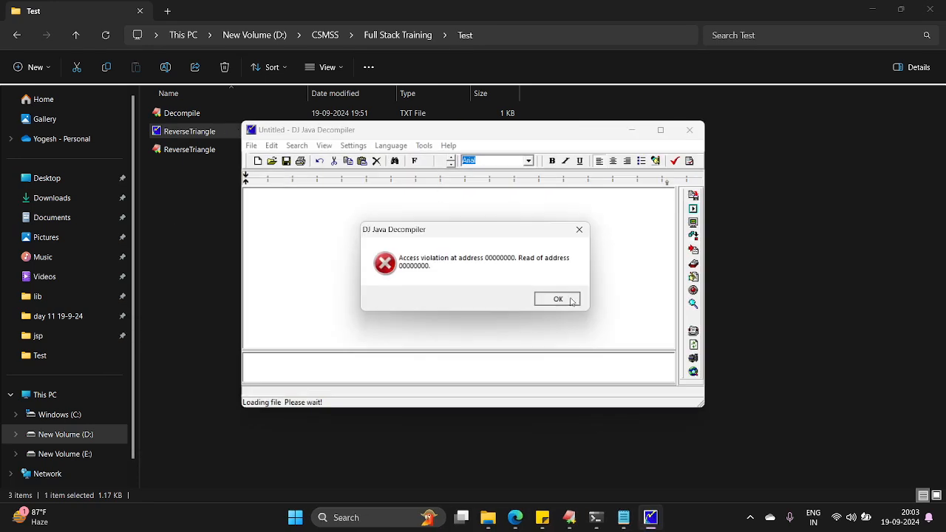
click(559, 298)
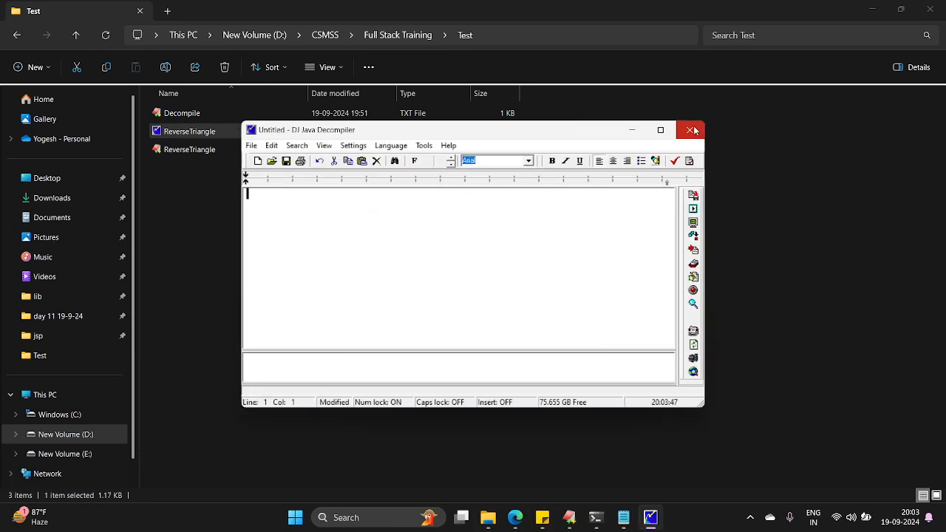
click(691, 130)
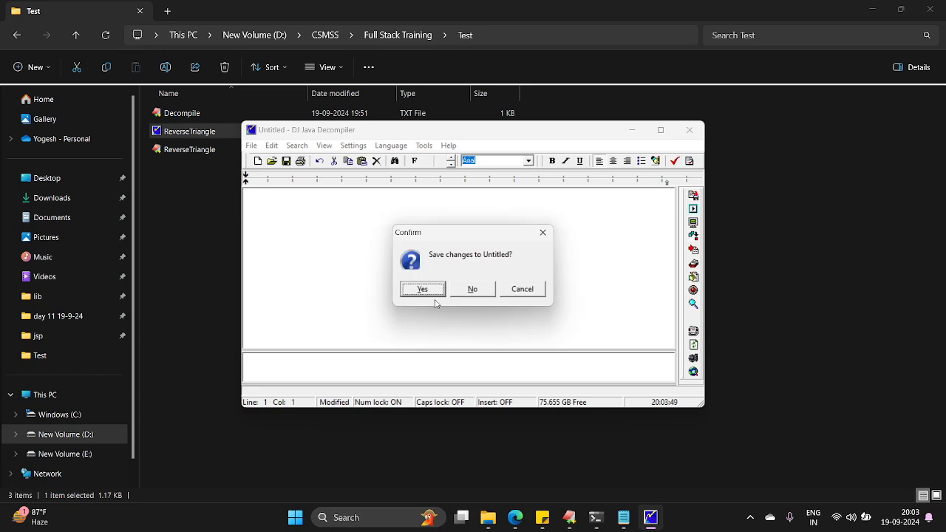
click(472, 288)
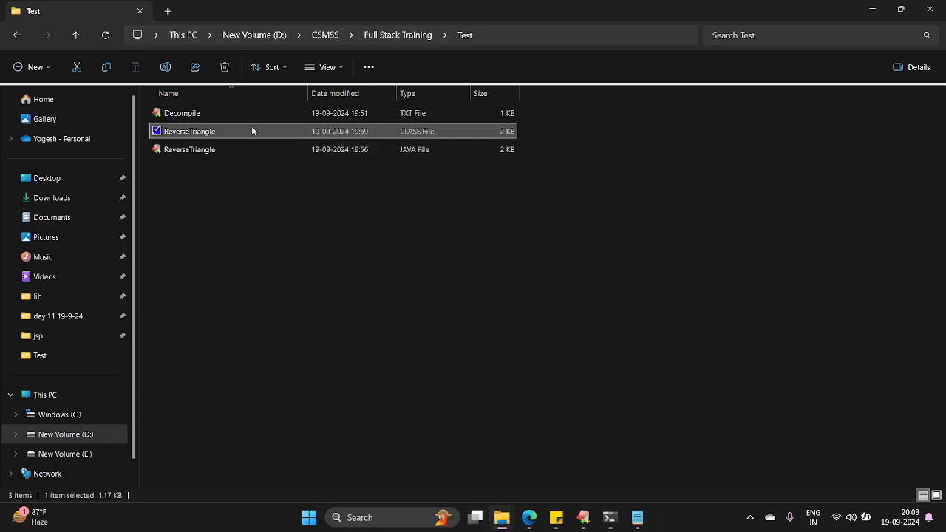
- Retry ReverseTriangle.class, hit the same access violation and close the Untitled document unsaved
double_click(189, 130)
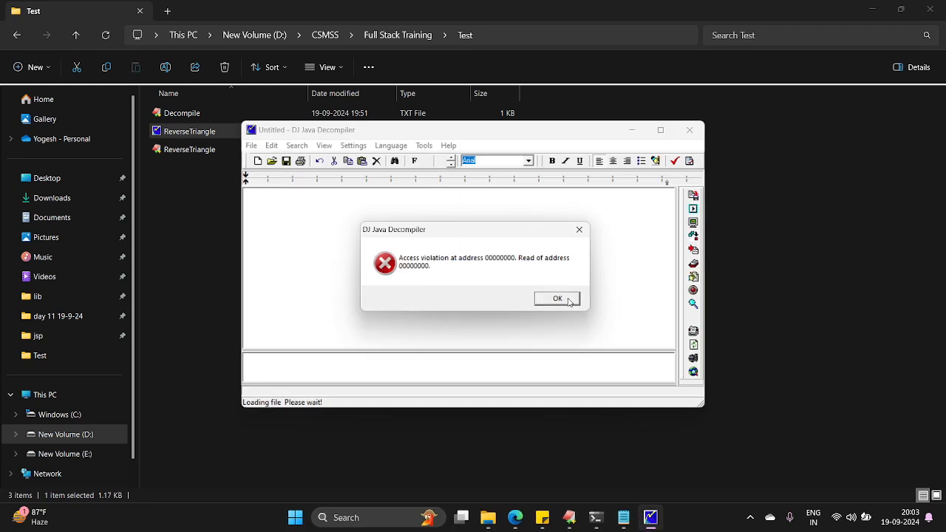
click(557, 298)
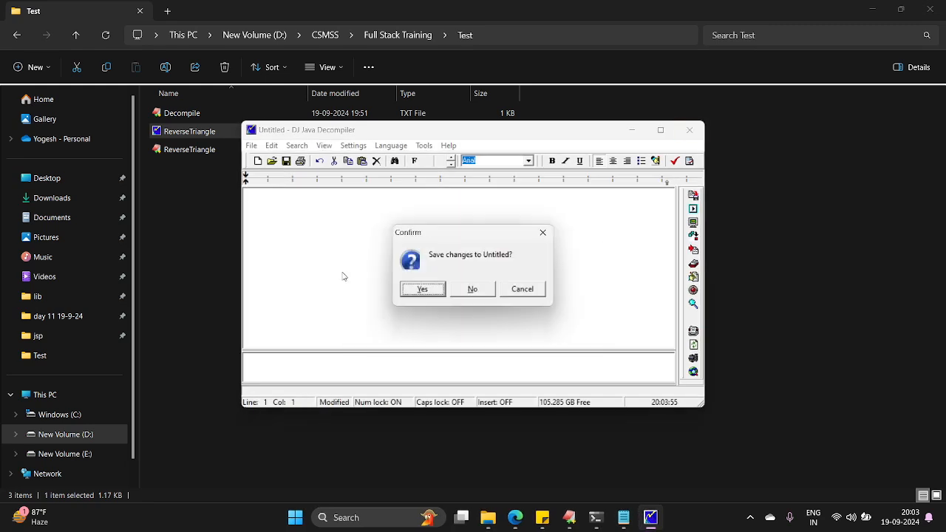
click(473, 288)
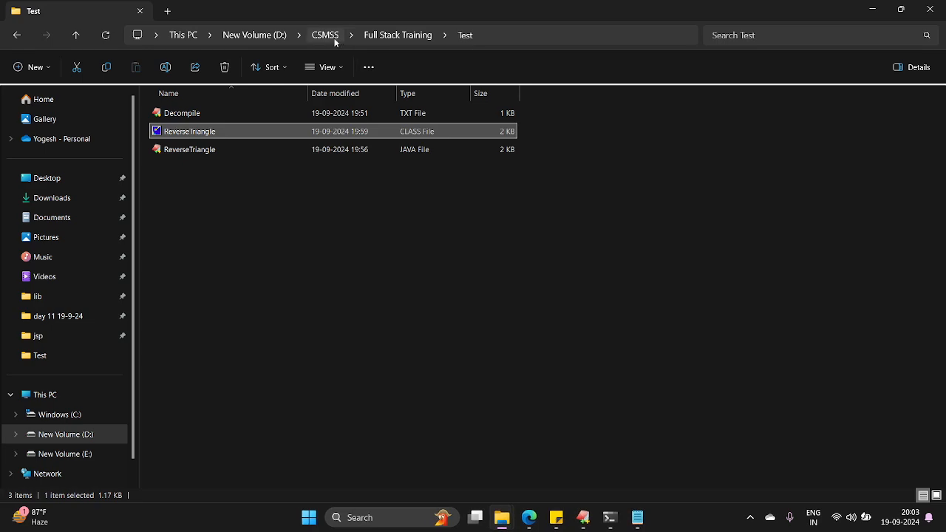
mouse_move(397, 36)
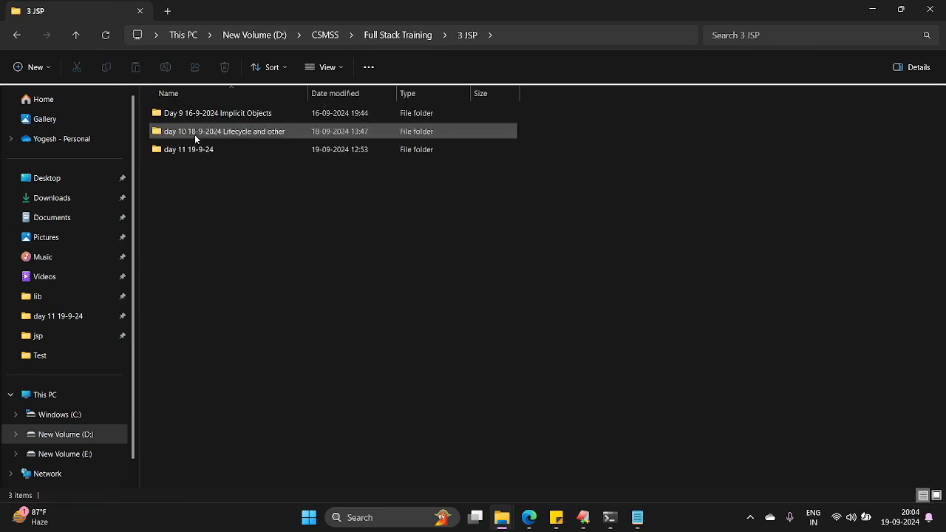
- Open DateInsert.class from 1 JDBC > Day44, dismiss the access violation and decline saving
double_click(189, 149)
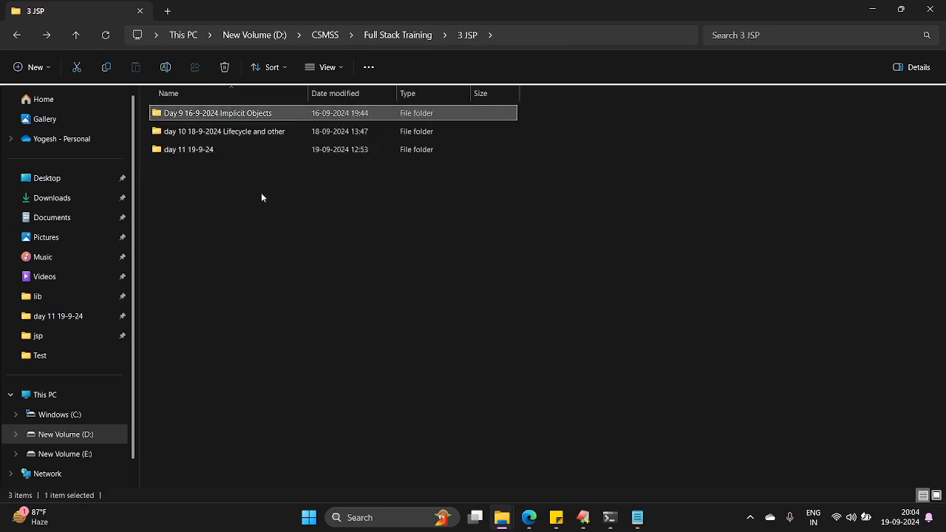
click(225, 130)
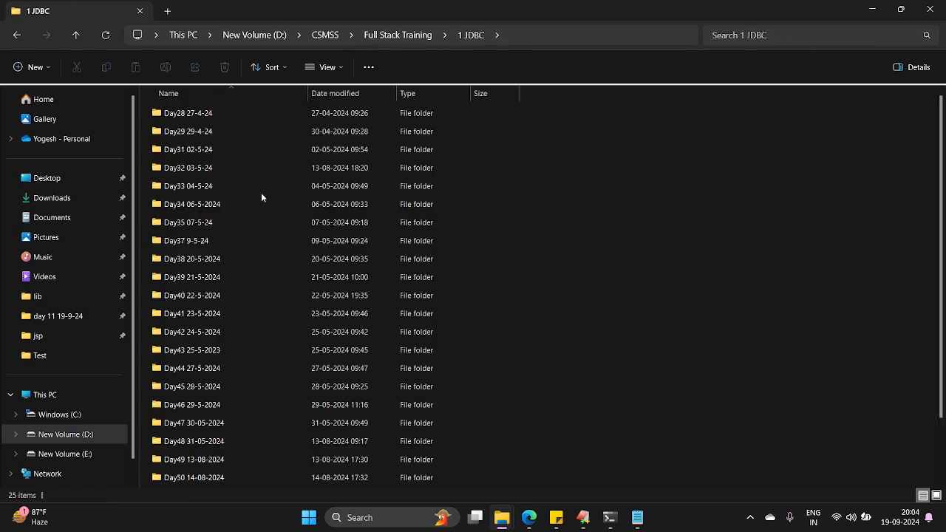
double_click(193, 368)
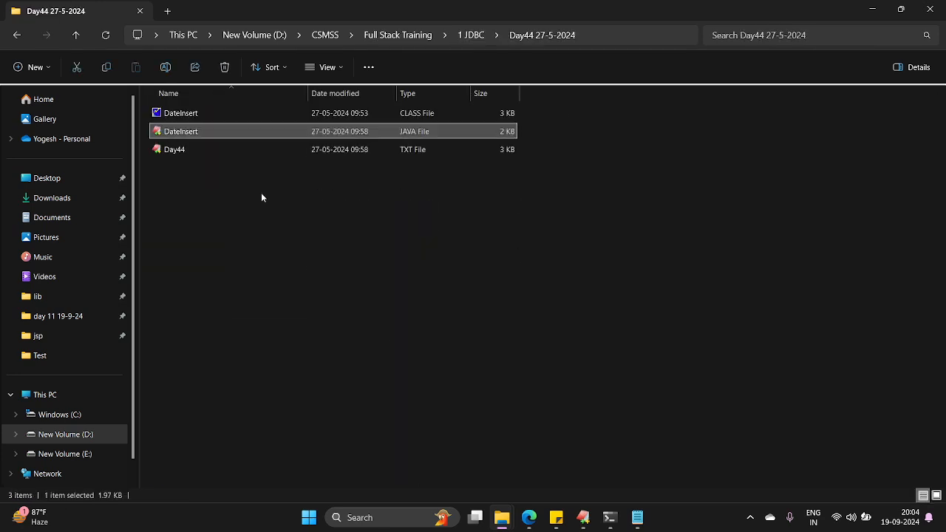
double_click(180, 113)
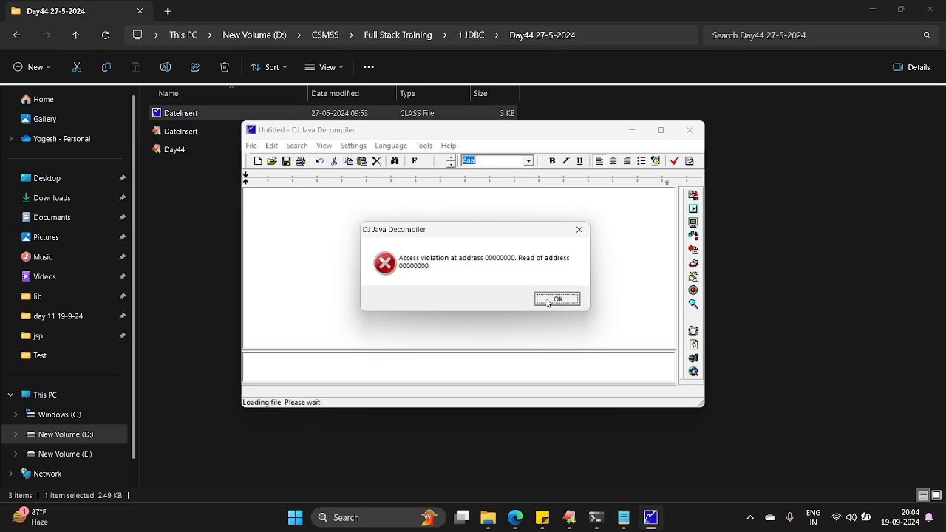
click(557, 298)
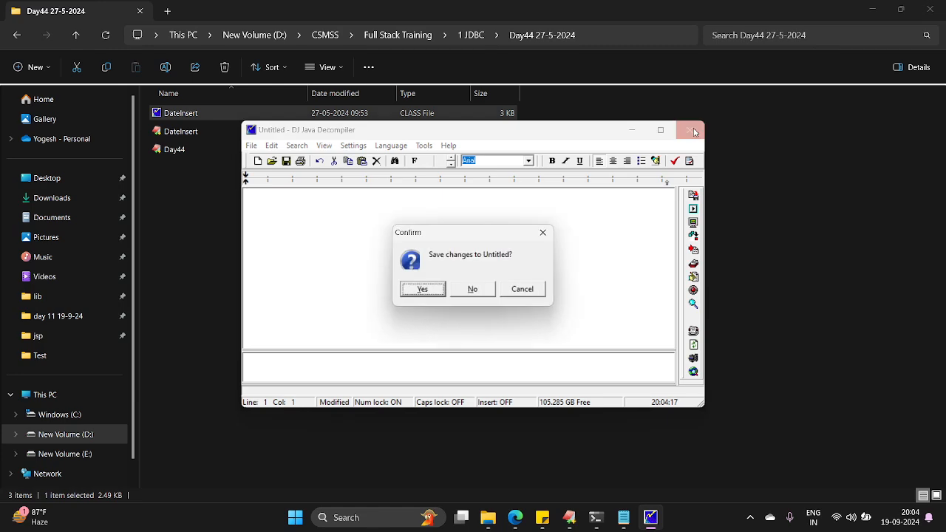
click(473, 288)
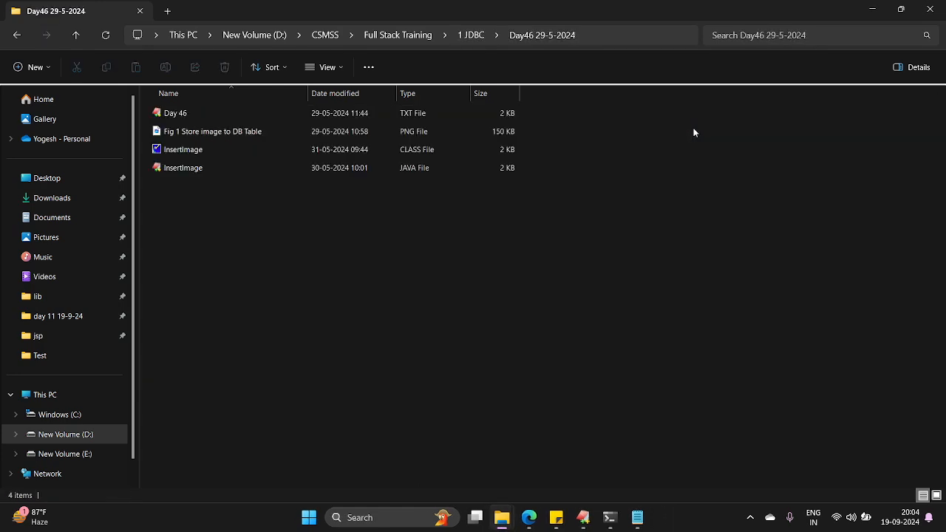
- Open InsertImage.class, dismiss the corrupted-file warning and close the decompiler without saving
double_click(183, 149)
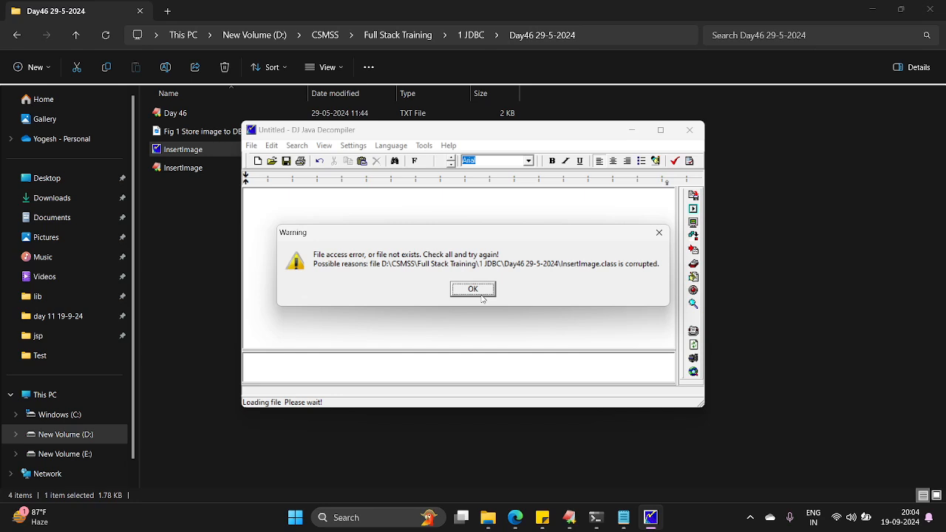
click(473, 288)
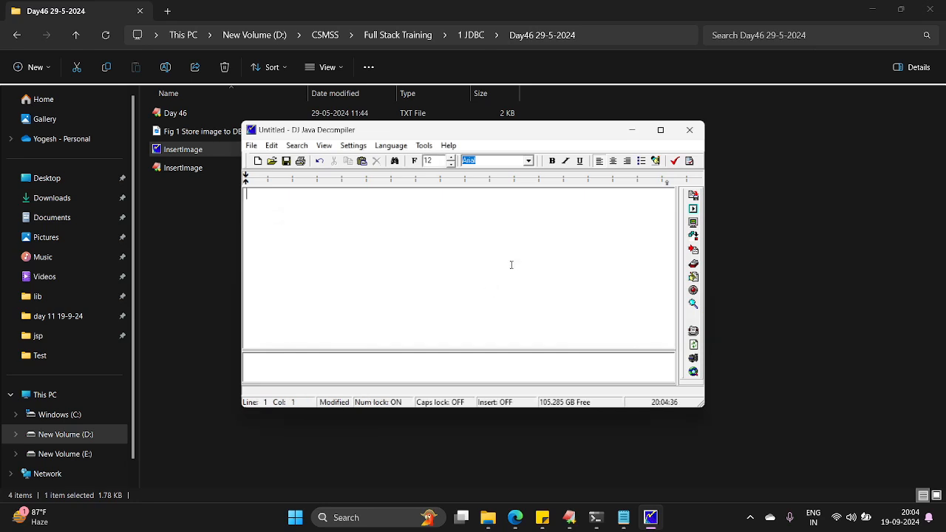
click(689, 130)
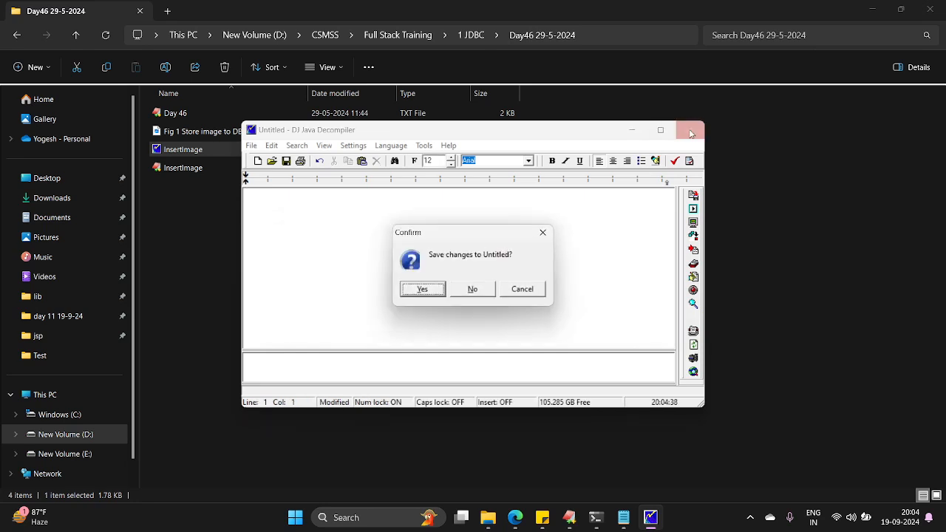
click(473, 288)
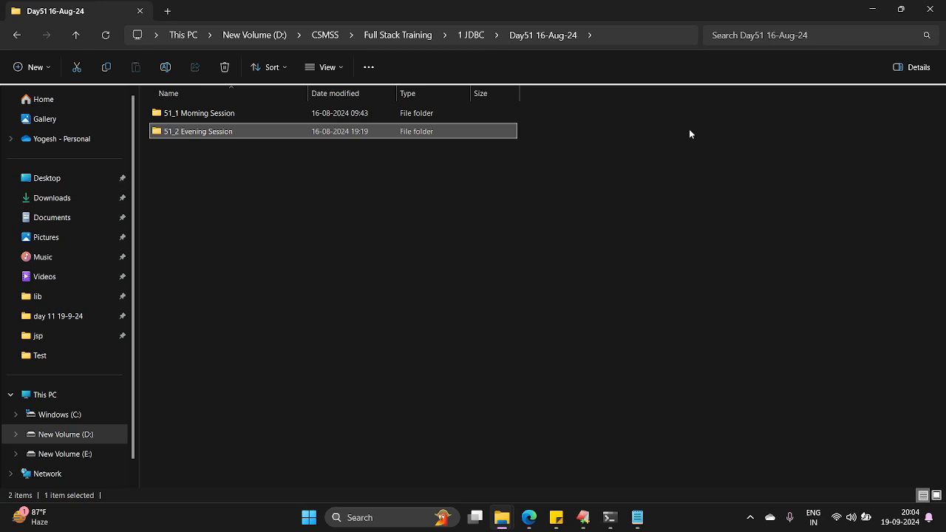
- Open CSTestFunc7.class from 51_2 Evening Session, dismiss the access violation and close unsaved
double_click(198, 130)
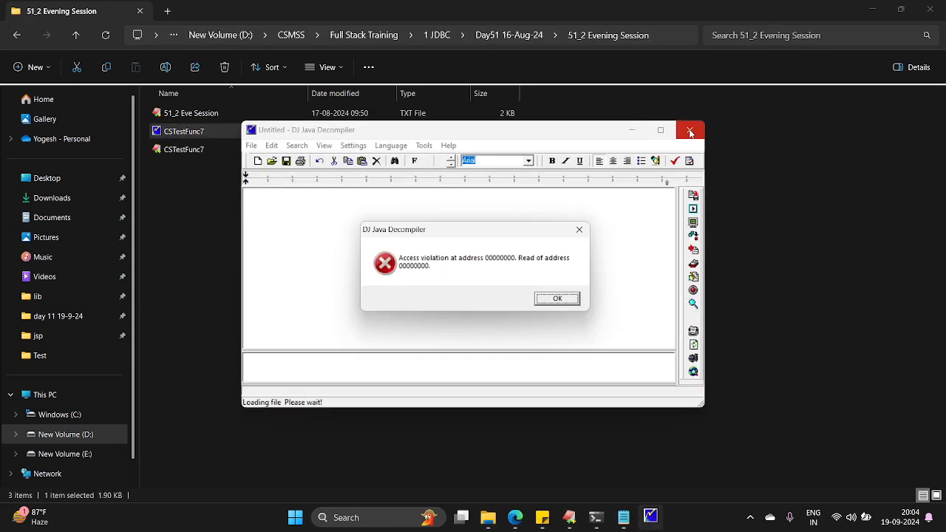
click(557, 298)
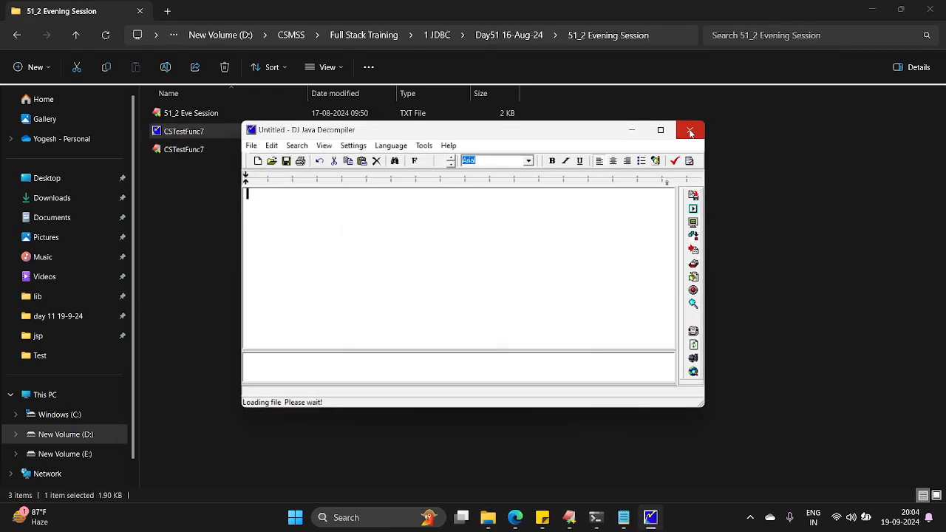
click(689, 130)
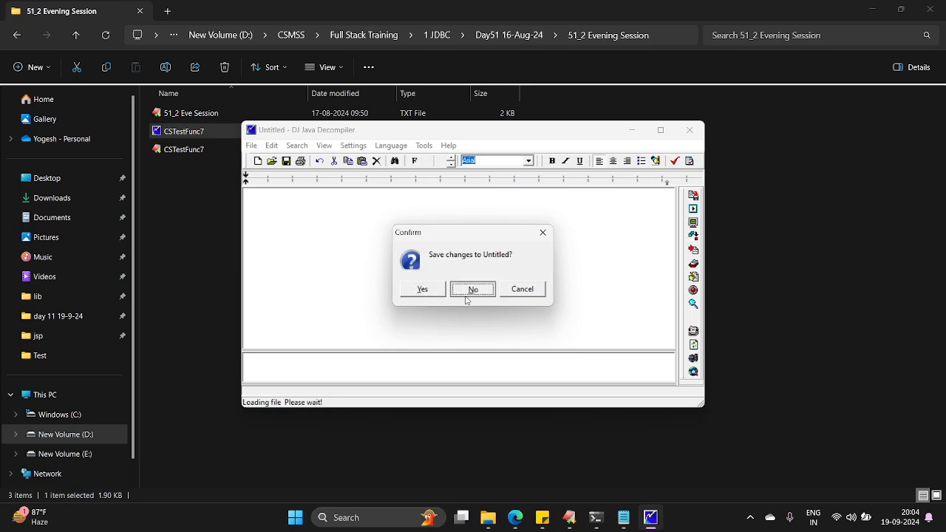
click(473, 288)
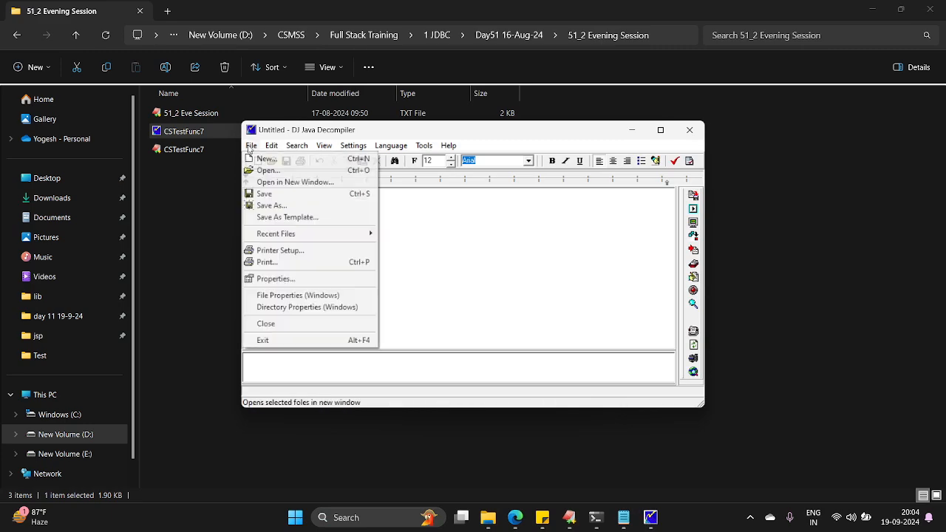
- Use File > Open to browse CSMSS > Full Stack Training > 1 JDBC and pick ReadInput.class
click(268, 170)
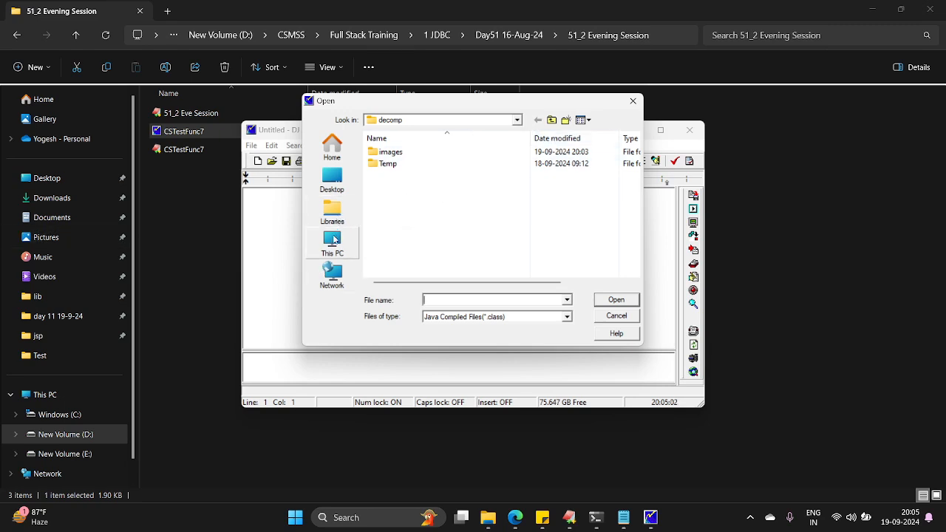
click(331, 244)
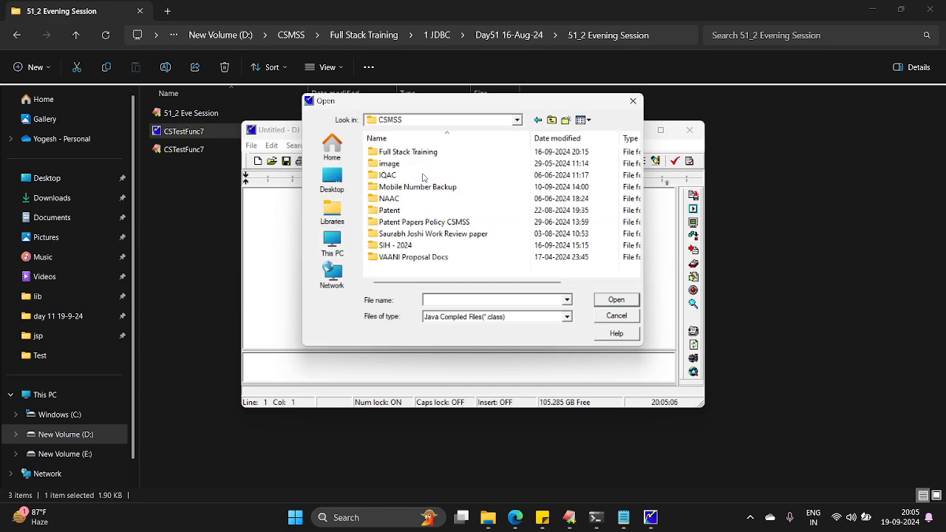
double_click(408, 151)
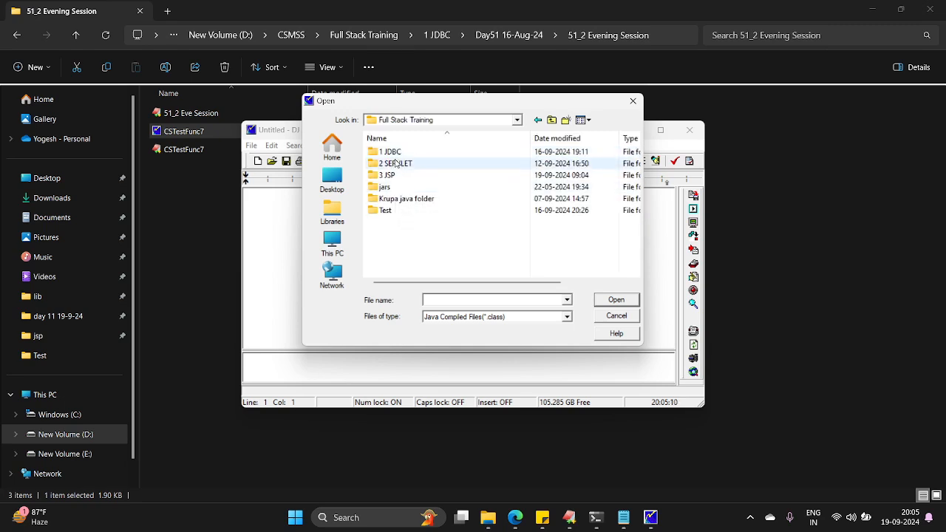
double_click(390, 151)
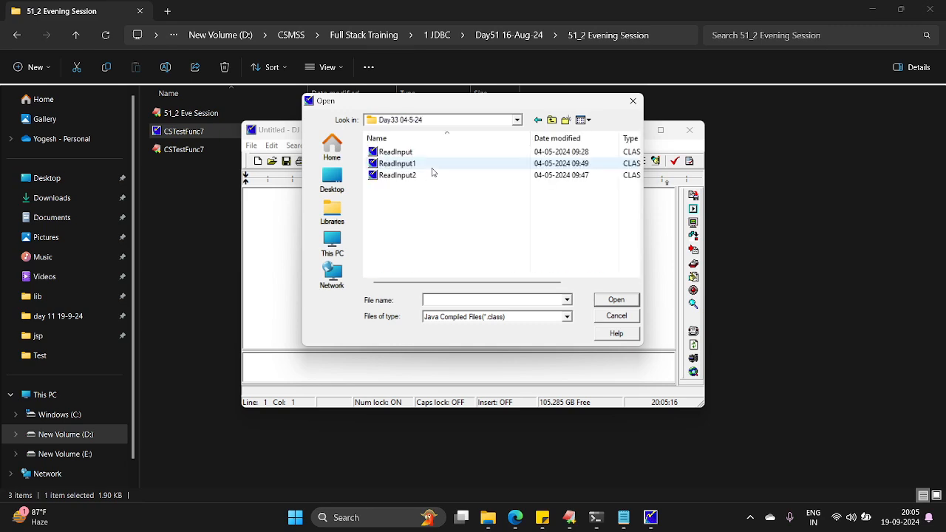
click(615, 299)
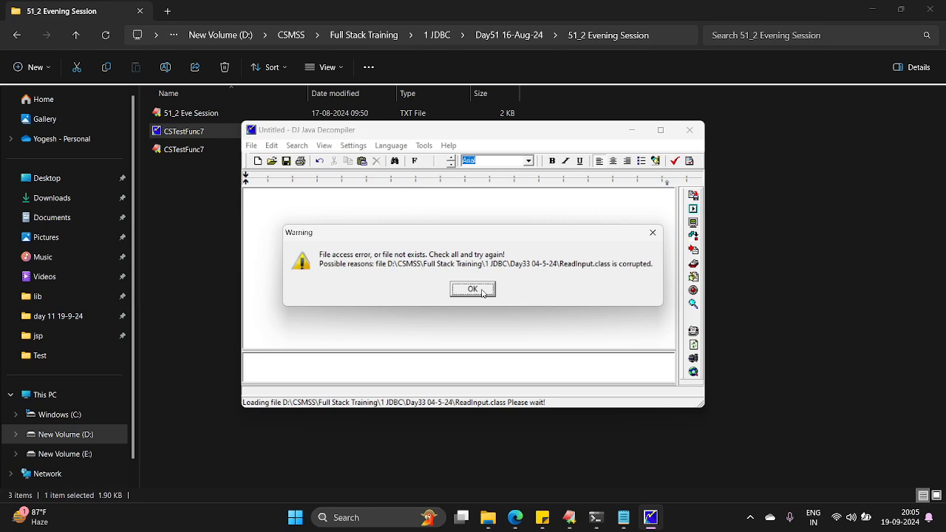
- Dismiss the corrupted-file warning, close the decompiler without saving and bring up Control Panel
click(473, 288)
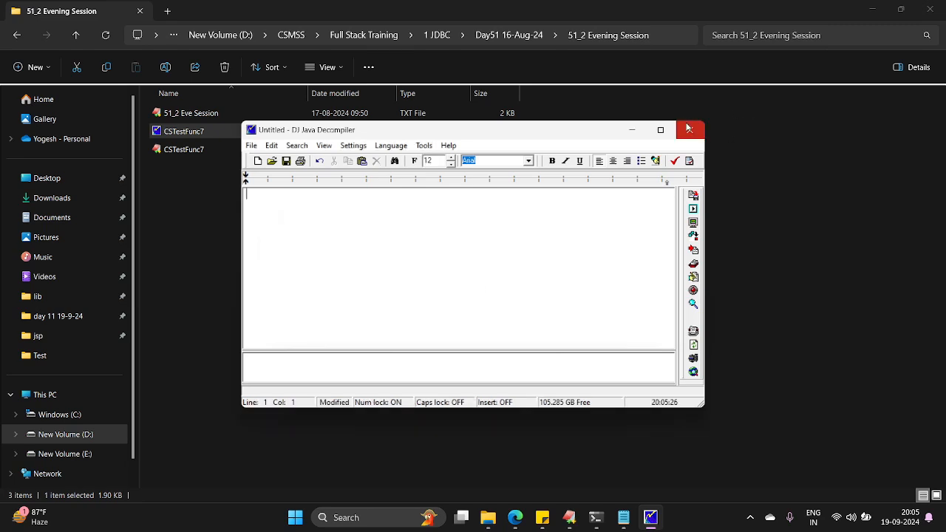
click(691, 130)
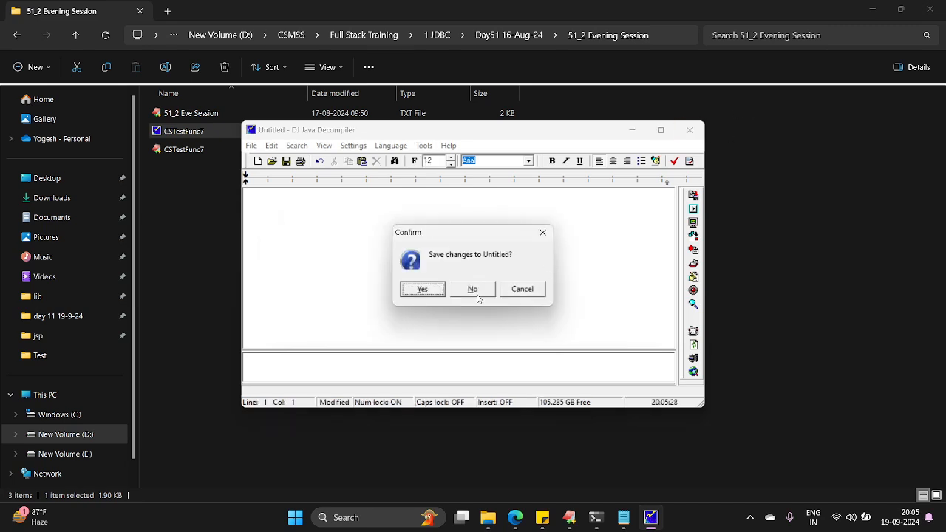
click(472, 289)
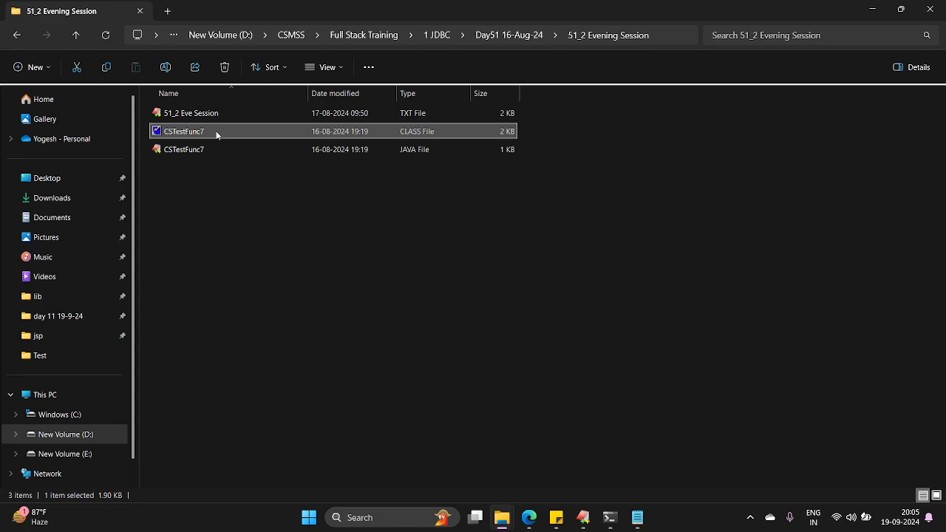
click(360, 517)
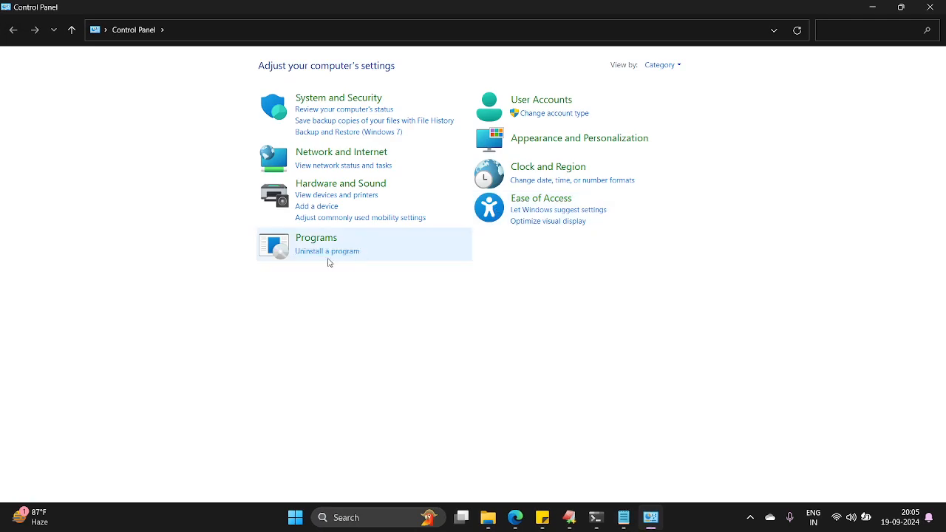
- Uninstall DJ Java Decompiler from Programs and Features and confirm the removal
click(327, 251)
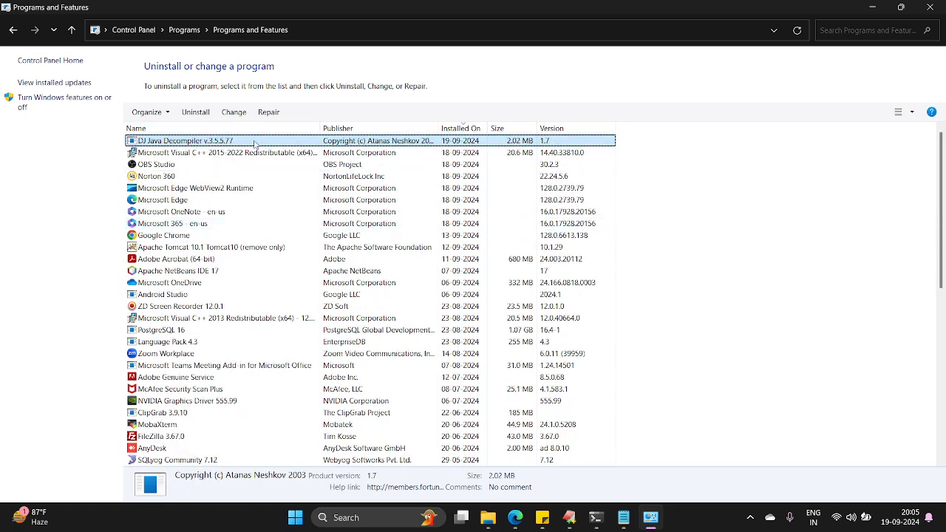
click(195, 112)
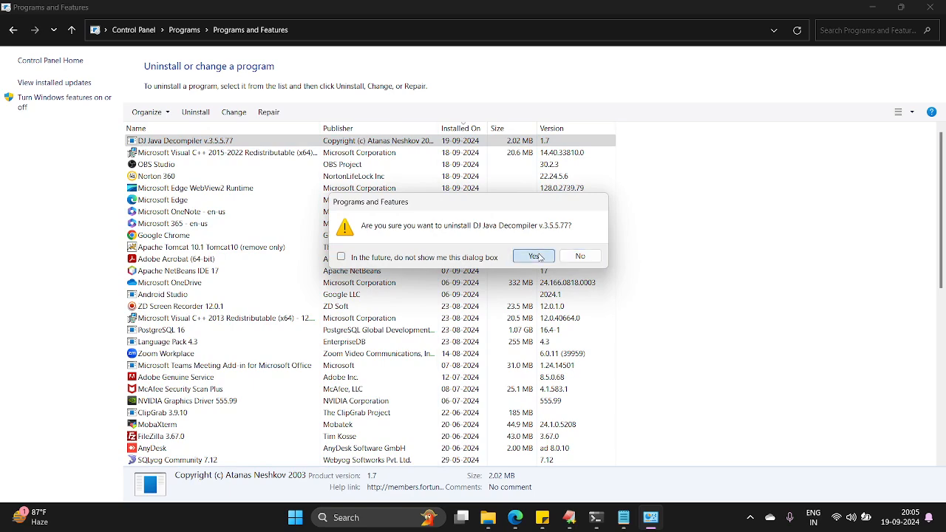
click(533, 256)
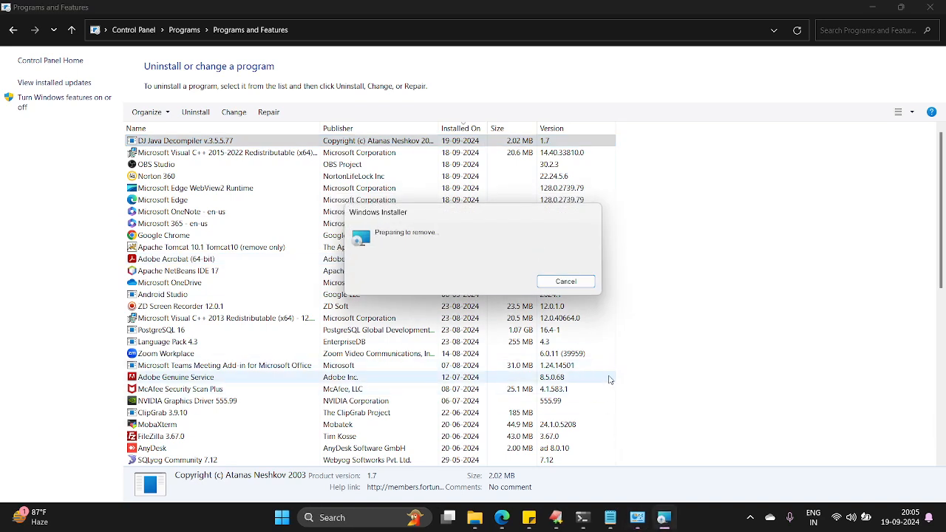
mouse_move(474, 517)
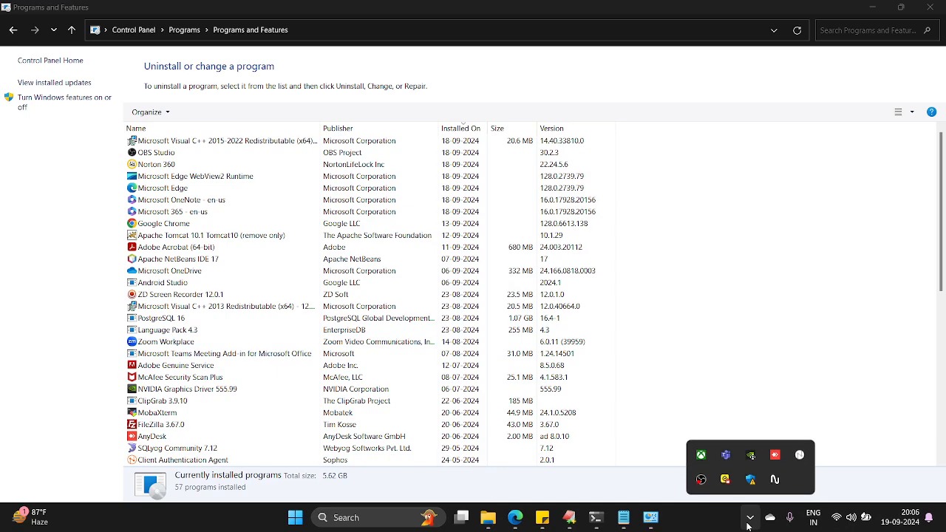
mouse_move(486, 517)
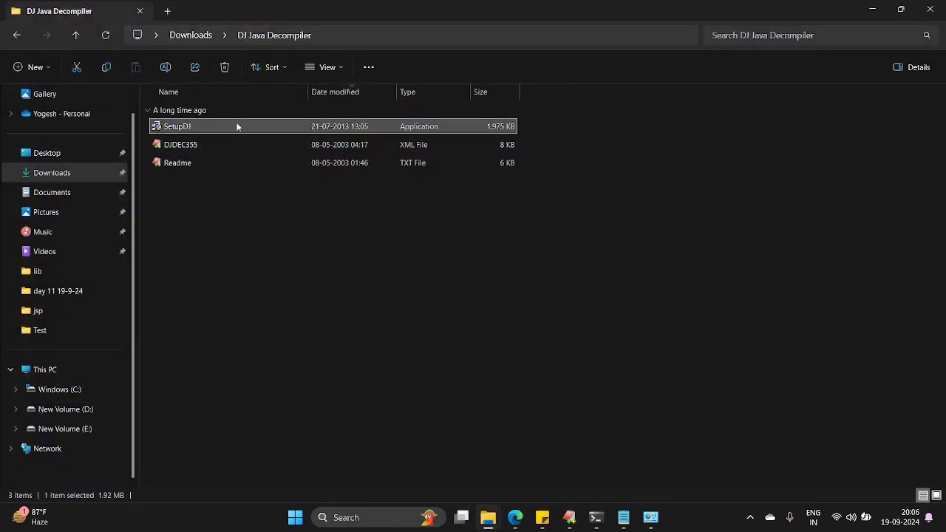
mouse_move(299, 205)
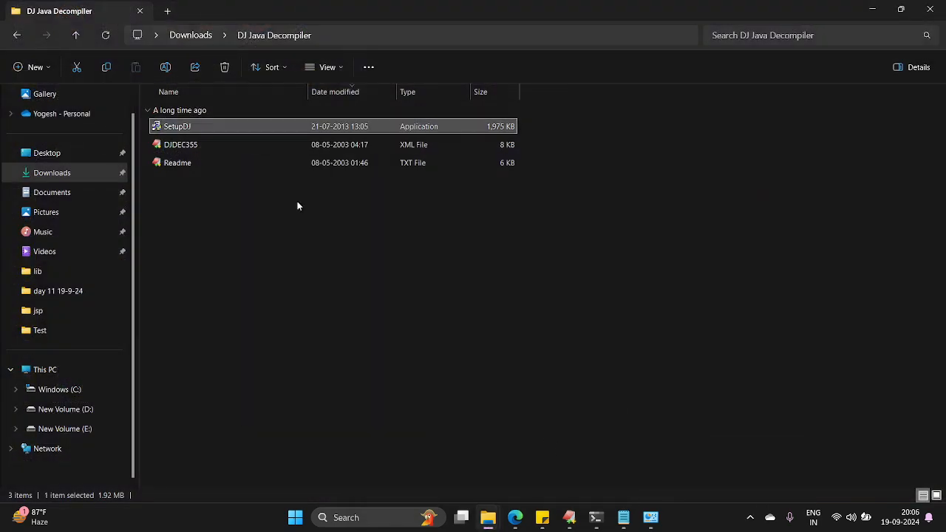
- Run SetupDJ through Welcome, User Information, default destination and complete feature set
double_click(178, 126)
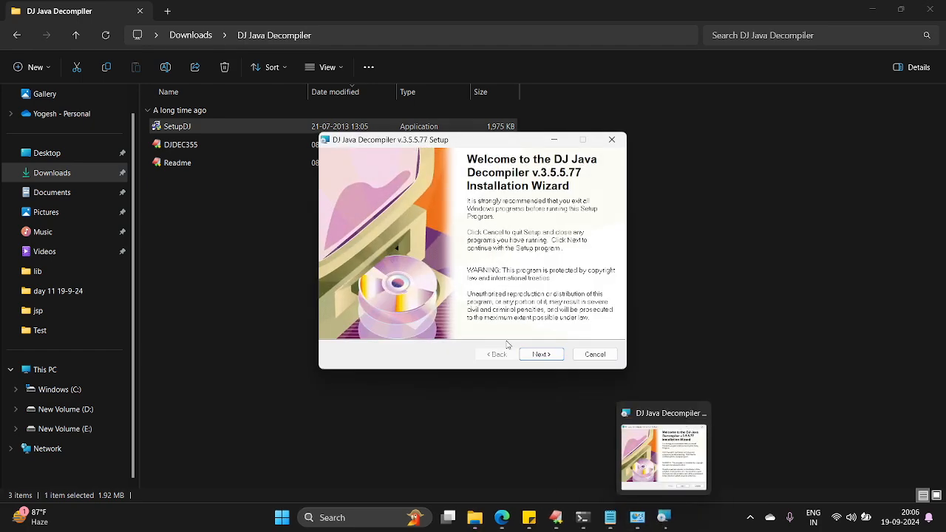
click(541, 353)
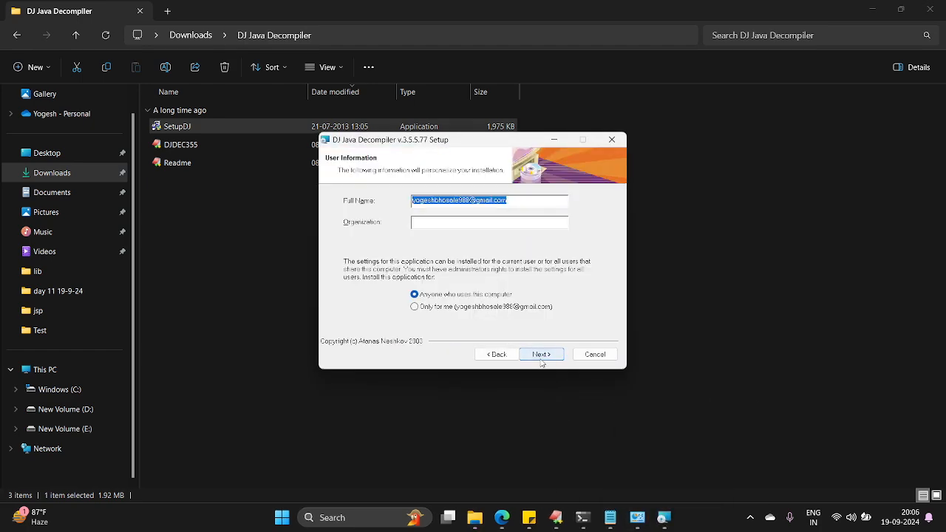
click(541, 355)
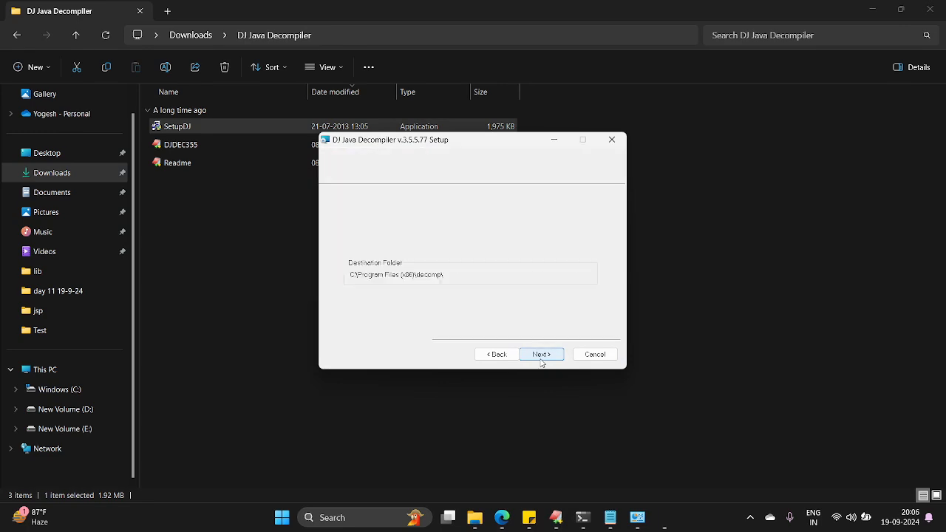
click(541, 355)
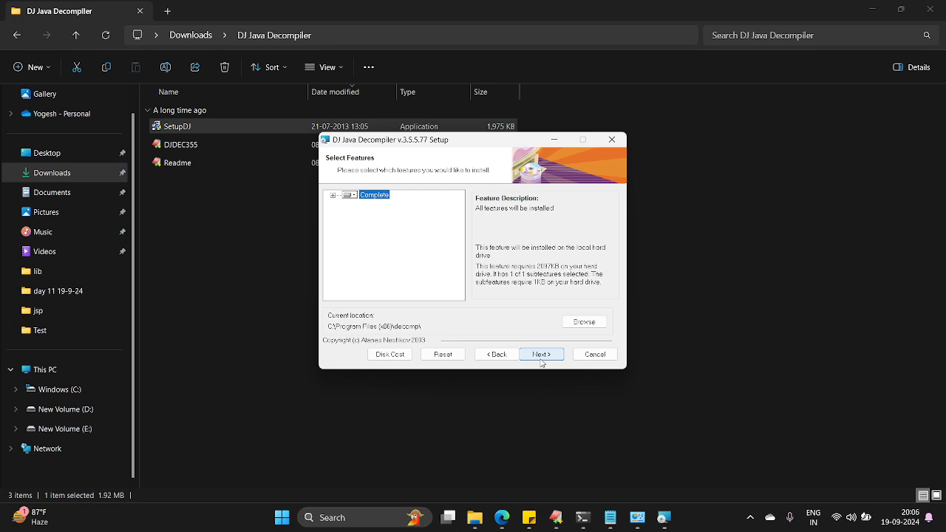
click(541, 353)
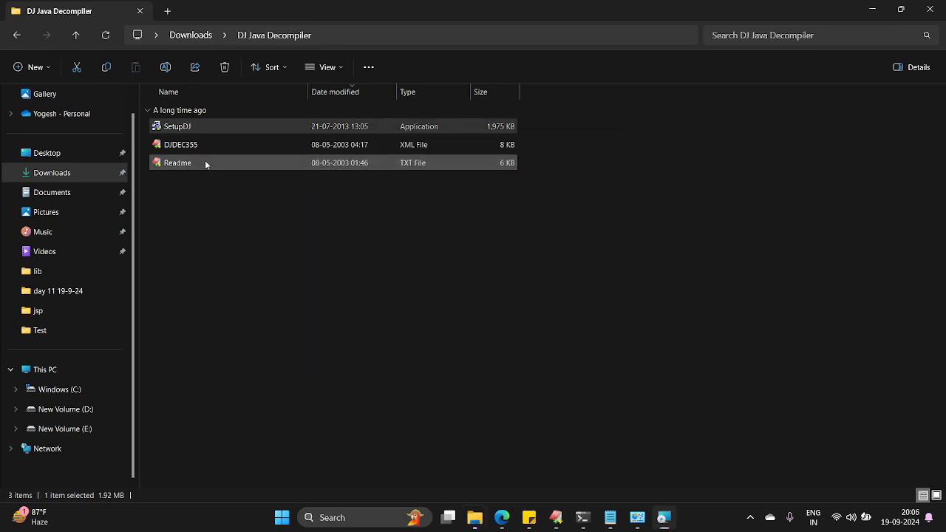
- Read the DJ Readme.txt in EditPlus, finish the setup wizard and return to File Explorer
double_click(177, 162)
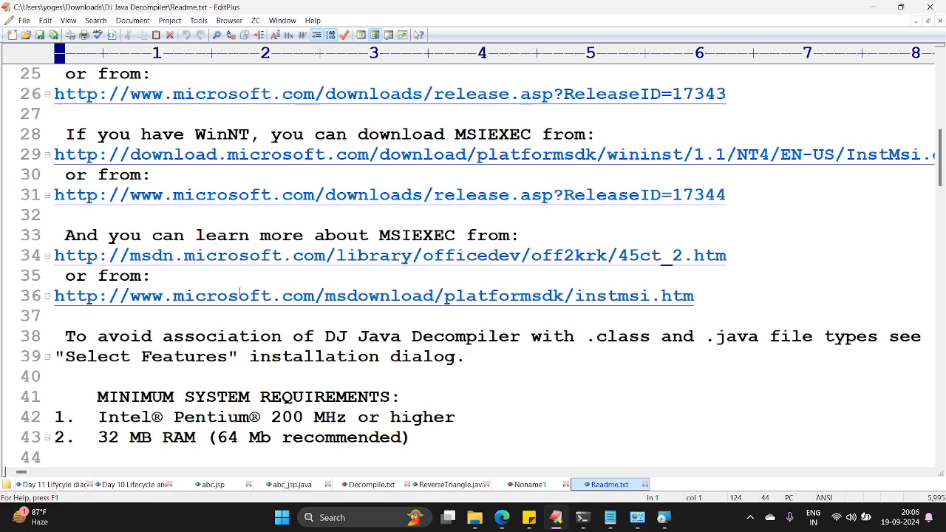
scroll(down, 3)
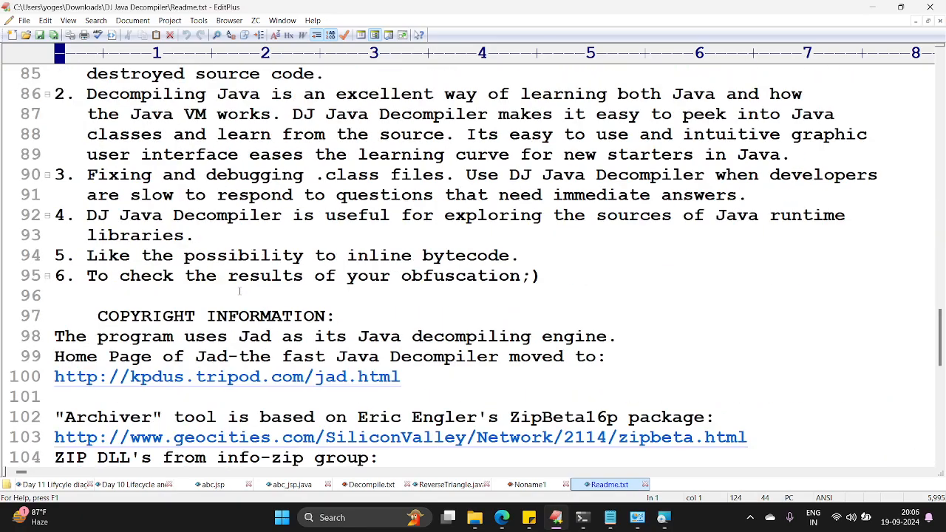
scroll(down, 3)
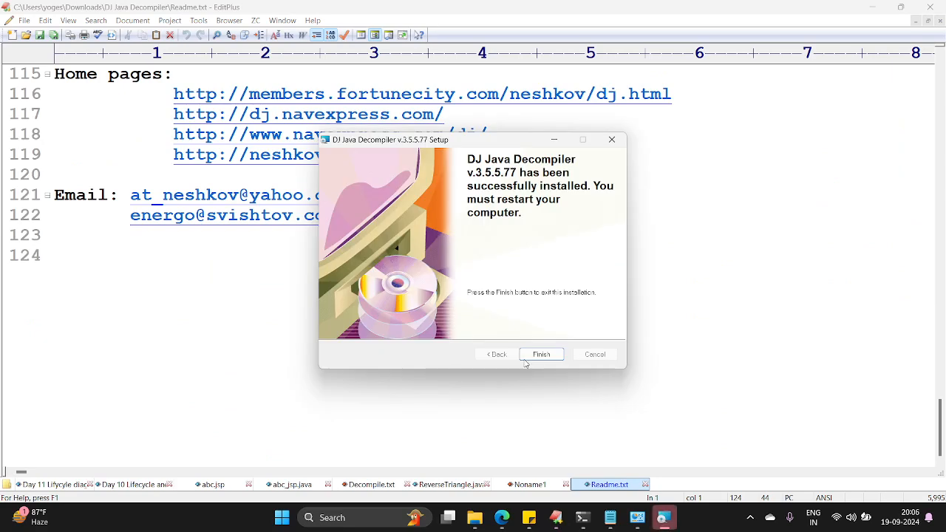
click(541, 355)
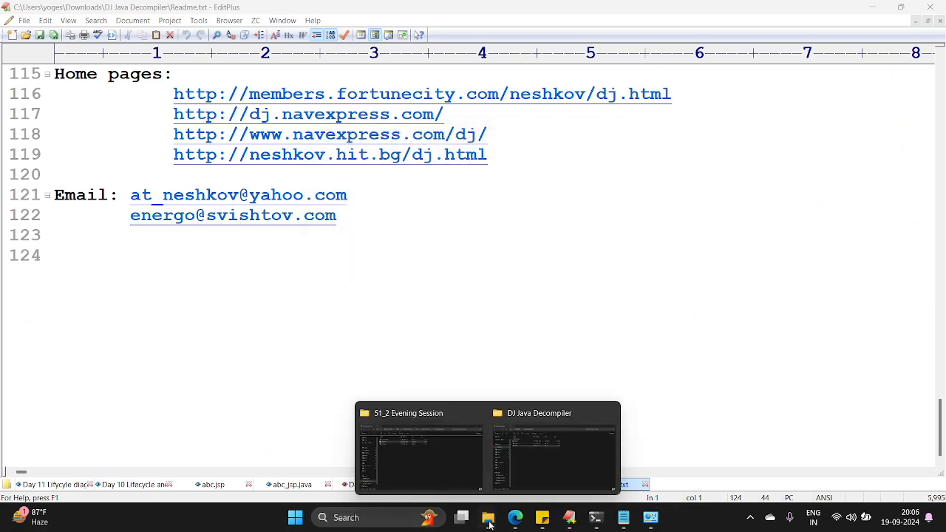
click(553, 451)
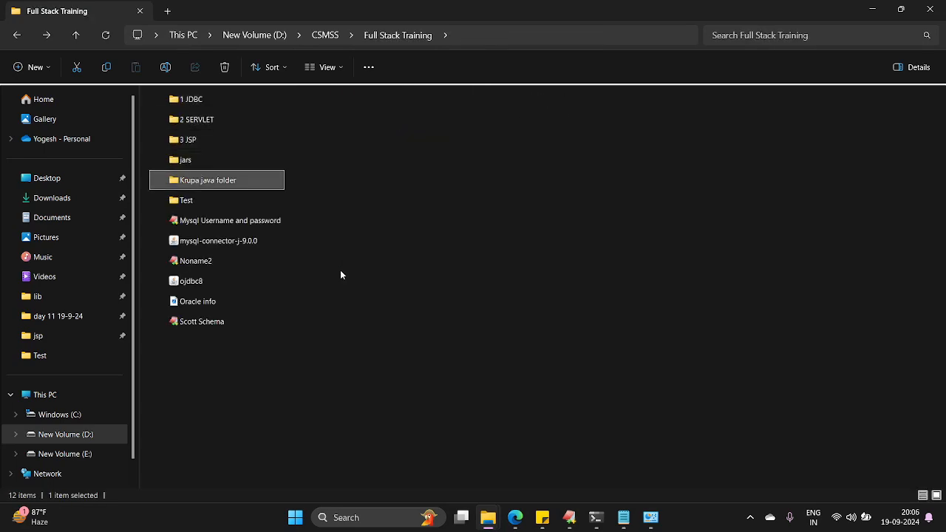
- Recompile ReverseTriangle.java with javac from a Command Prompt in the Test folder
double_click(186, 200)
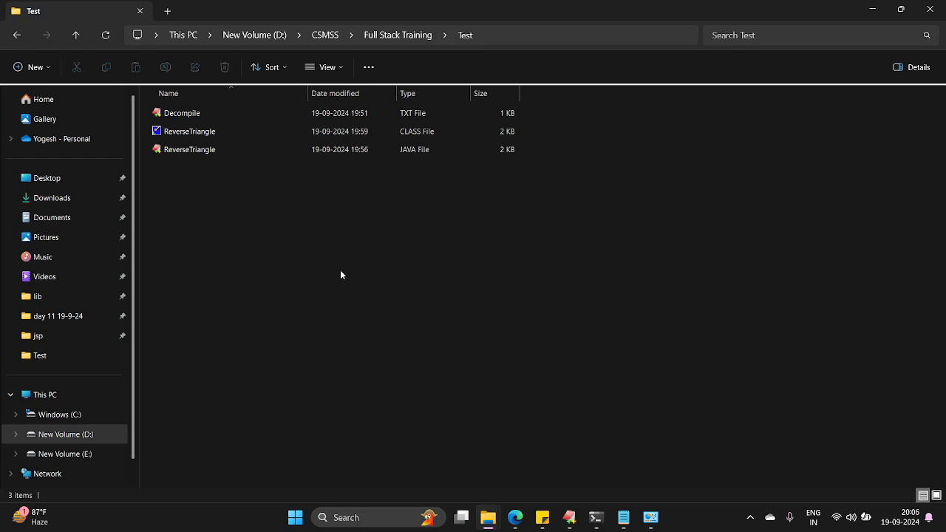
text(cm)
text(javac)
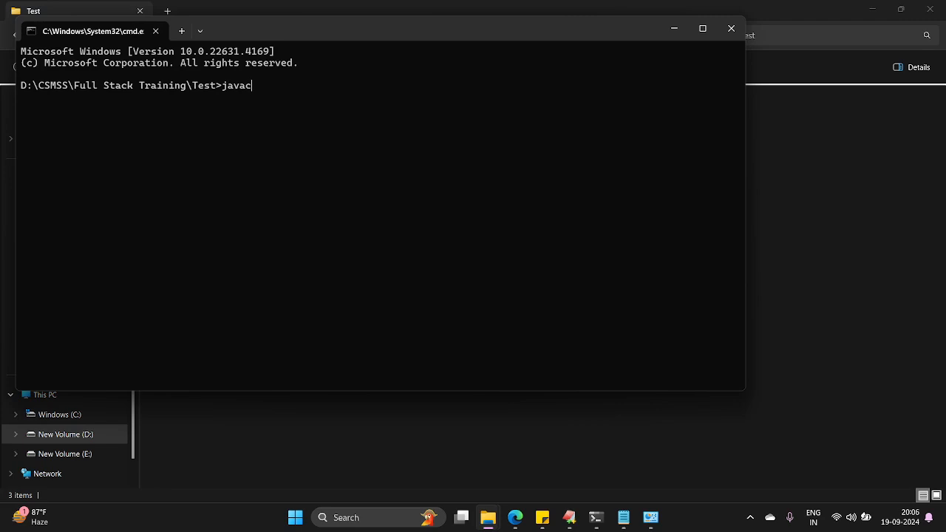
text(ReverseTriangle.java)
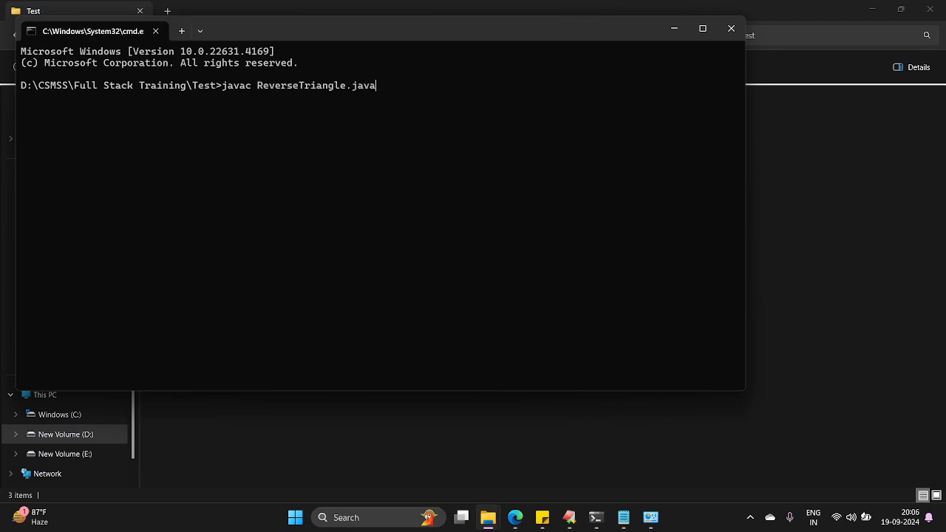
key(Return)
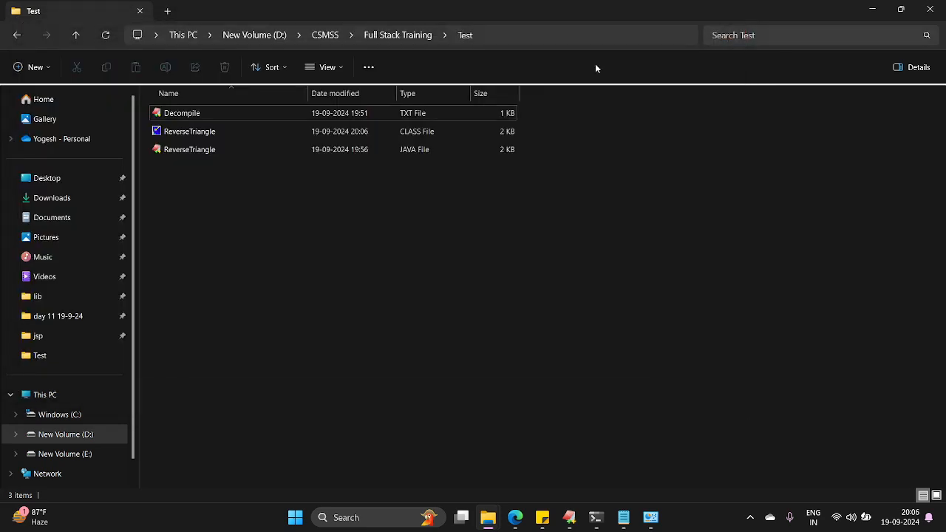
click(189, 130)
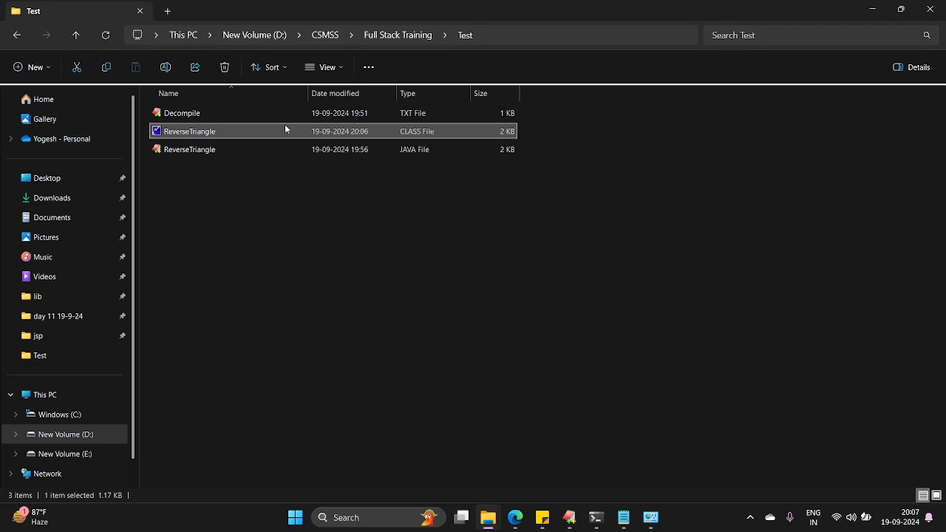
- Check Open with for the recompiled ReverseTriangle.class, open it in DJ, dismiss the access violation and close unsaved
right_click(189, 130)
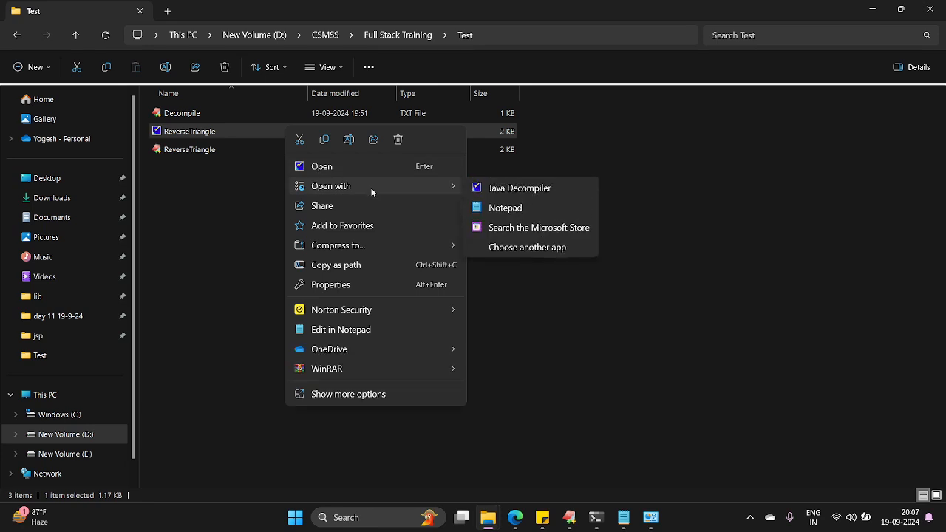
click(515, 194)
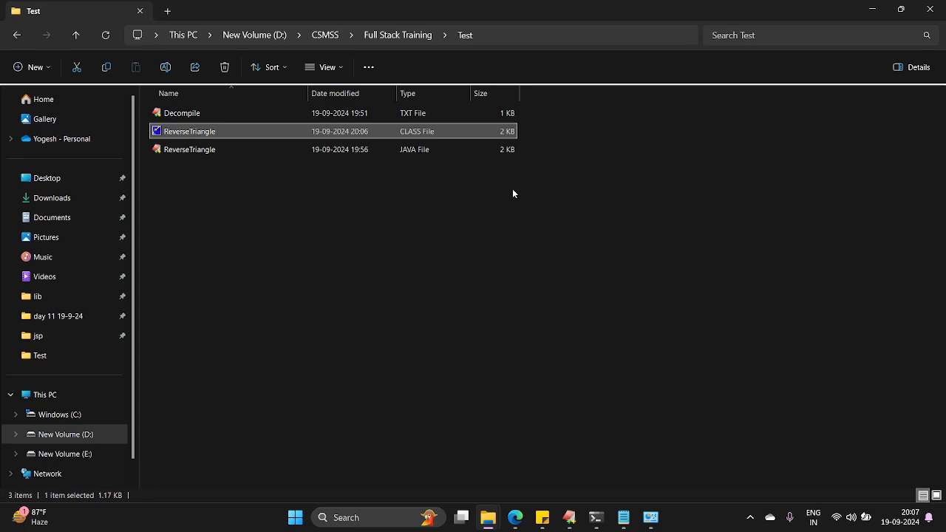
double_click(189, 130)
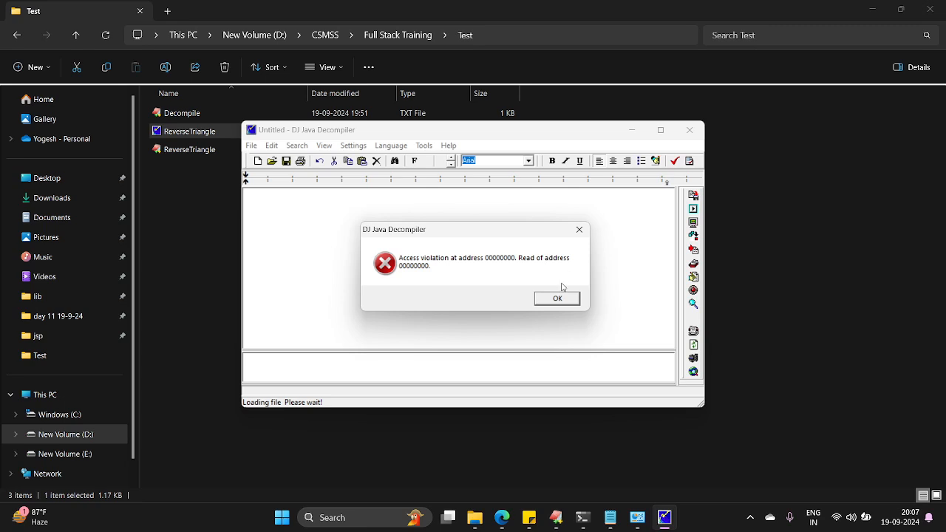
click(557, 299)
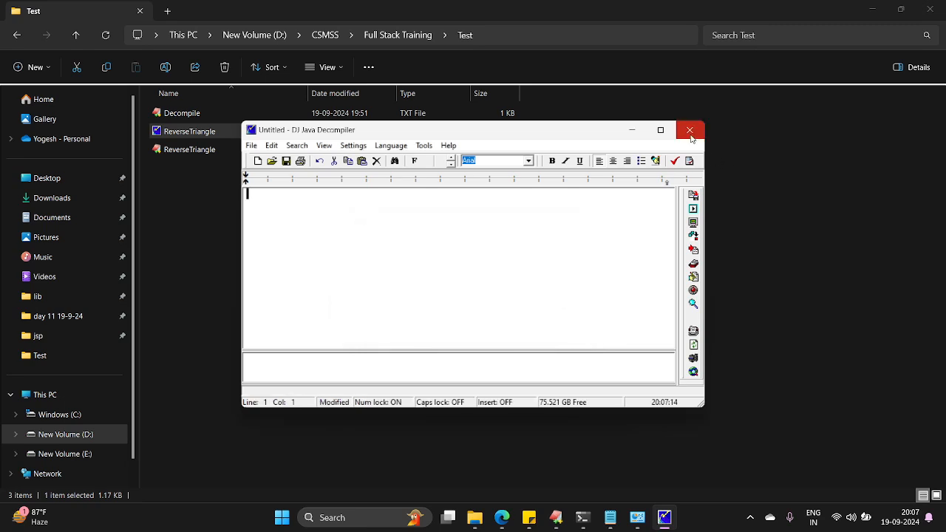
click(689, 130)
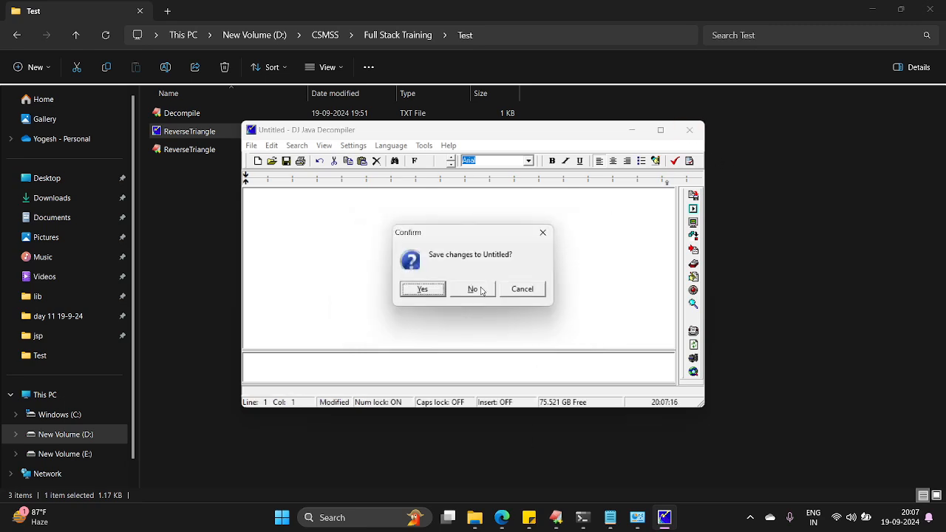
click(473, 288)
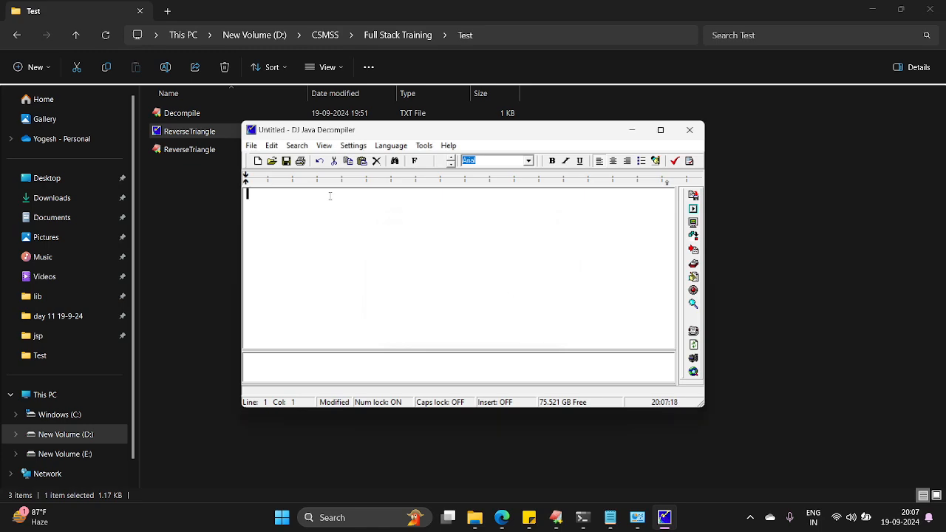
- Close the decompiler window again without saving and reveal the hidden taskbar icons
click(251, 145)
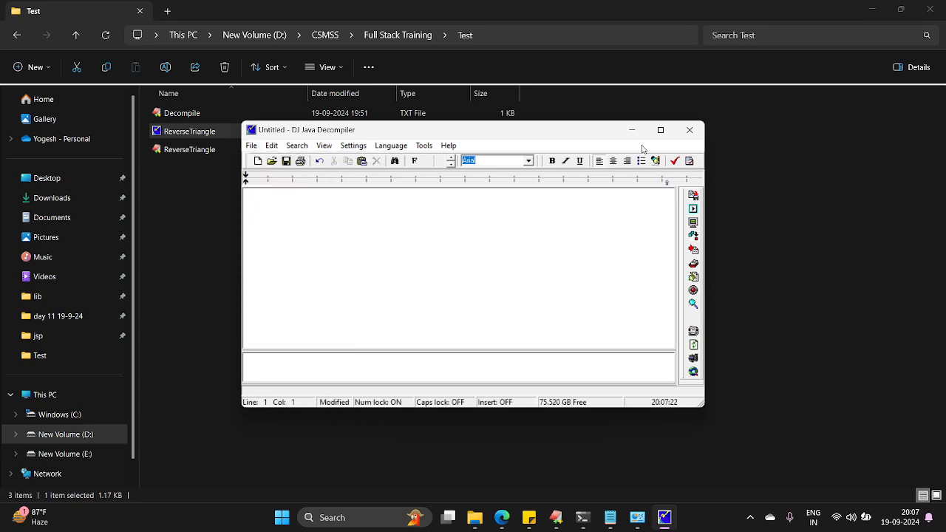
click(689, 130)
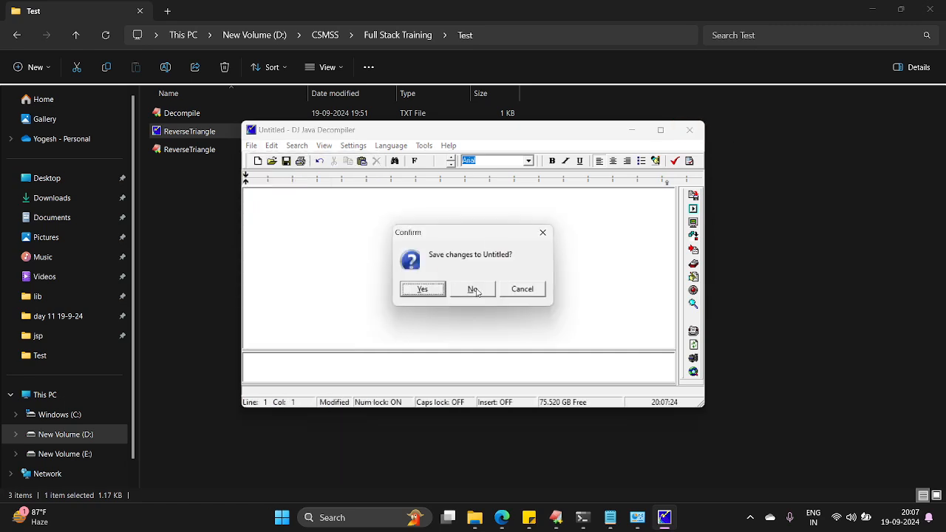
click(473, 288)
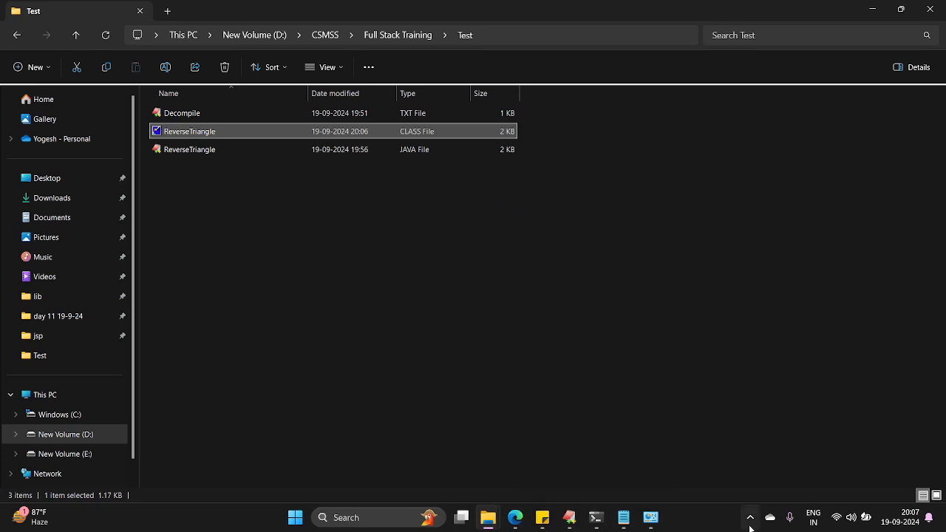
click(749, 518)
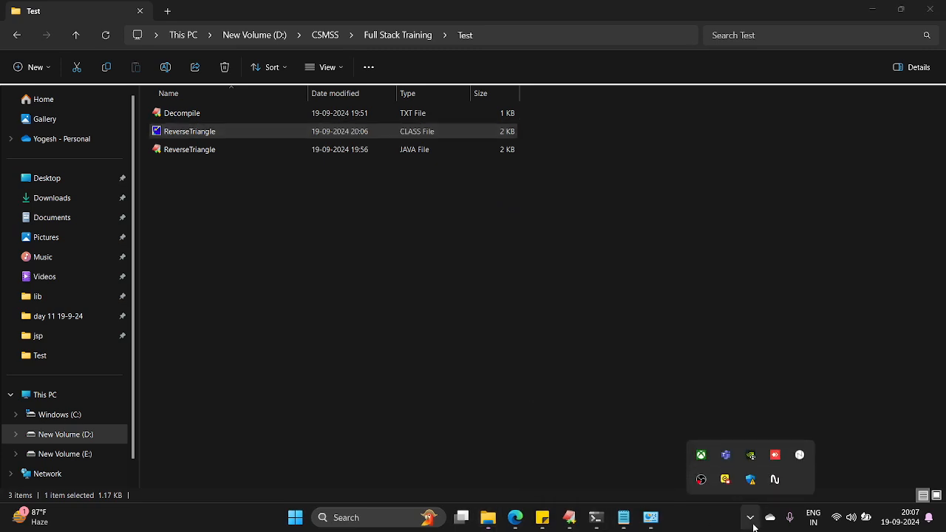